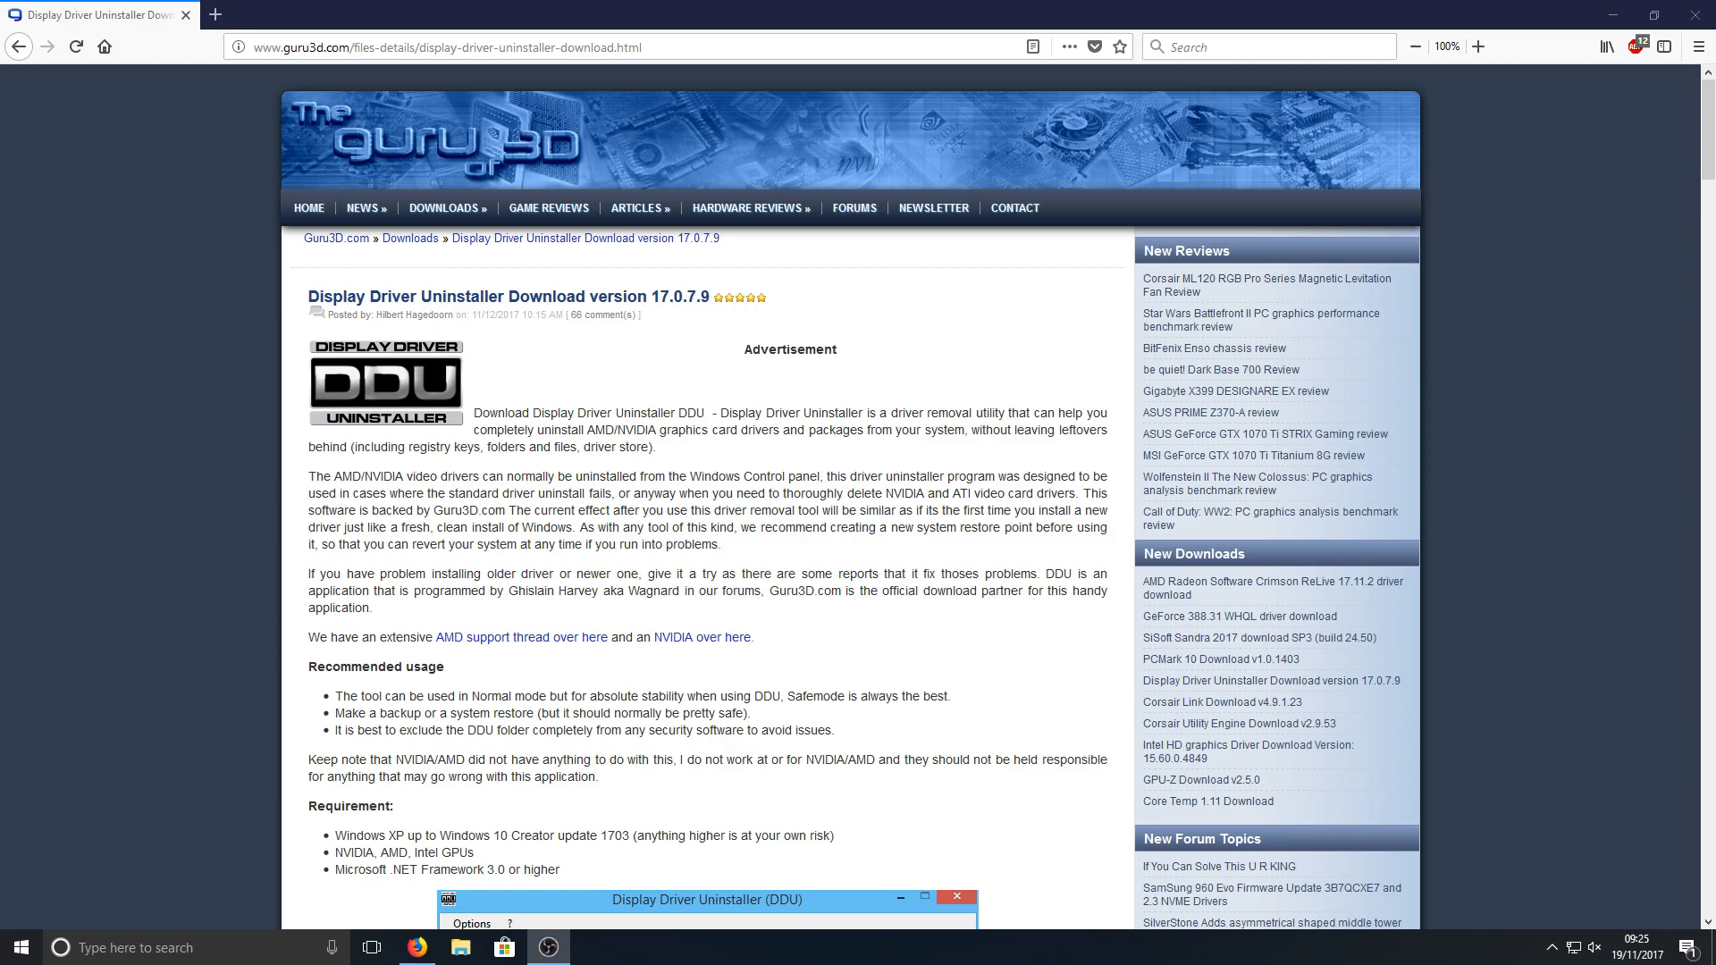
pyautogui.moveTo(411, 493)
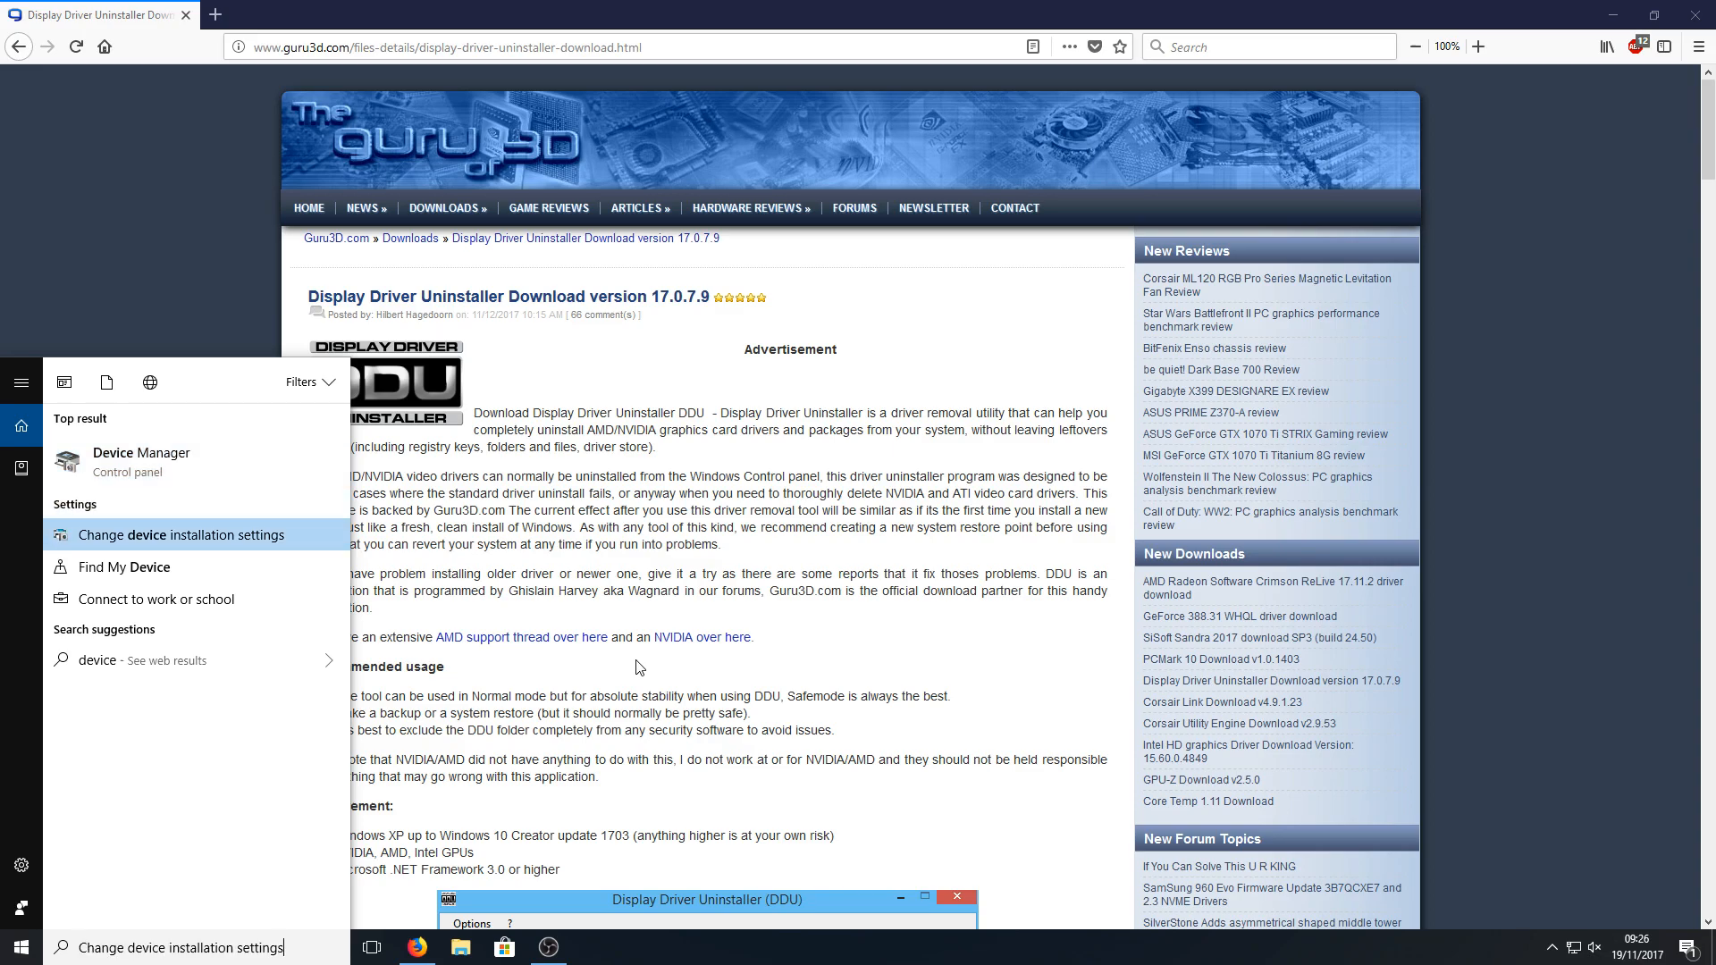
# Set device installation settings to 'No' so Windows won't auto-download manufacturers' apps
pyautogui.click(181, 535)
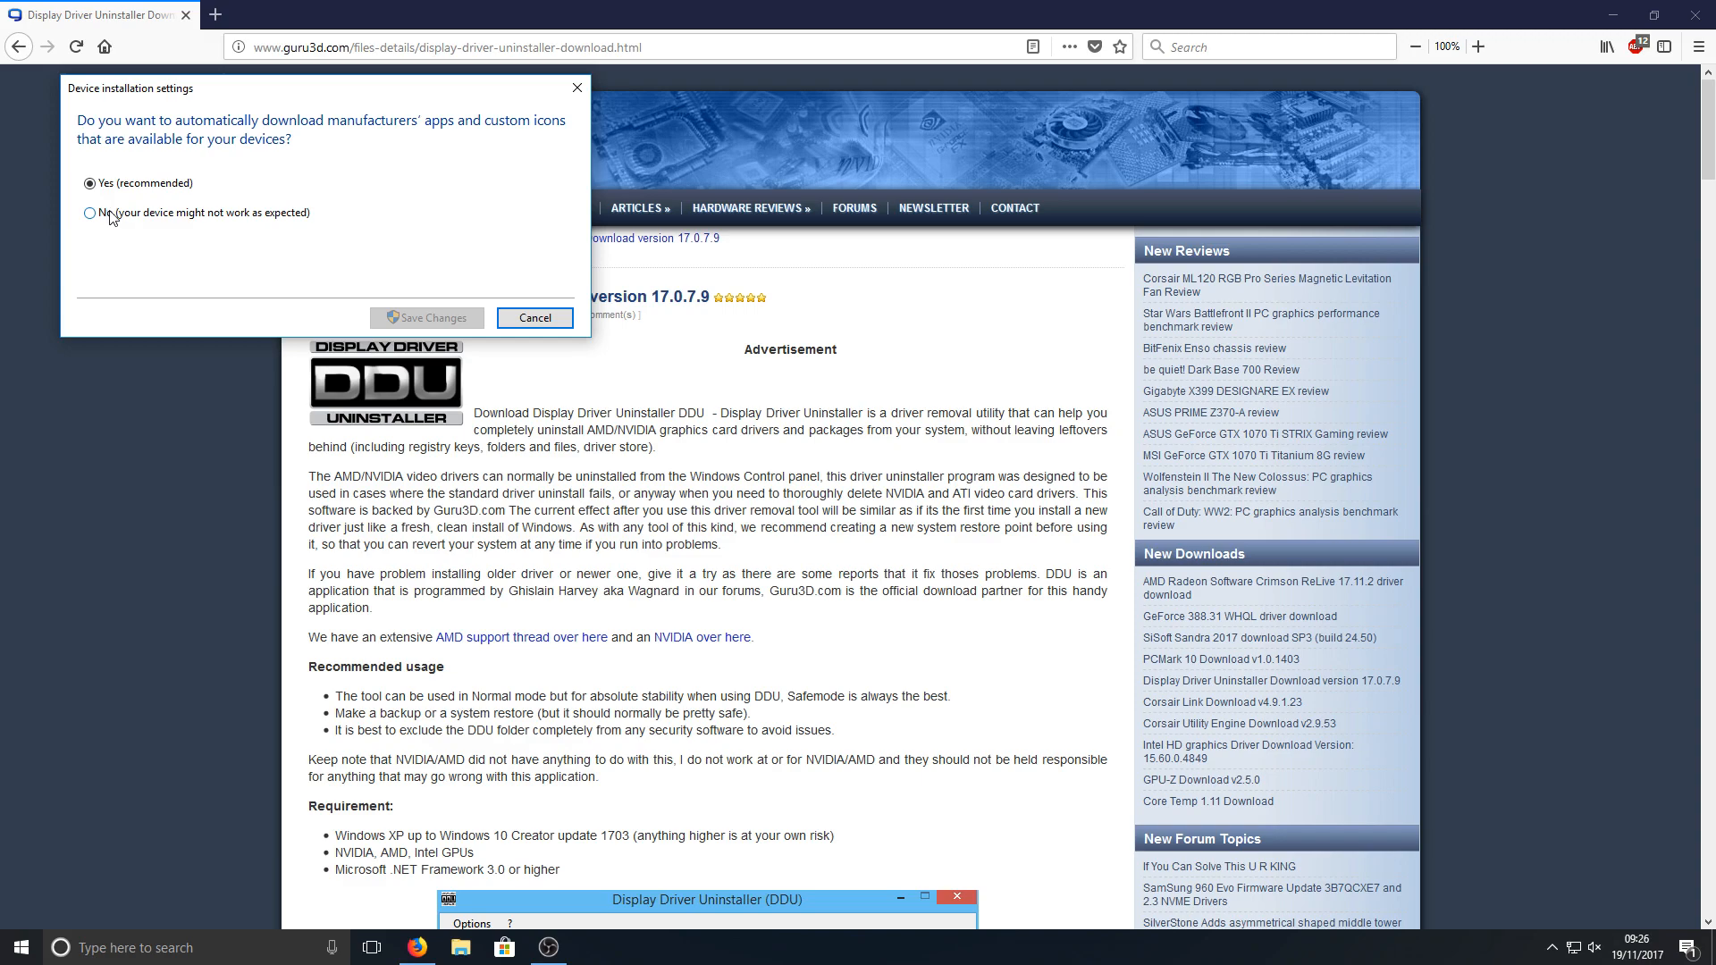
pyautogui.click(89, 212)
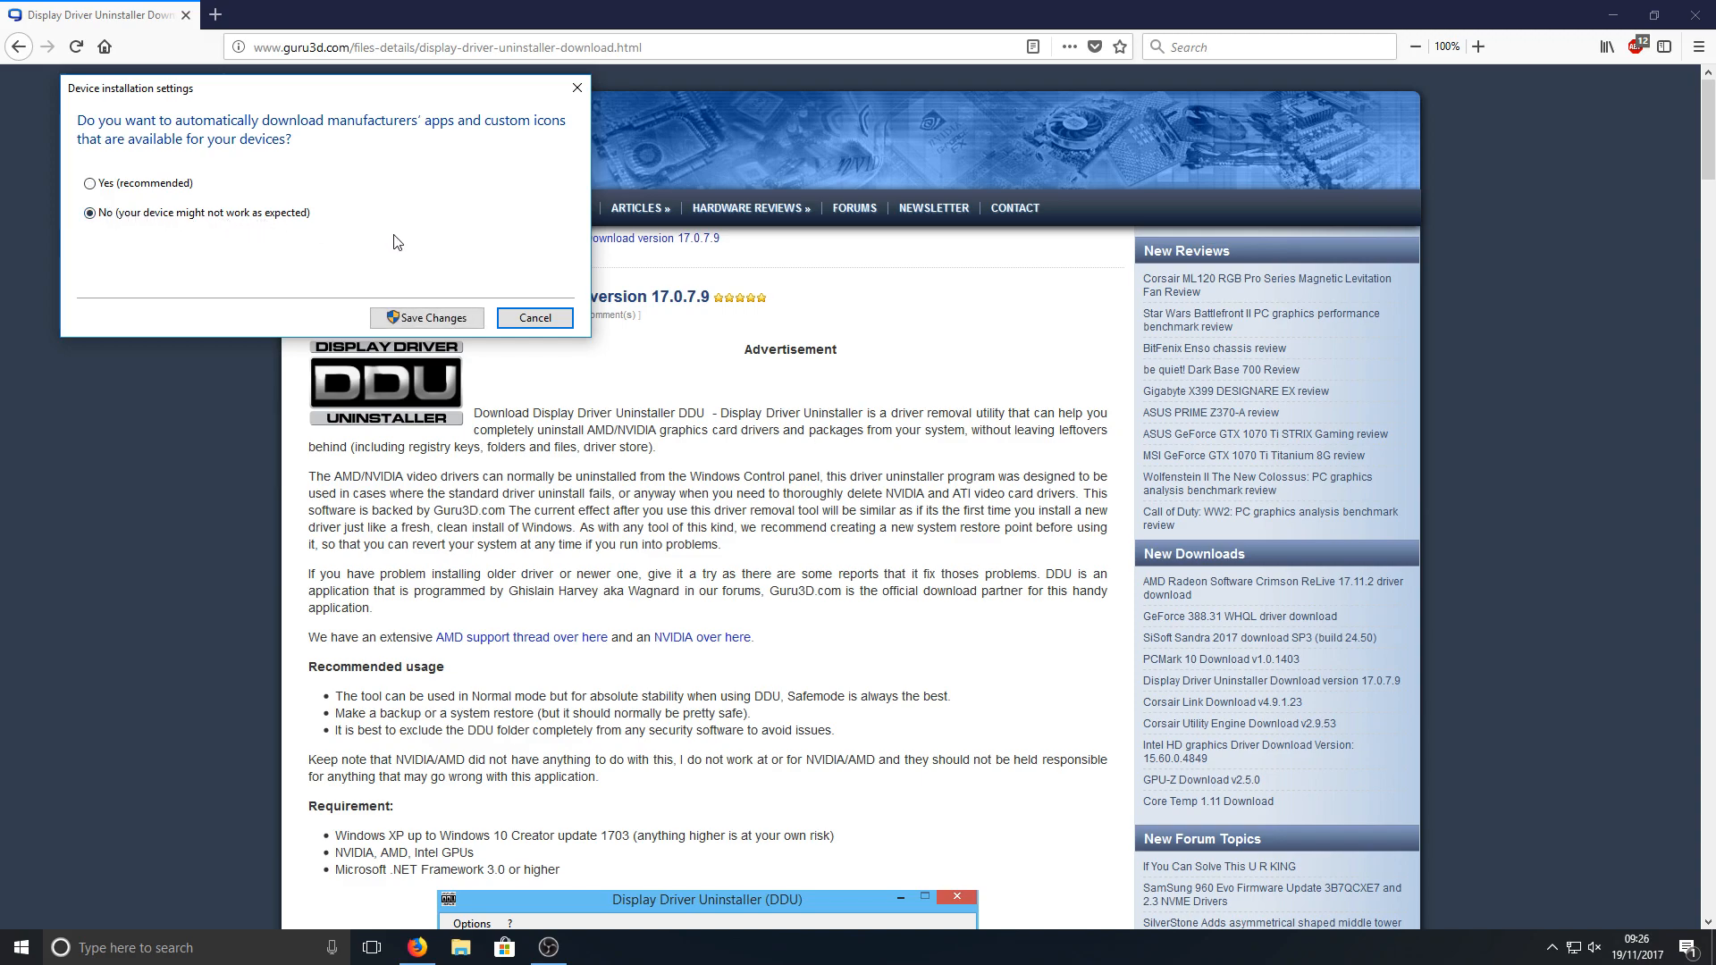
pyautogui.moveTo(427, 203)
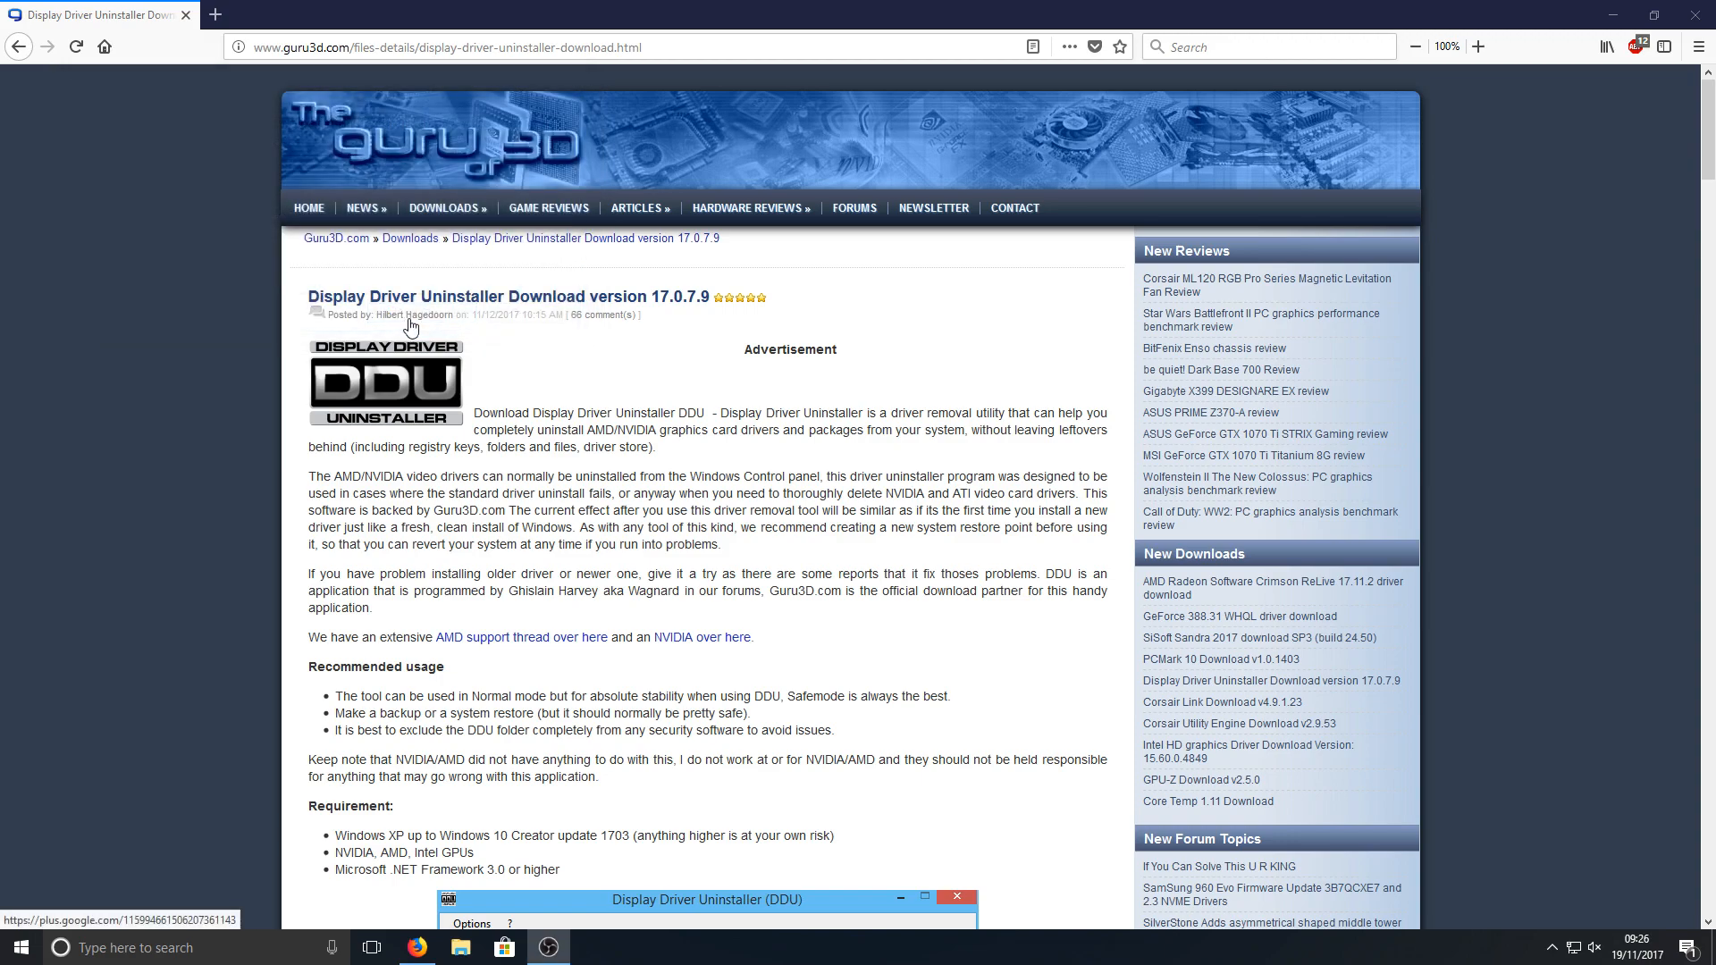
pyautogui.moveTo(975, 455)
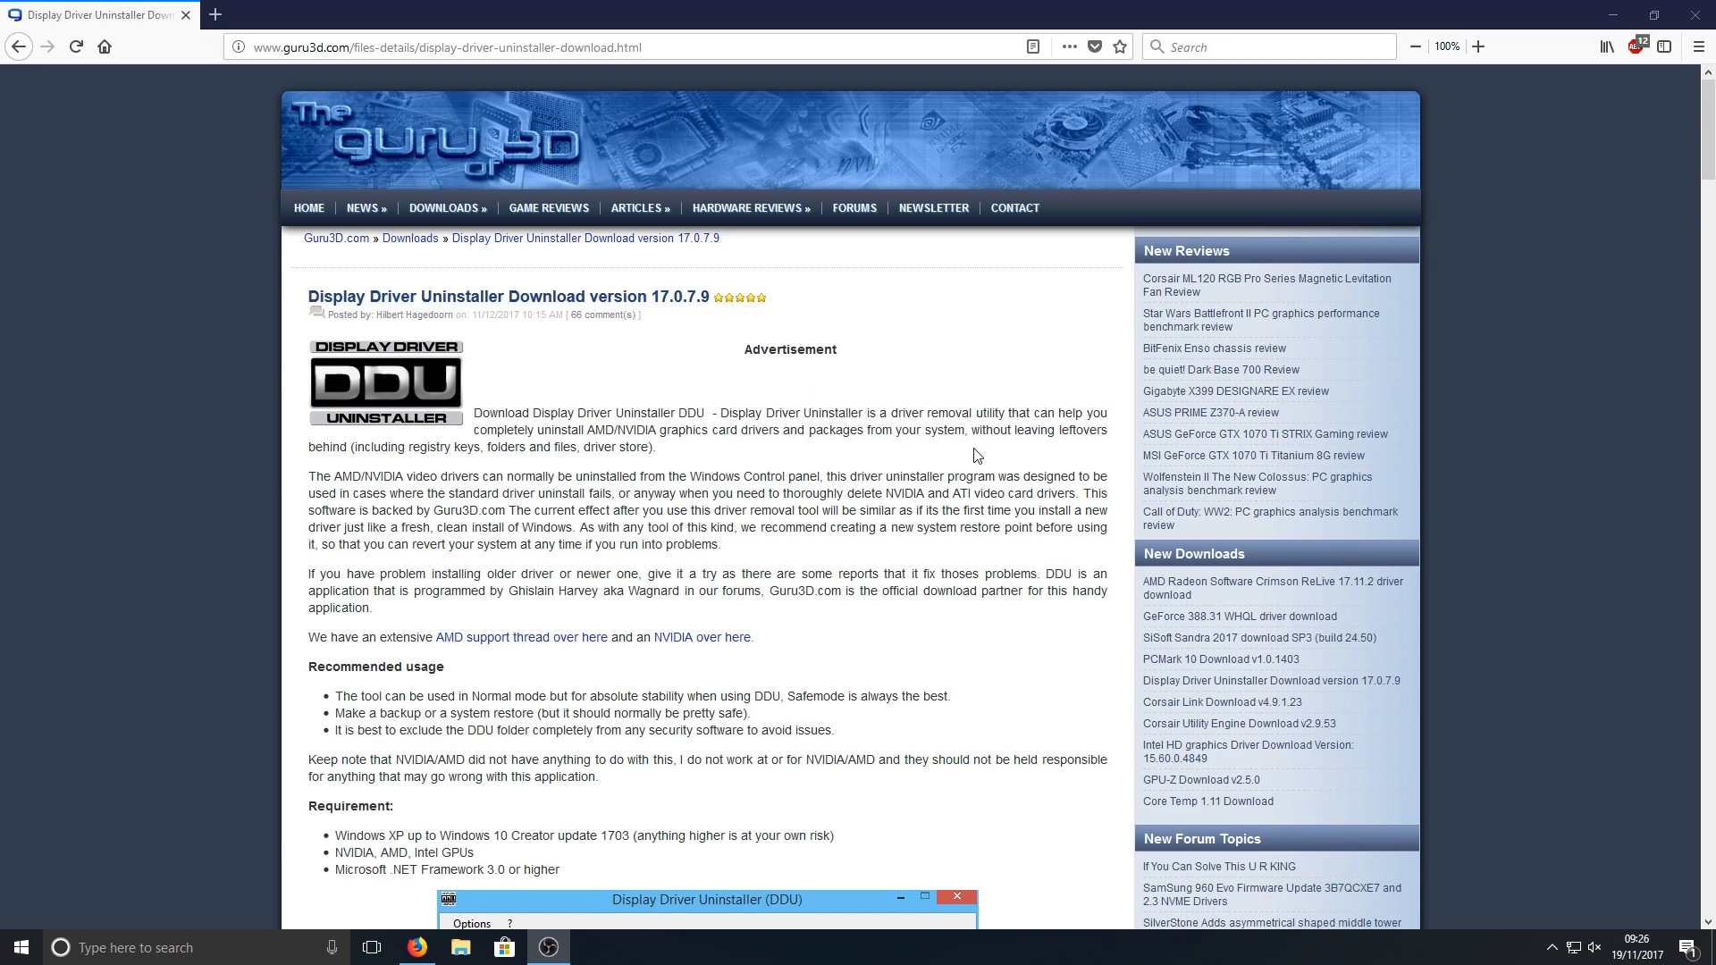
pyautogui.moveTo(857, 547)
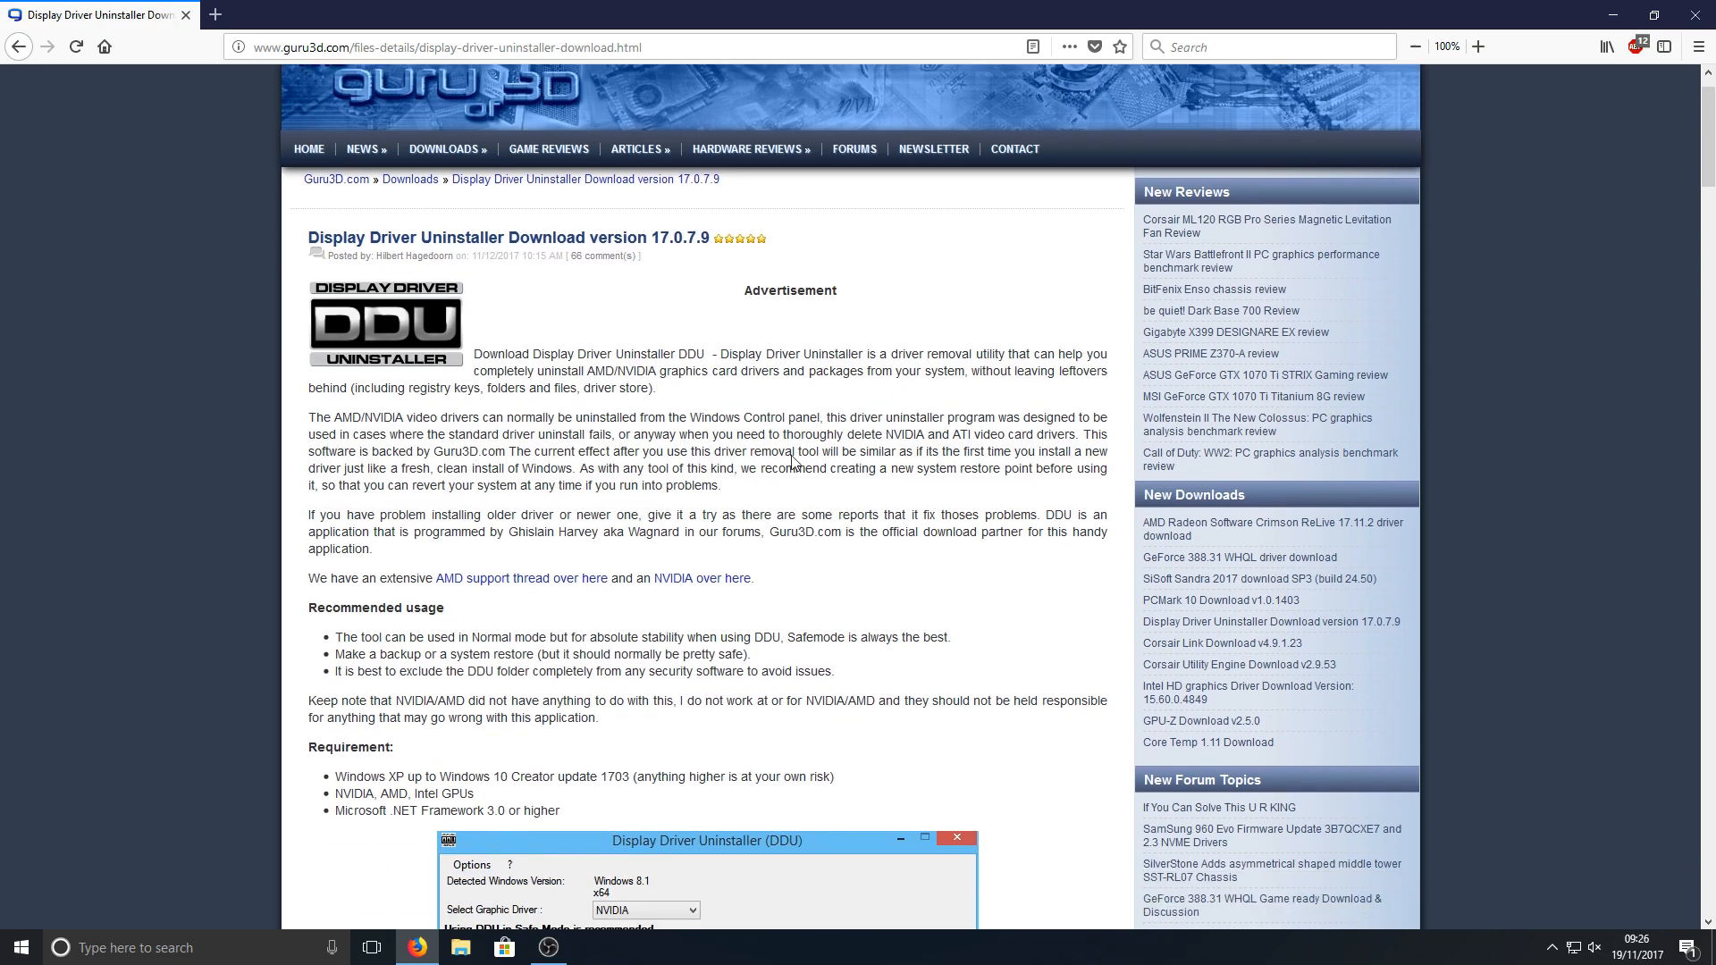
# Start the Display Driver Uninstaller 17.0.7.9 download from a Guru3D mirror
pyautogui.scroll(-3)
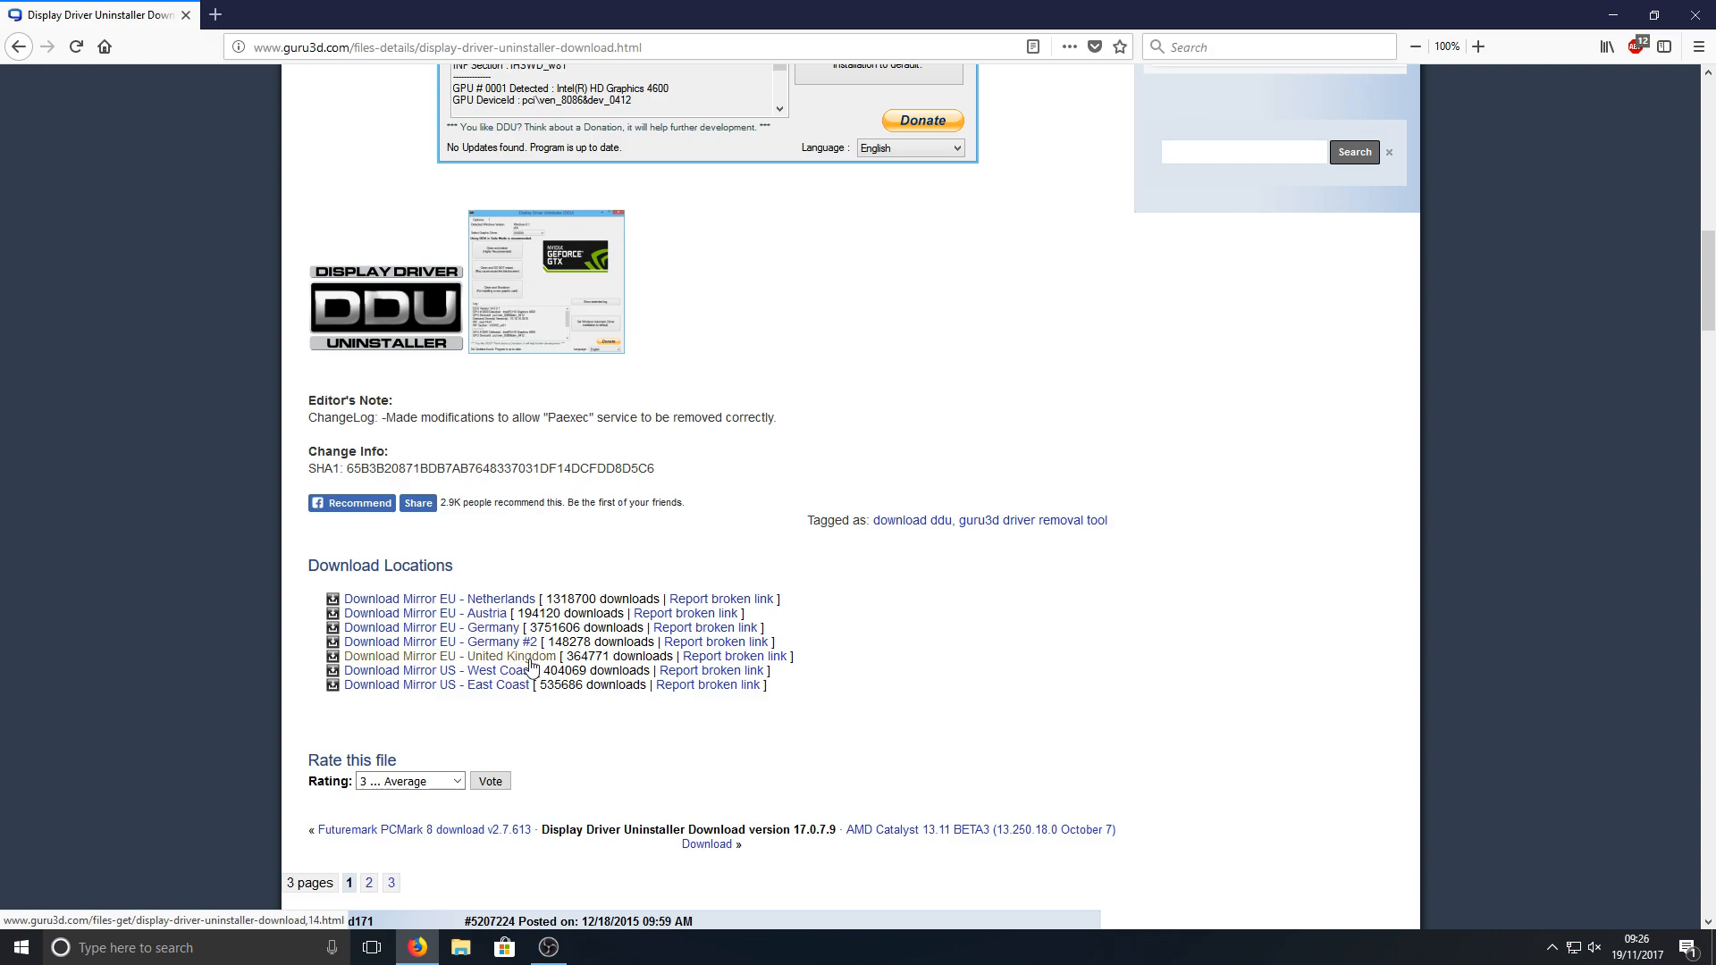
pyautogui.click(447, 655)
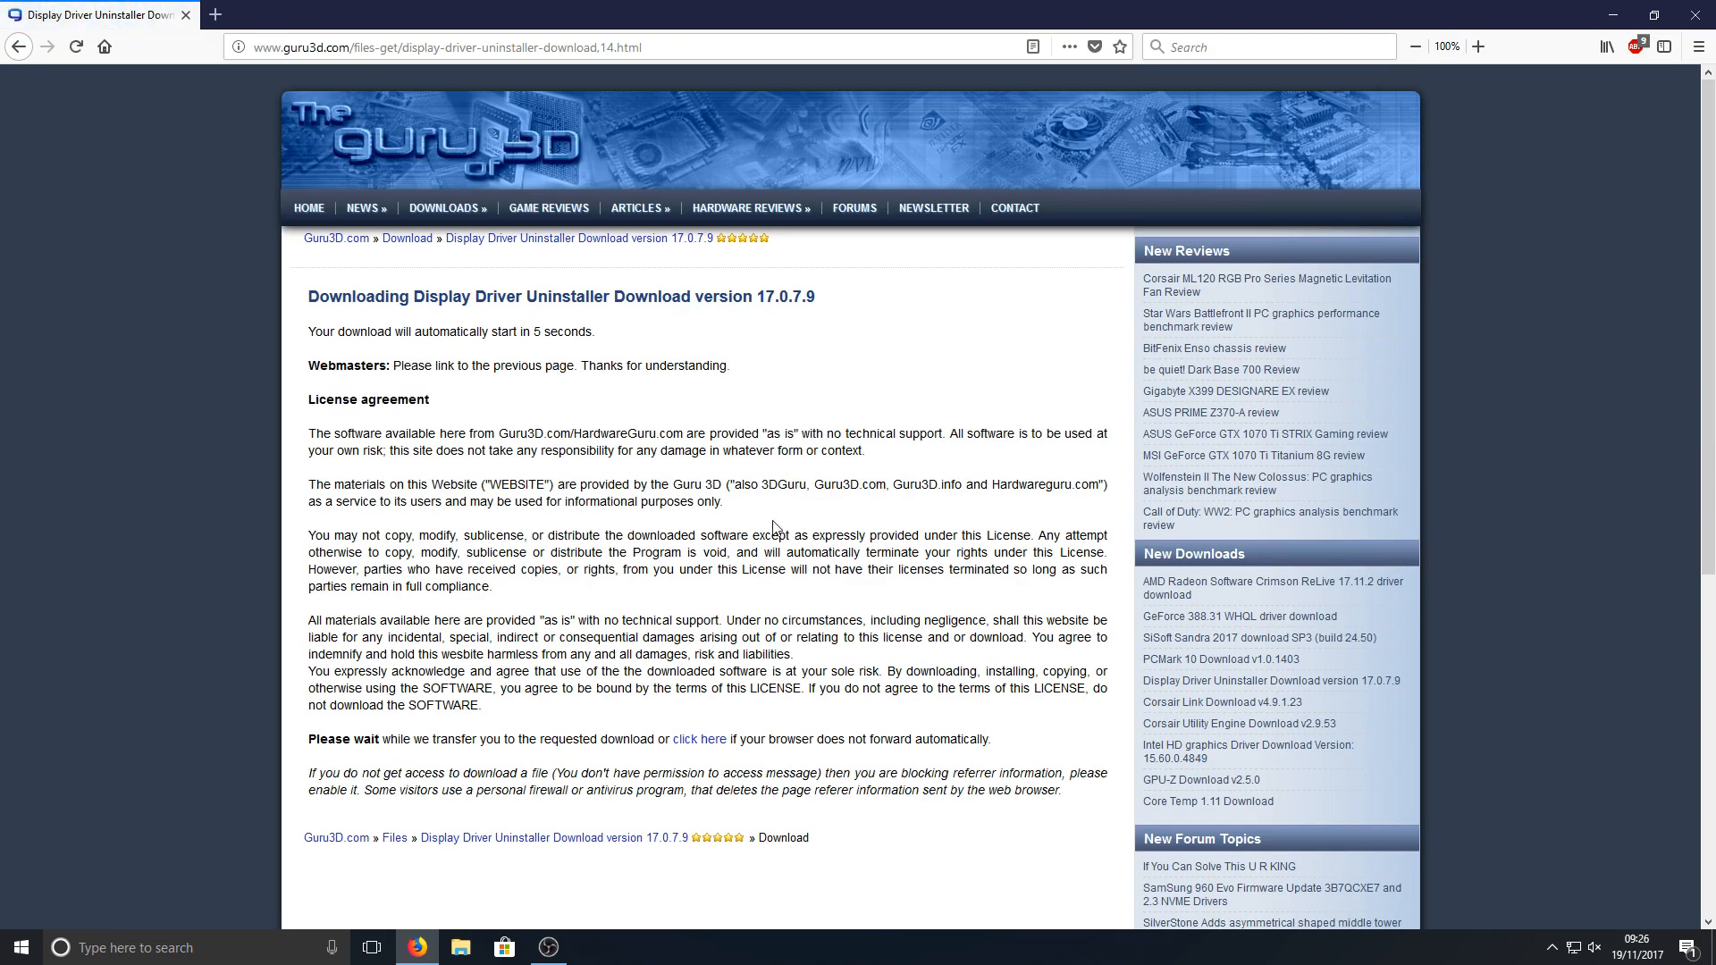
pyautogui.moveTo(821, 438)
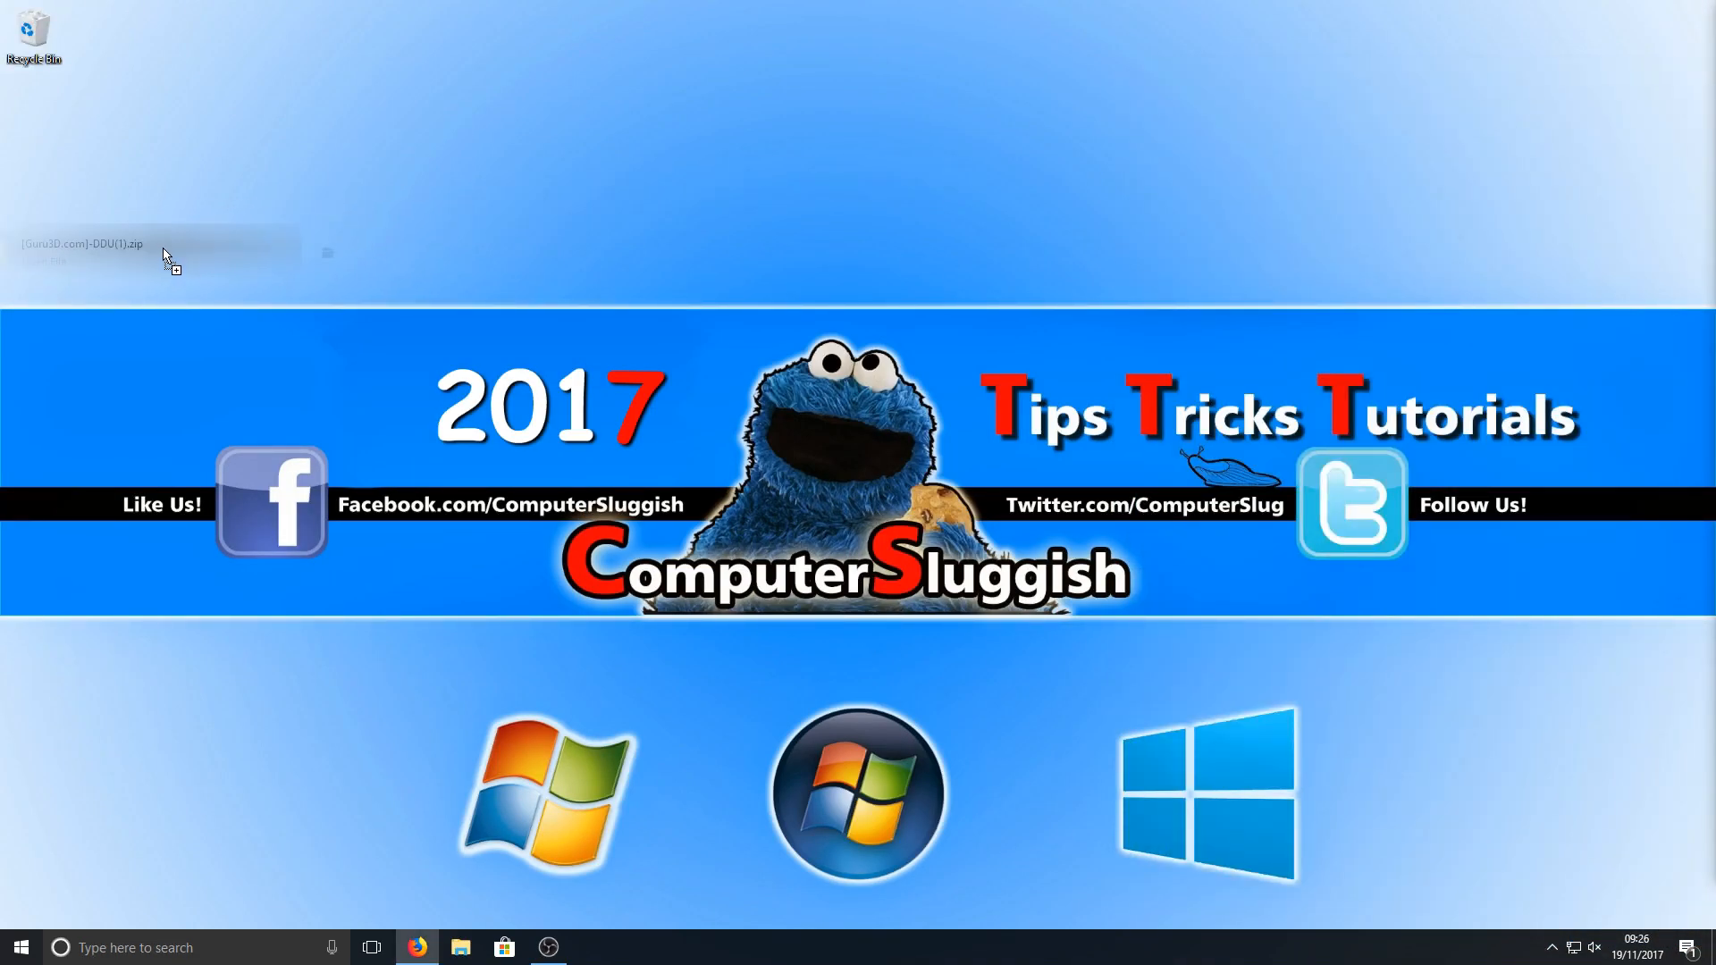
# Extract the DDU zip to the desktop, then unpack its self-extractor into Desktop\ddu
pyautogui.rightClick(169, 216)
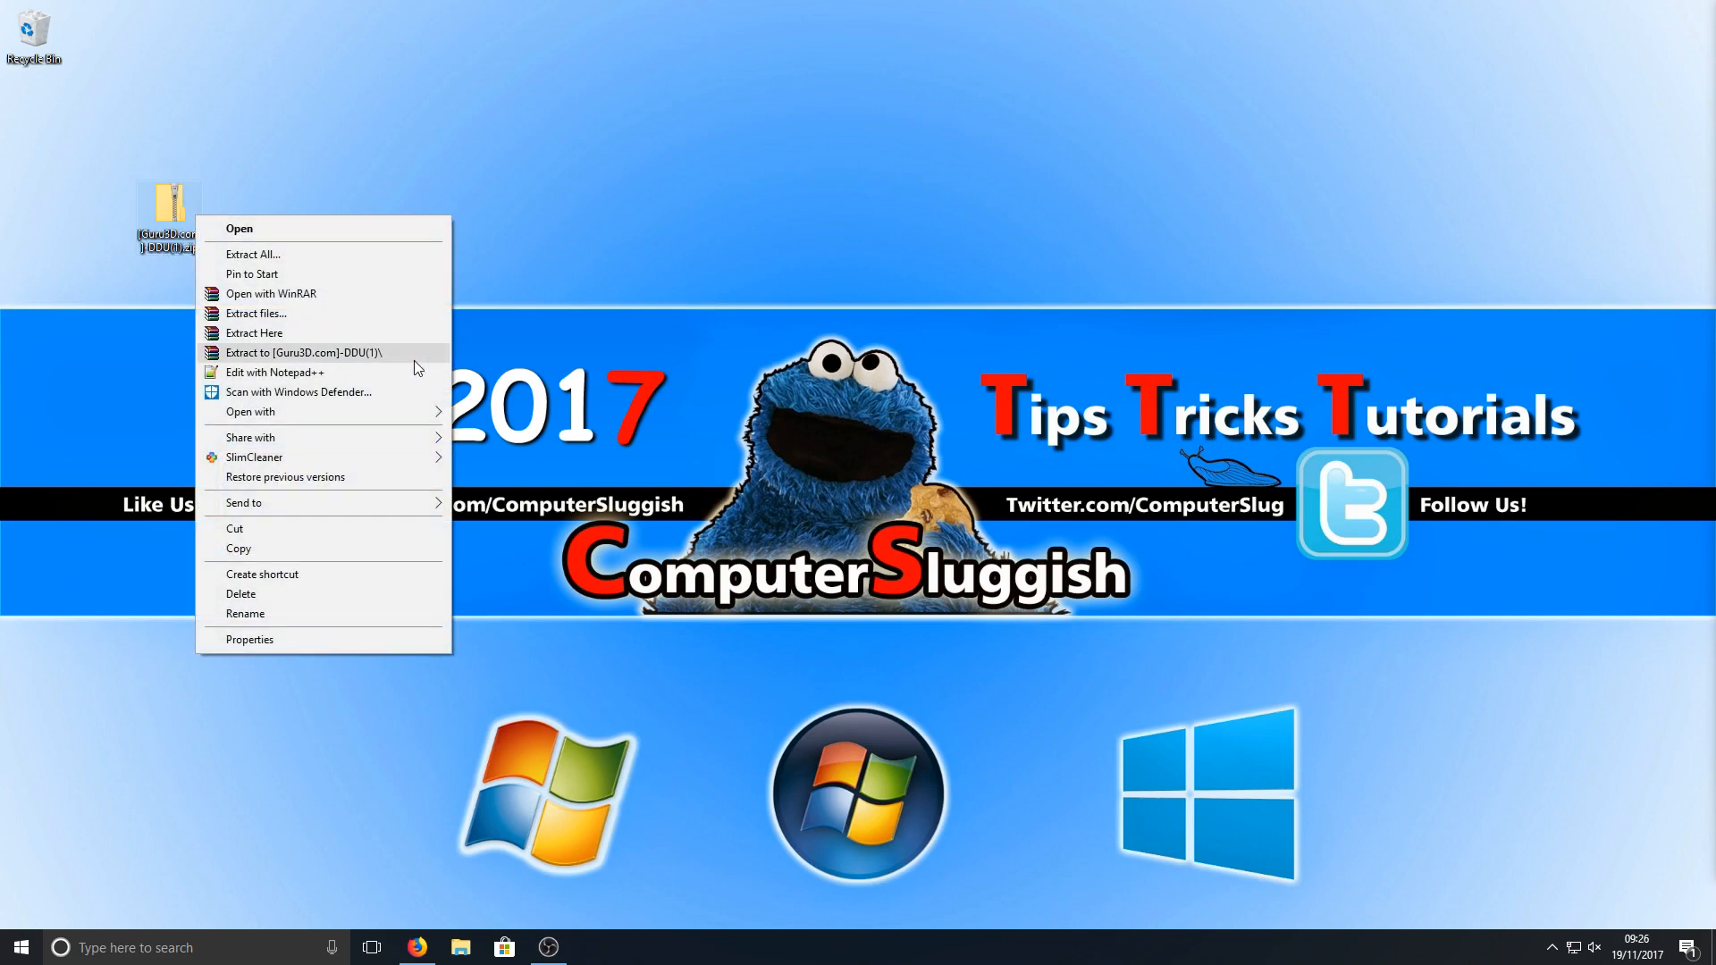
pyautogui.click(304, 353)
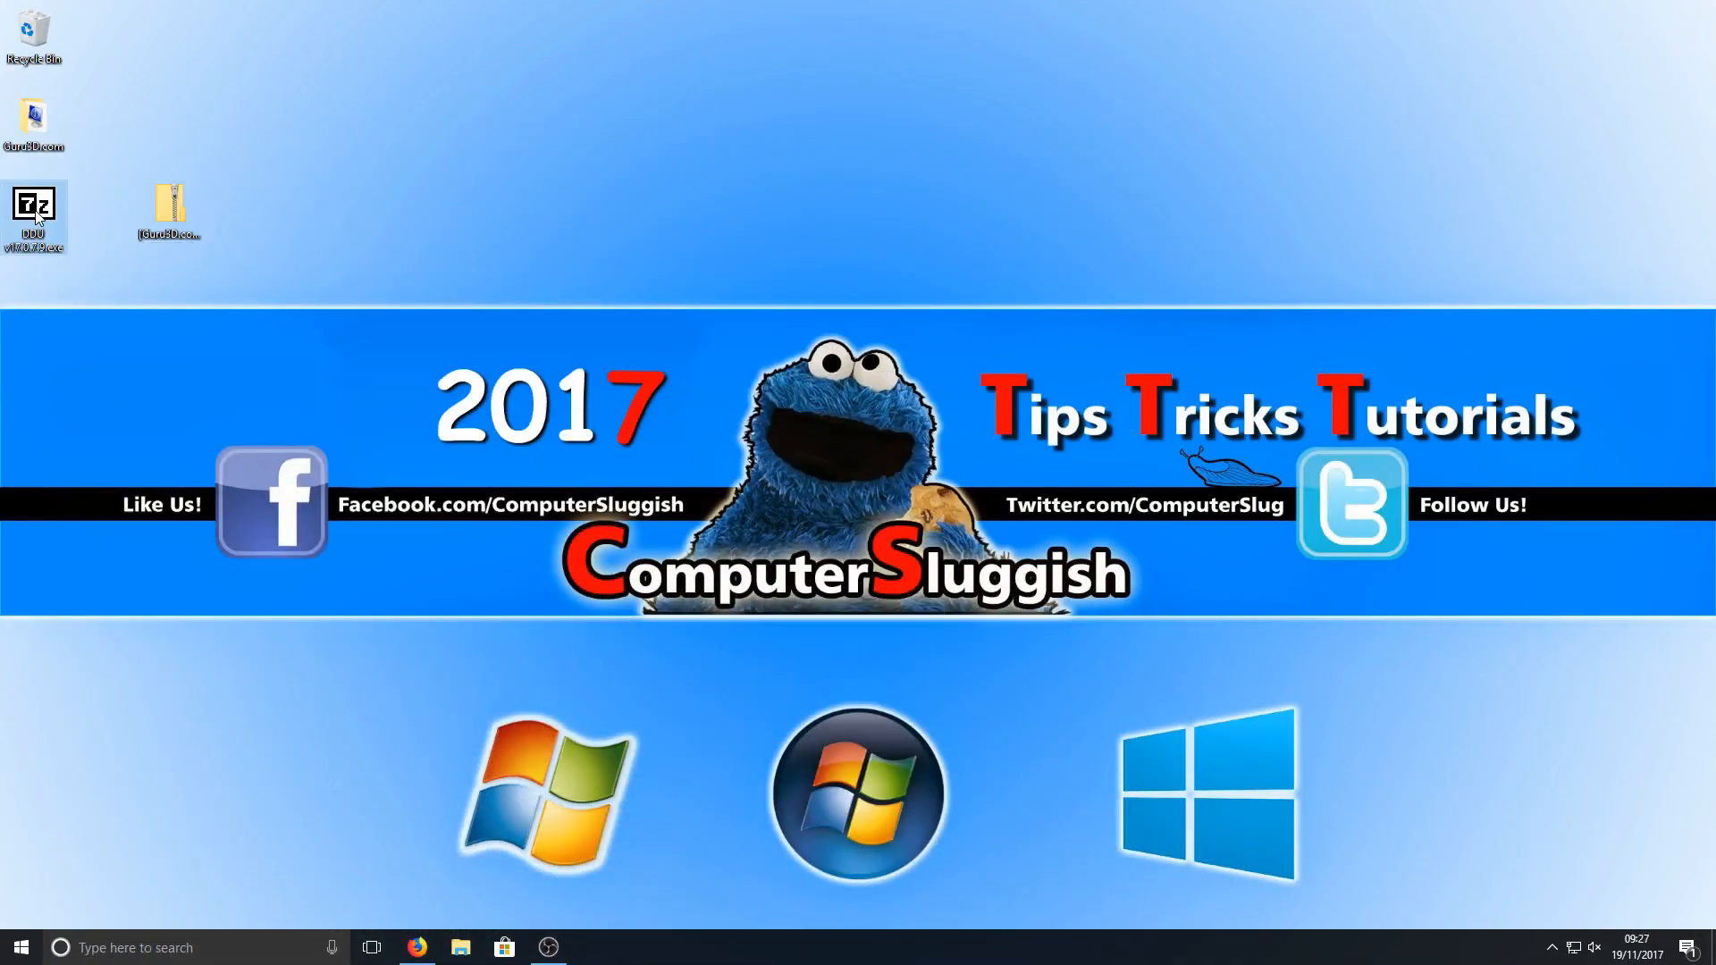
pyautogui.doubleClick(34, 216)
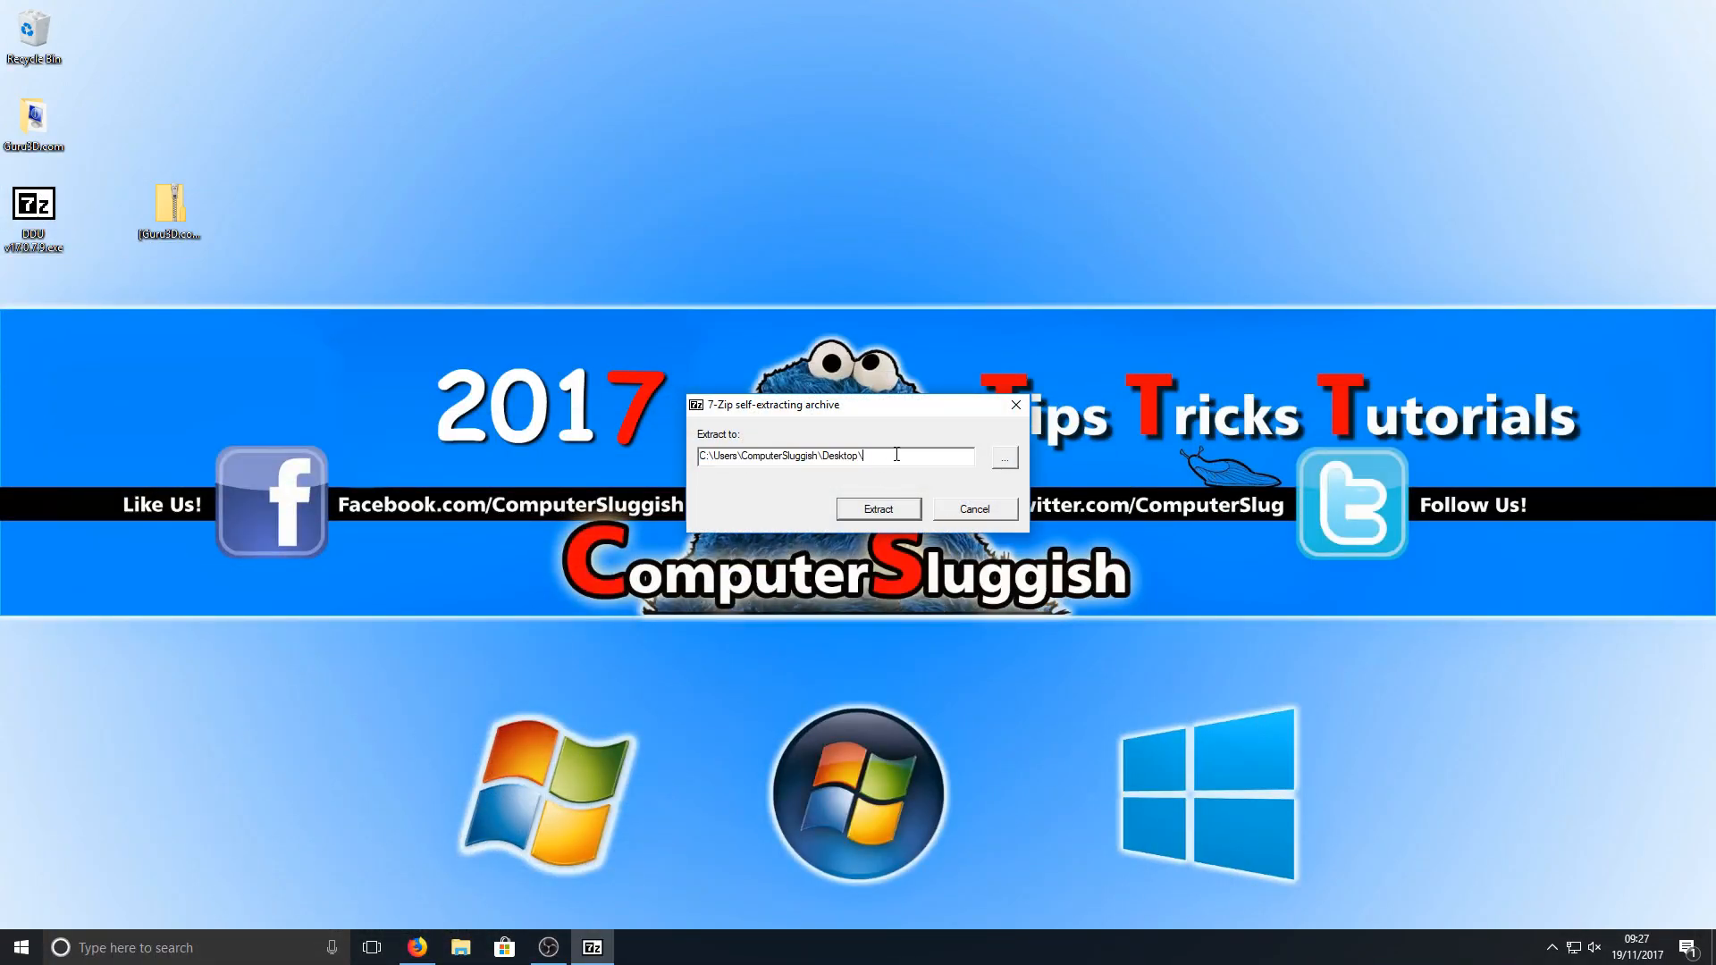
pyautogui.moveTo(925, 449)
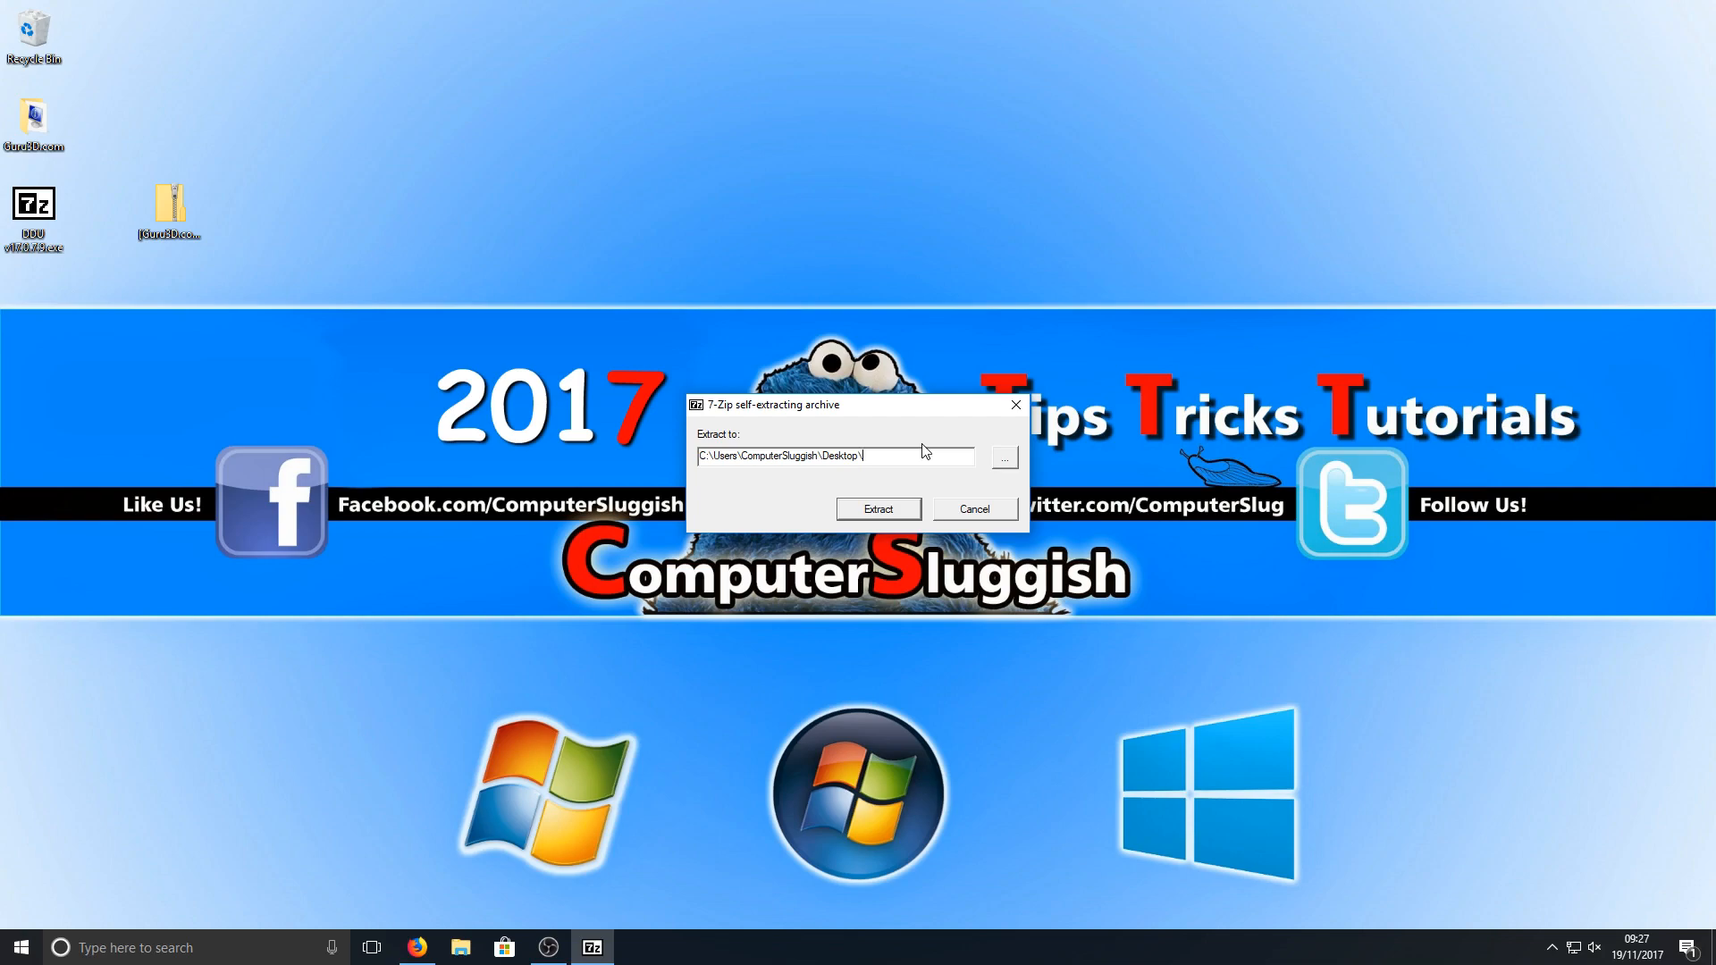
pyautogui.write('dd')
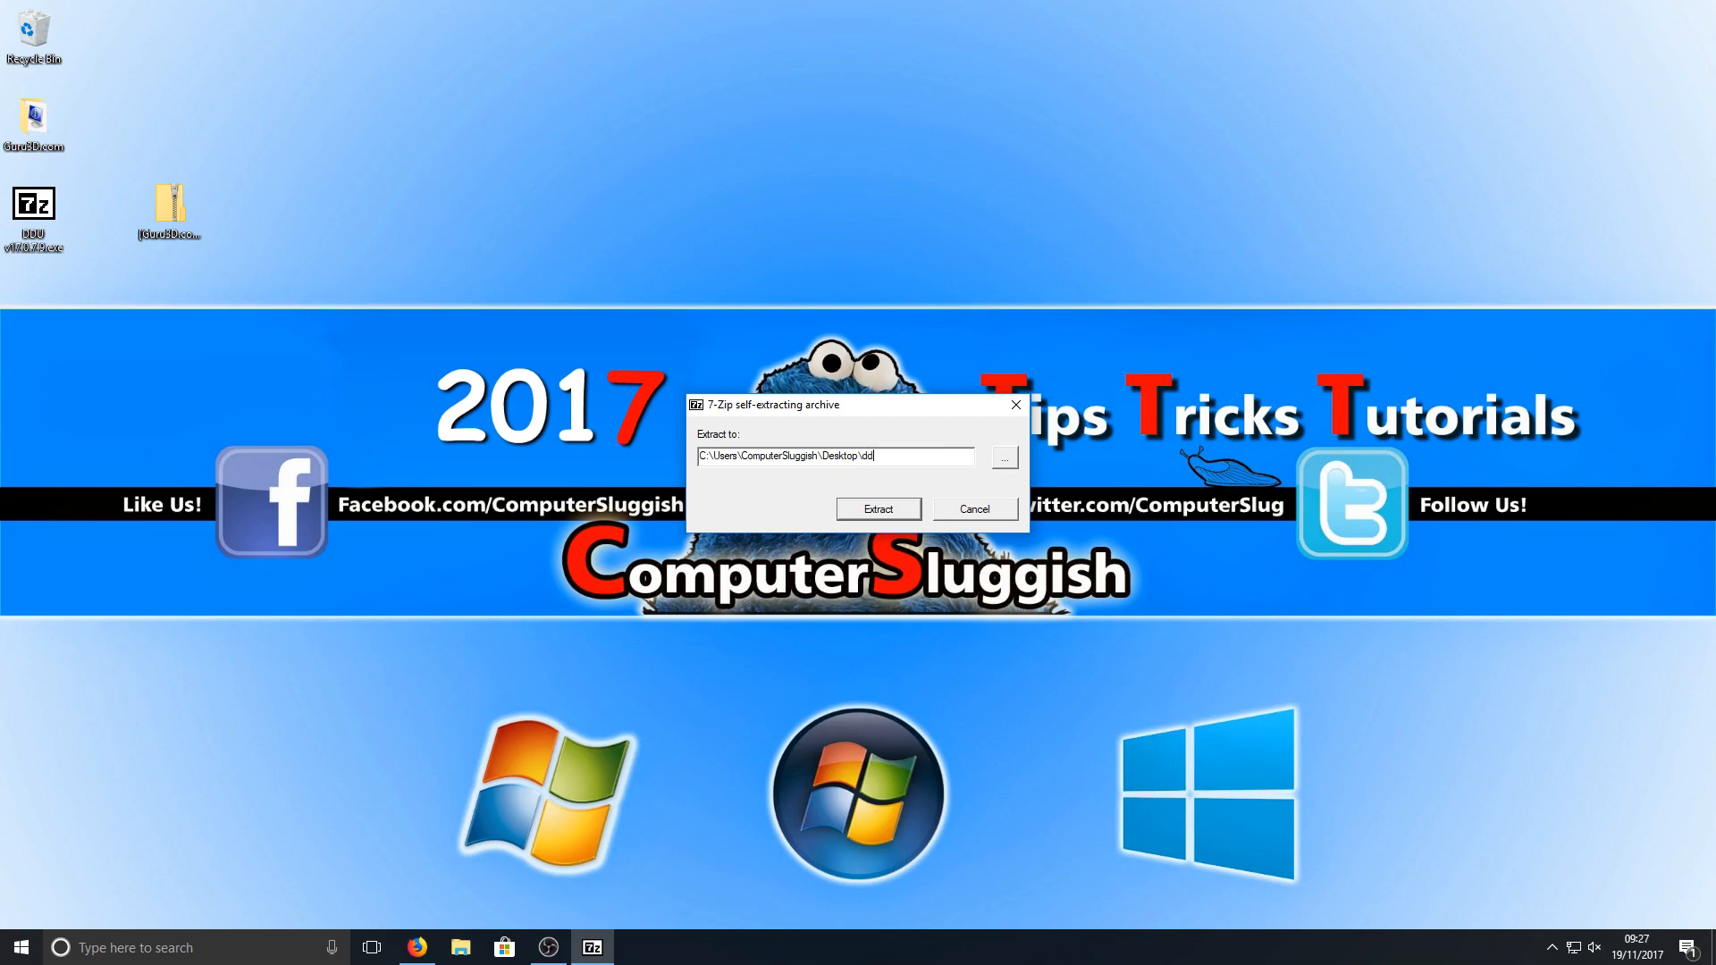
pyautogui.click(877, 509)
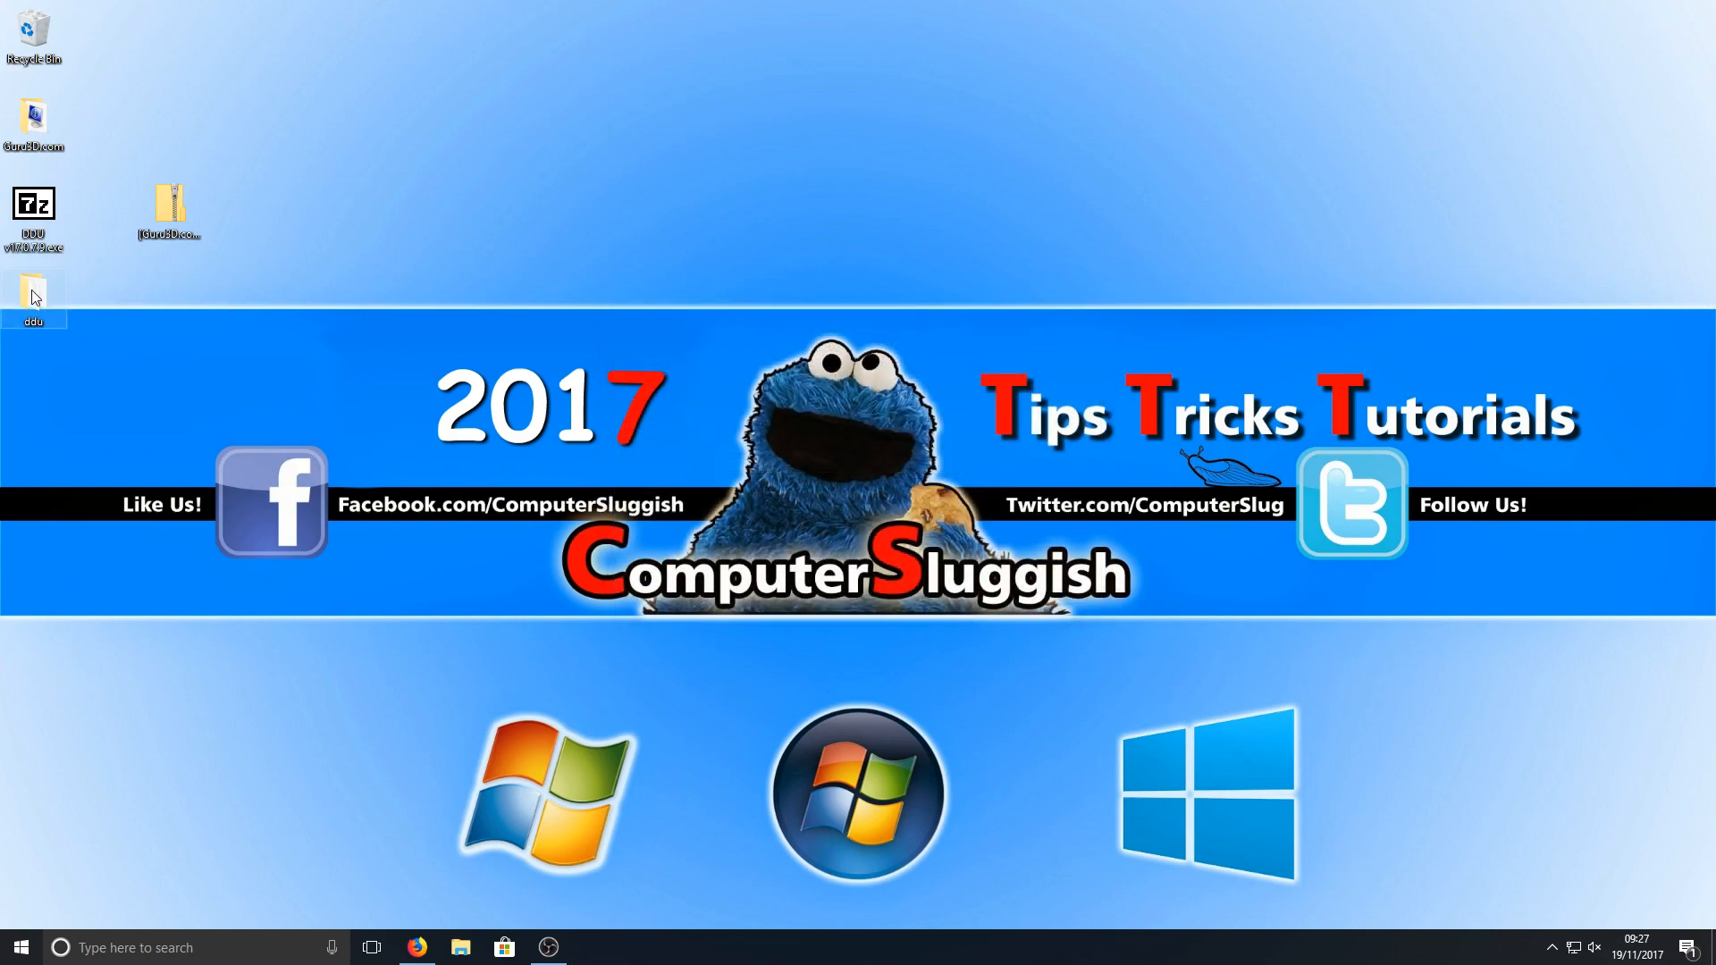
# Open the ddu folder and select Display Driver Uninstaller.exe
pyautogui.doubleClick(33, 294)
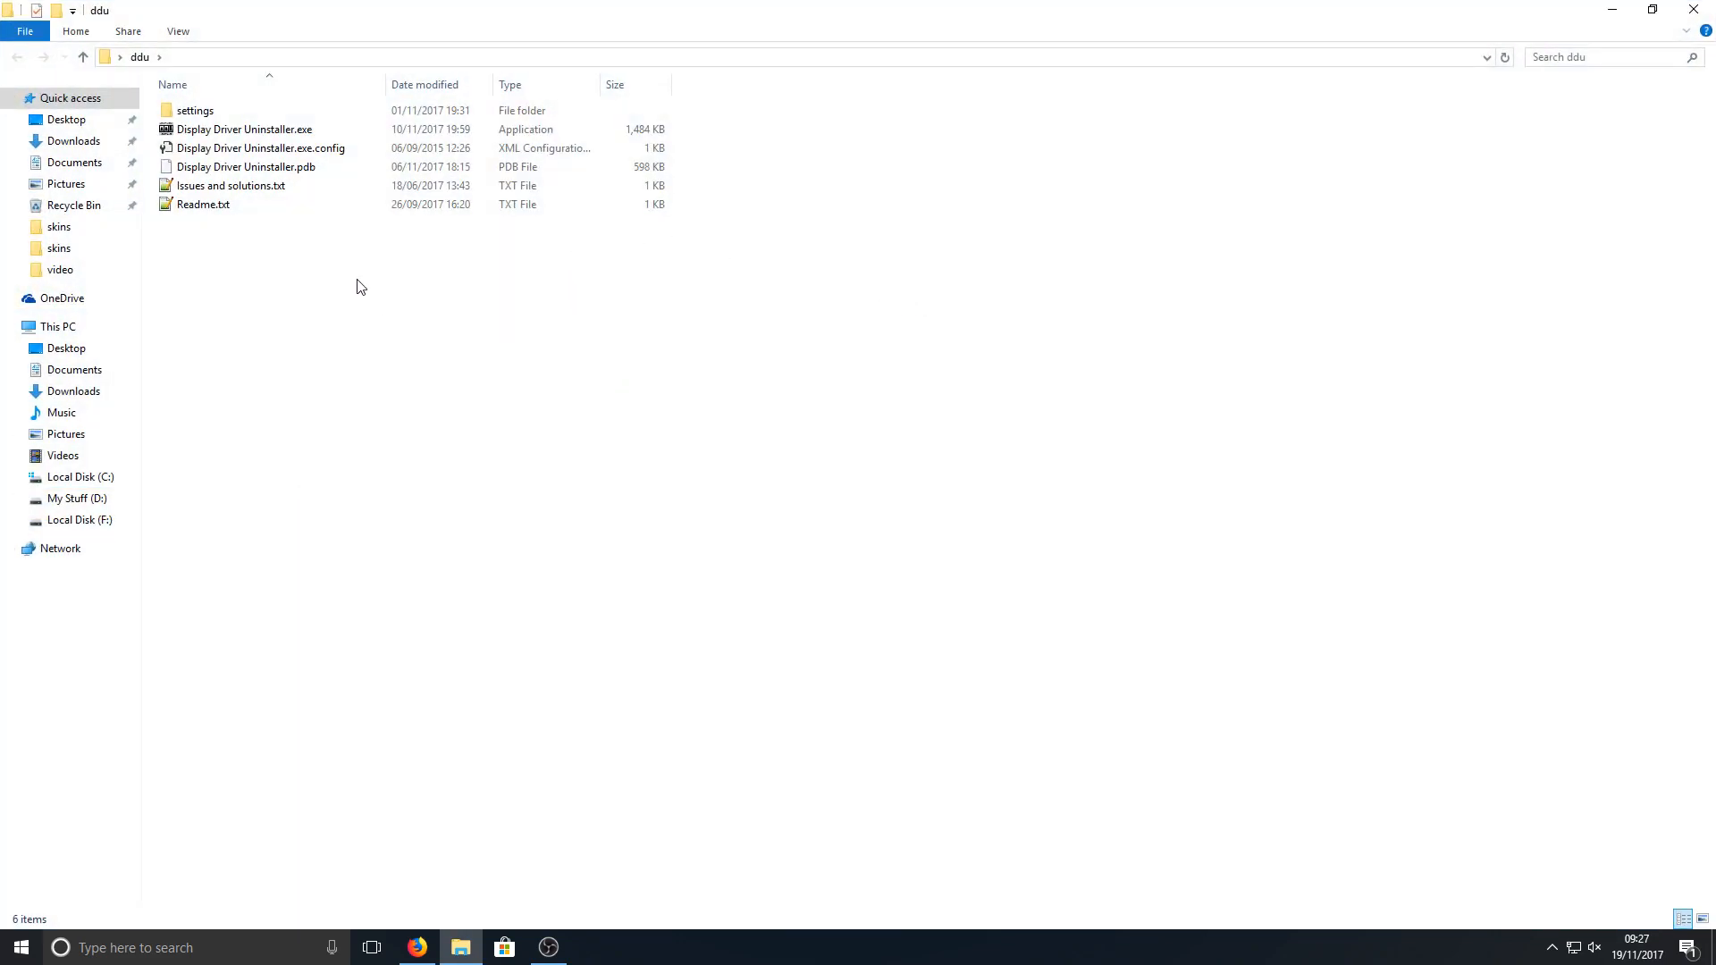
pyautogui.click(245, 129)
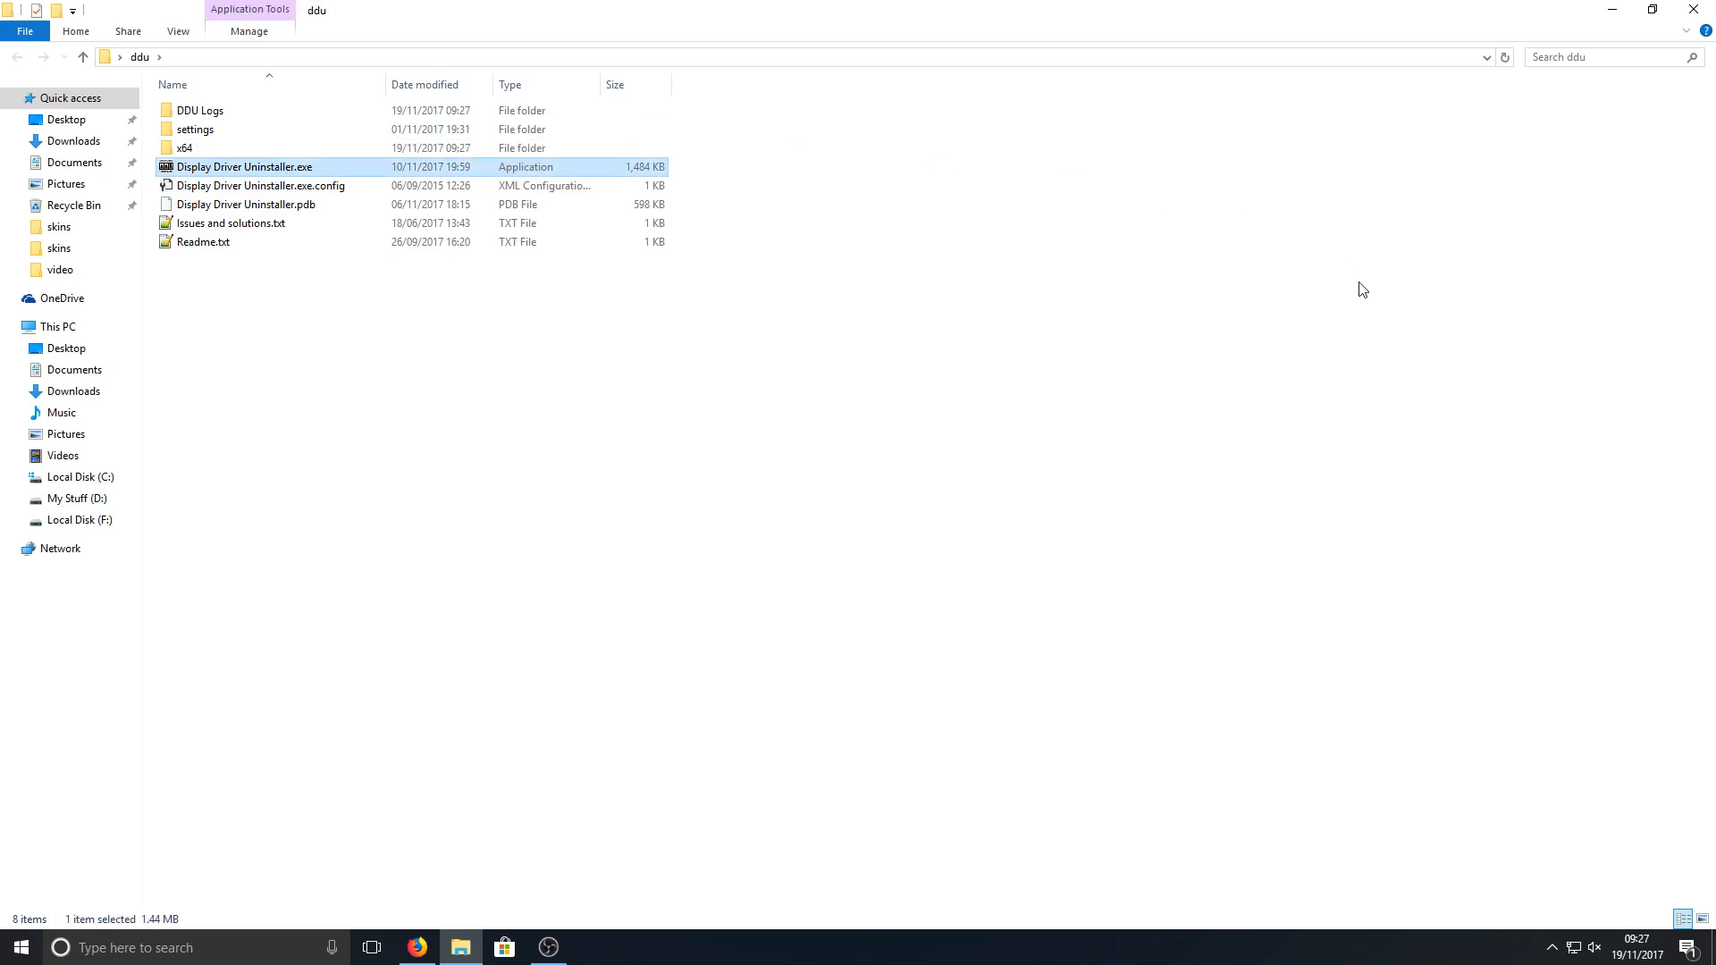
# Launch Display Driver Uninstaller.exe and dismiss the Safe Mode warning with OK
pyautogui.doubleClick(243, 166)
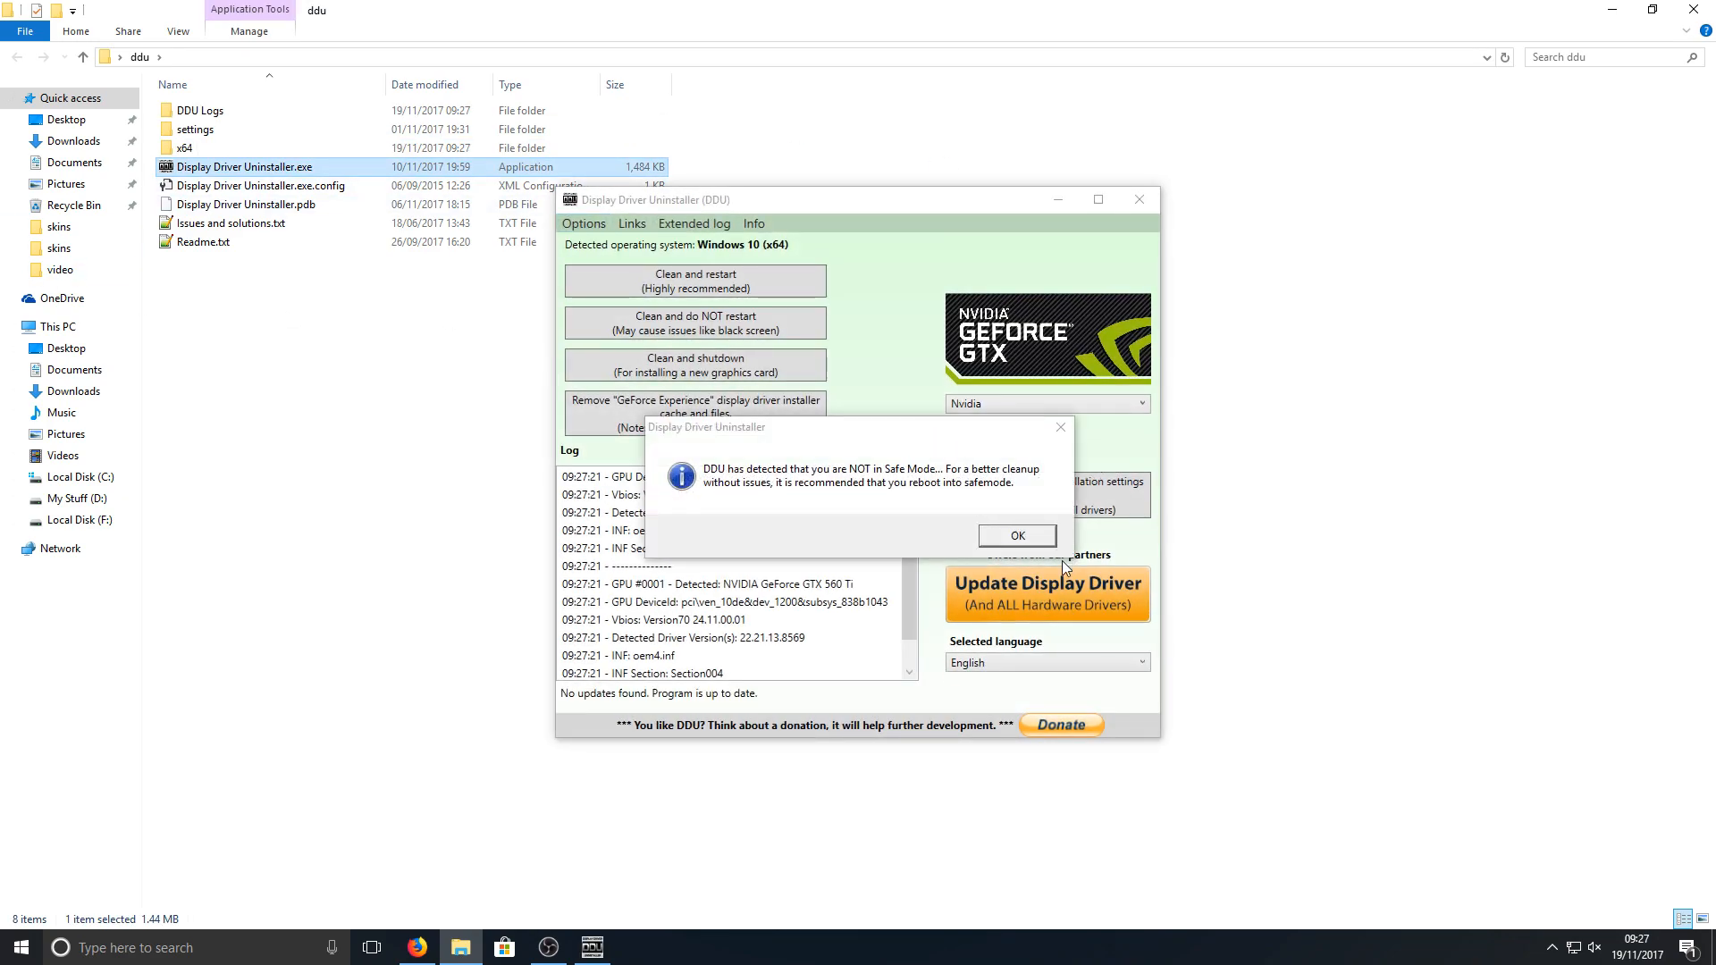
pyautogui.moveTo(896, 499)
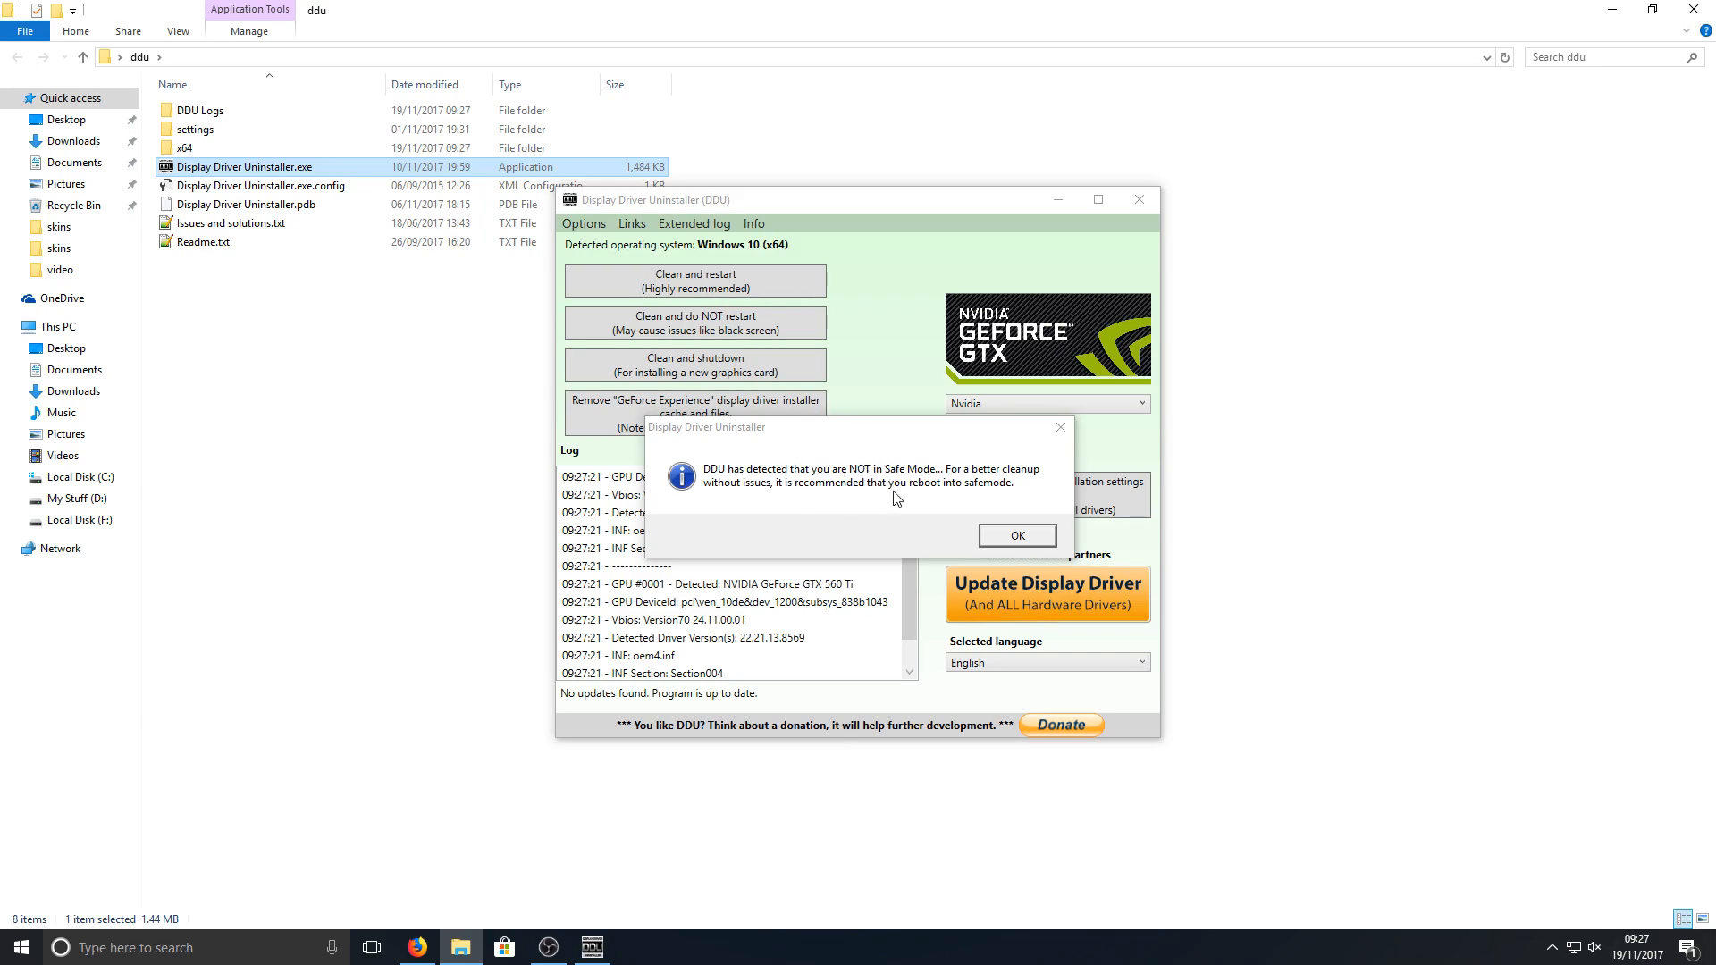
pyautogui.moveTo(893, 495)
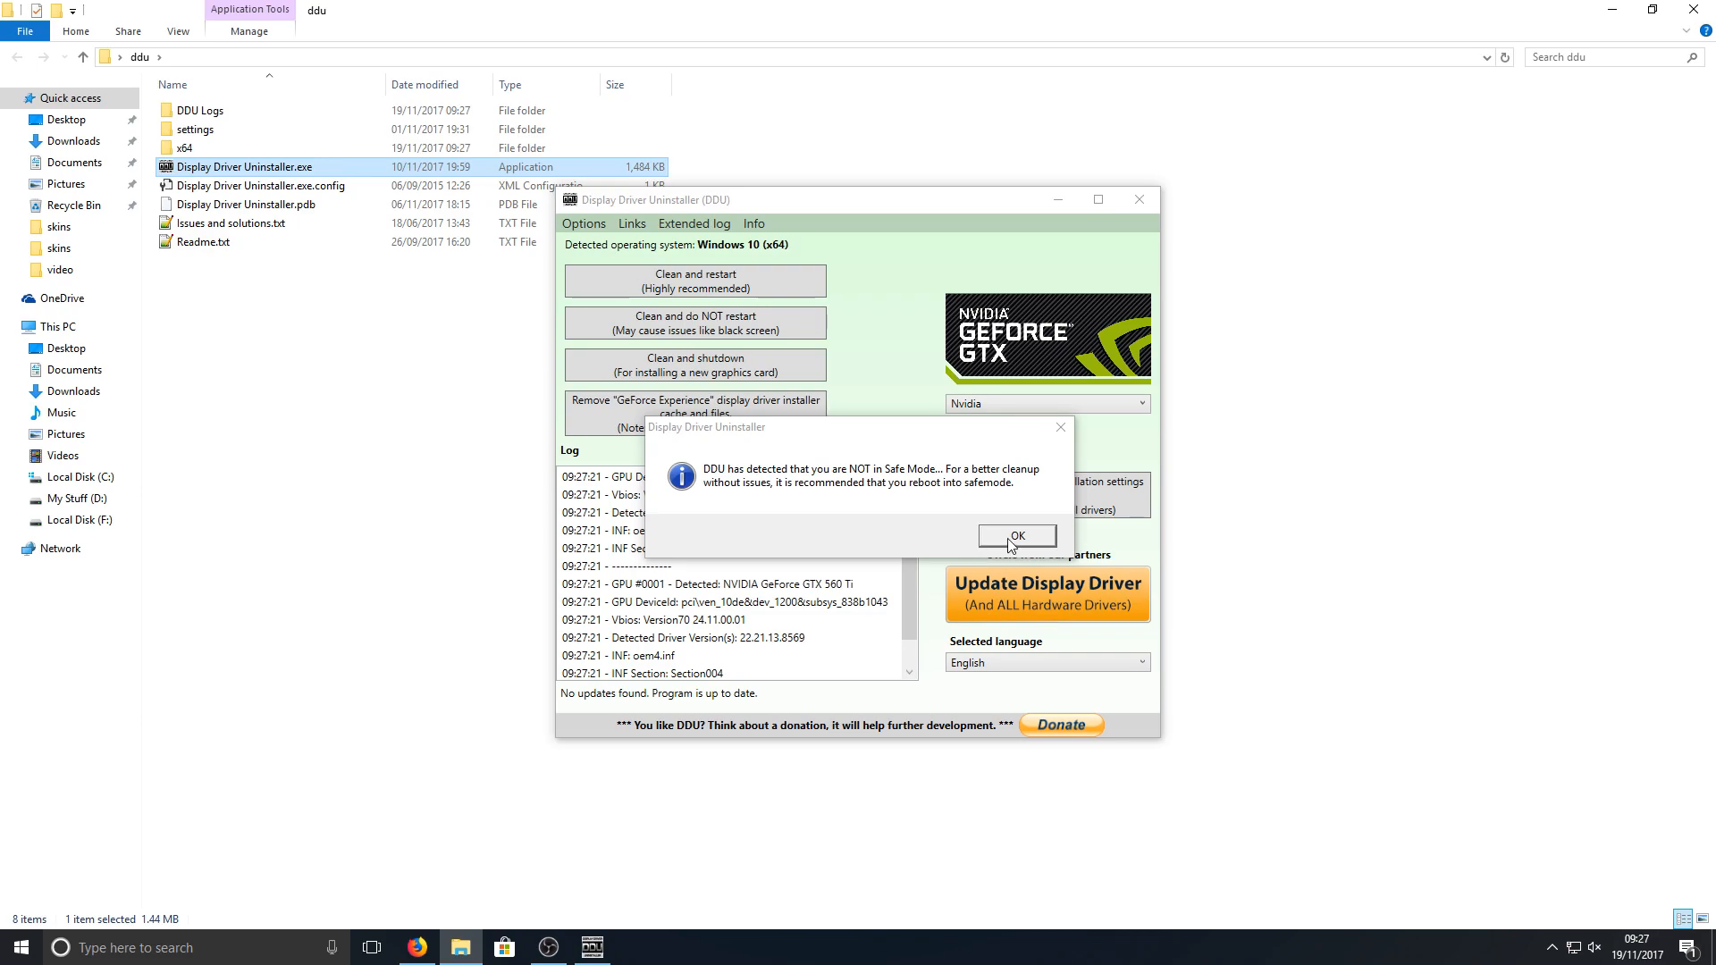
pyautogui.click(1014, 536)
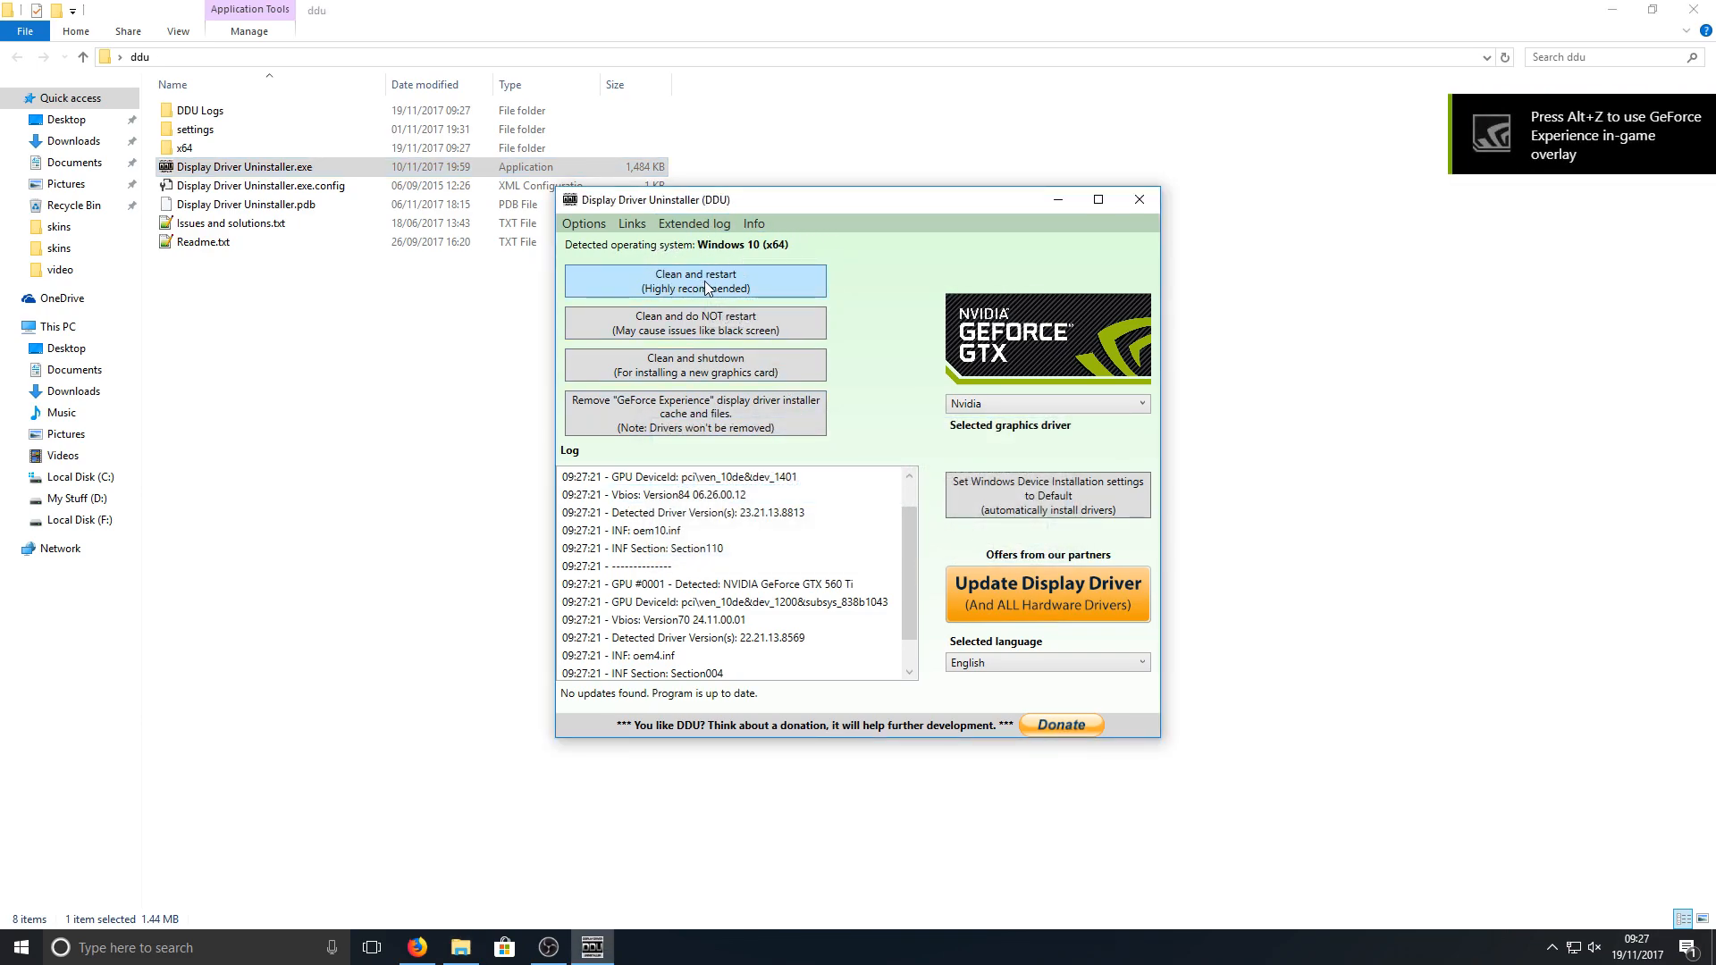
pyautogui.moveTo(695, 281)
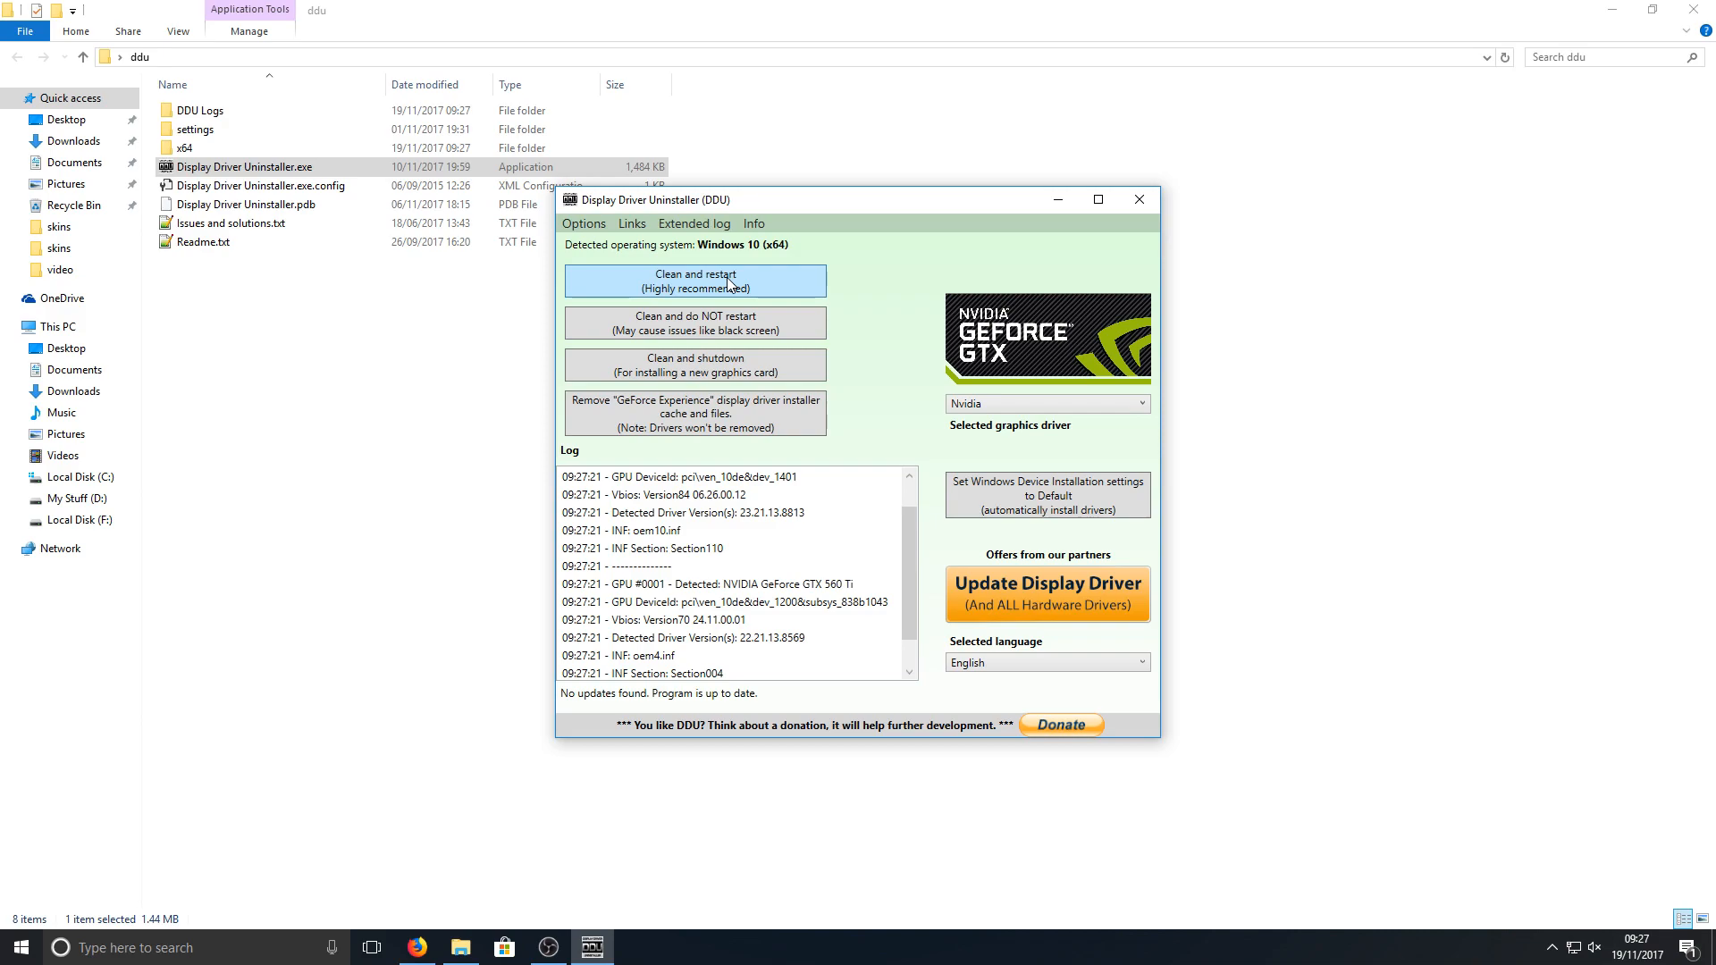
pyautogui.moveTo(925, 284)
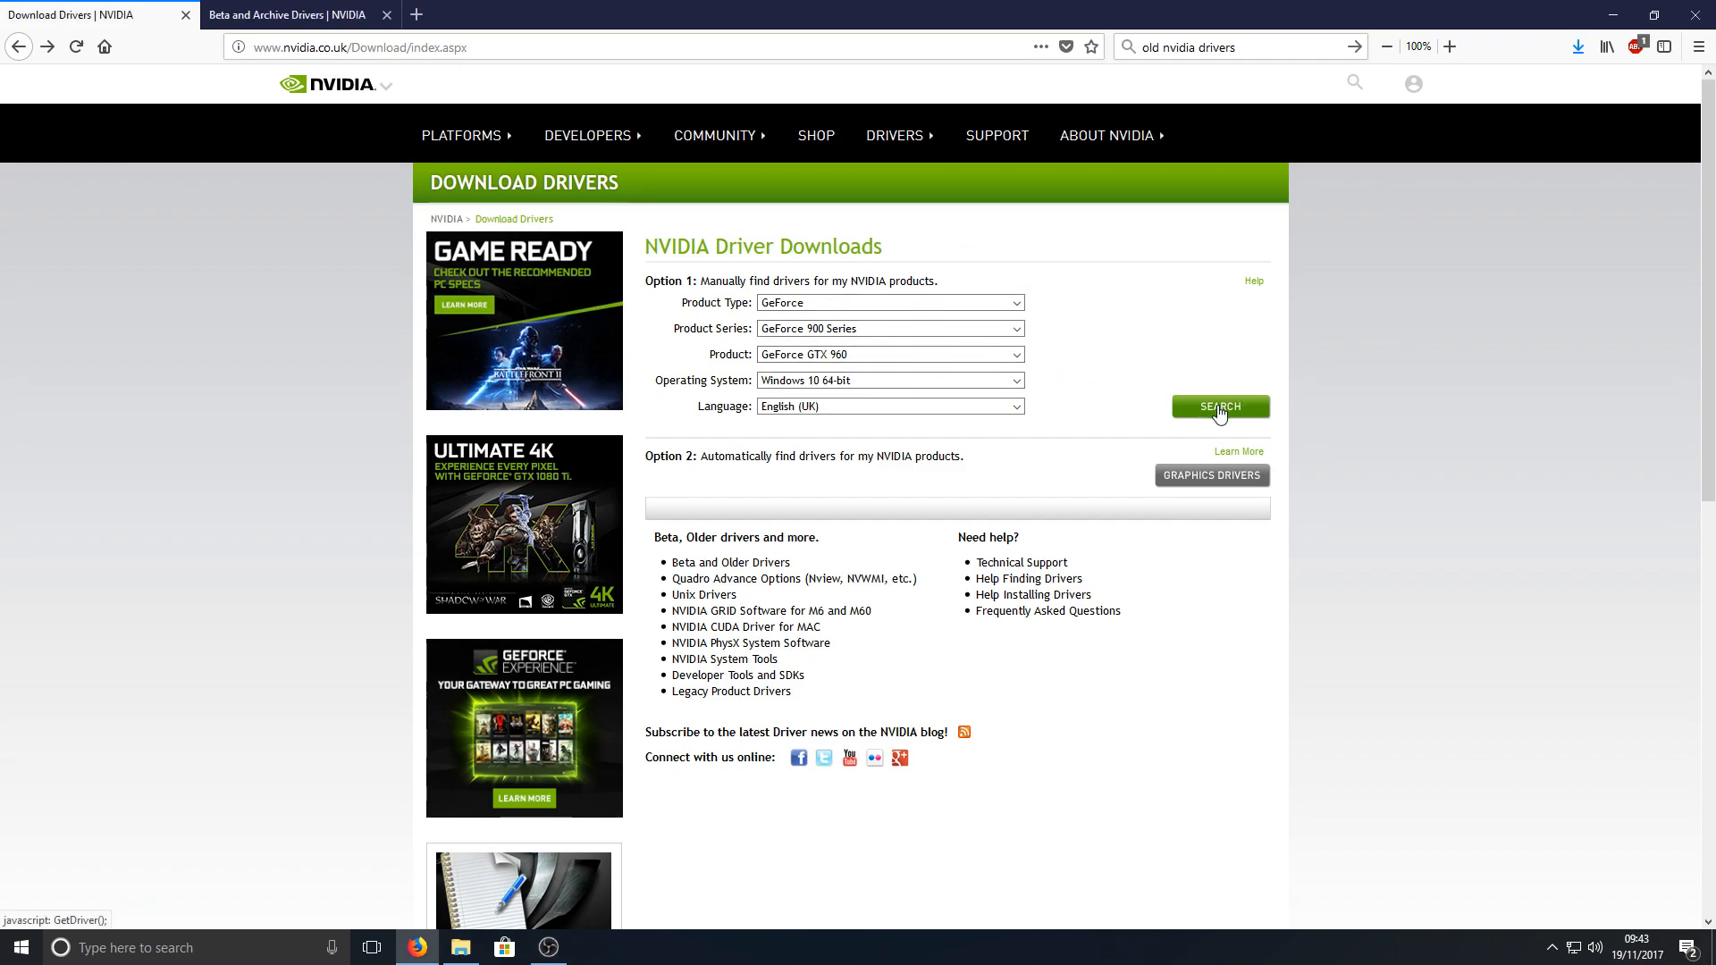
# Search for GeForce GTX 960 drivers for Windows 10 64-bit, English (UK)
pyautogui.click(1219, 406)
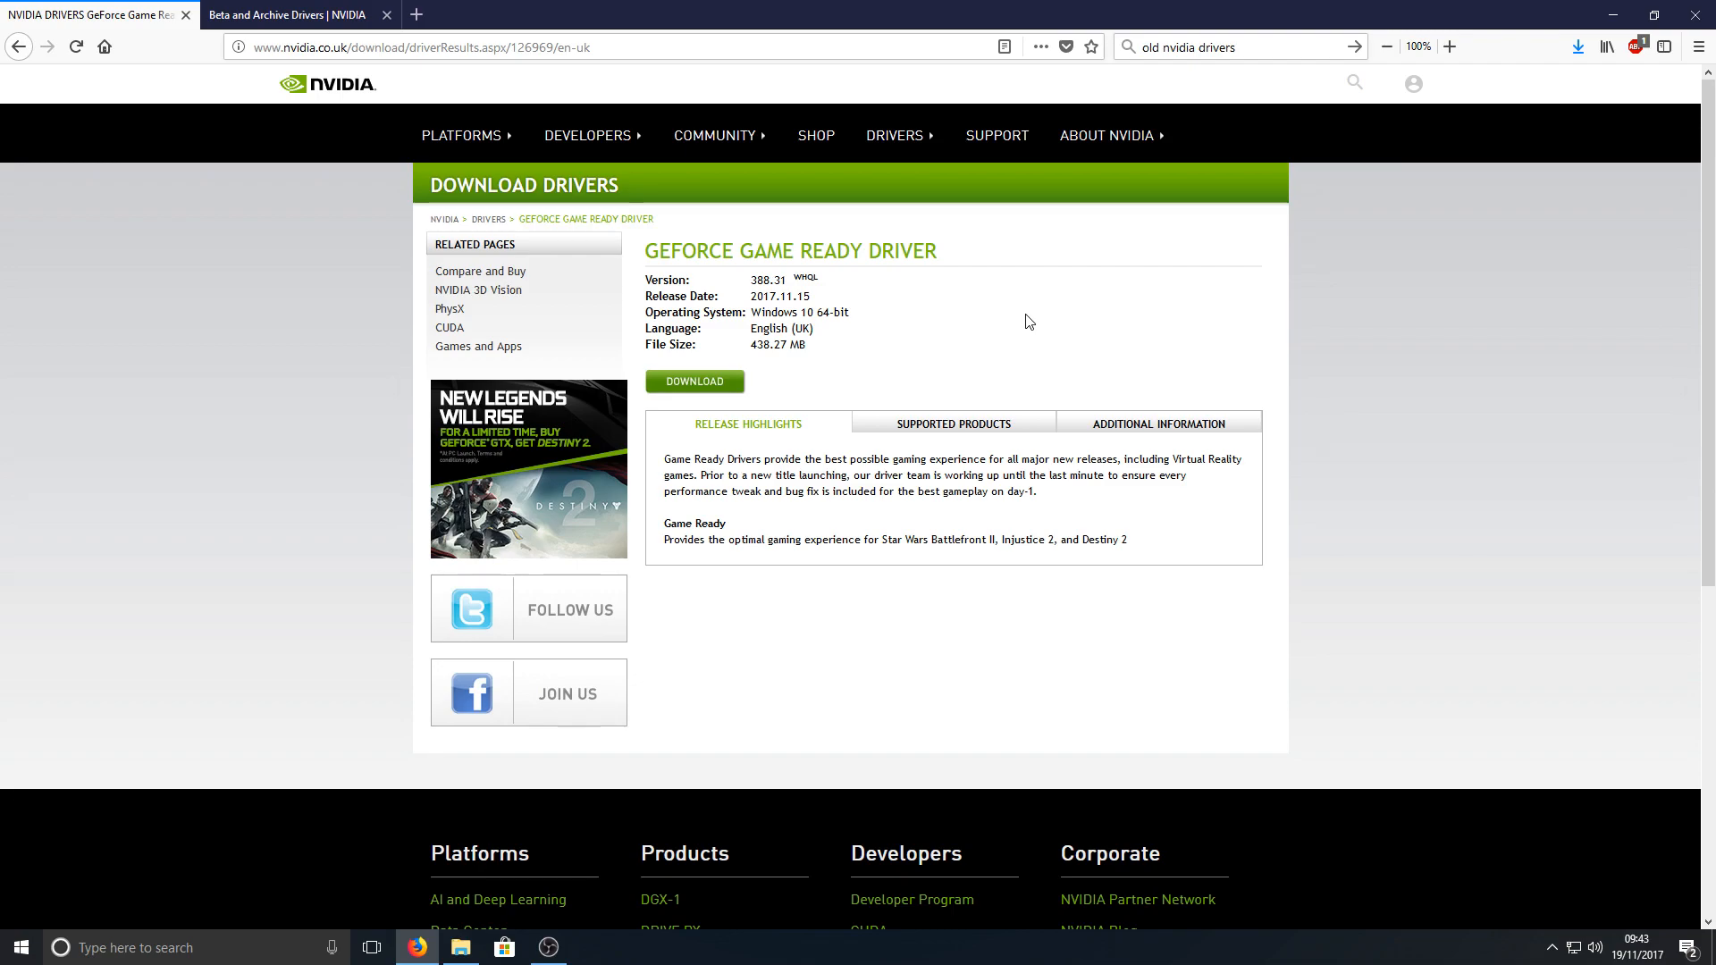
pyautogui.moveTo(1208, 385)
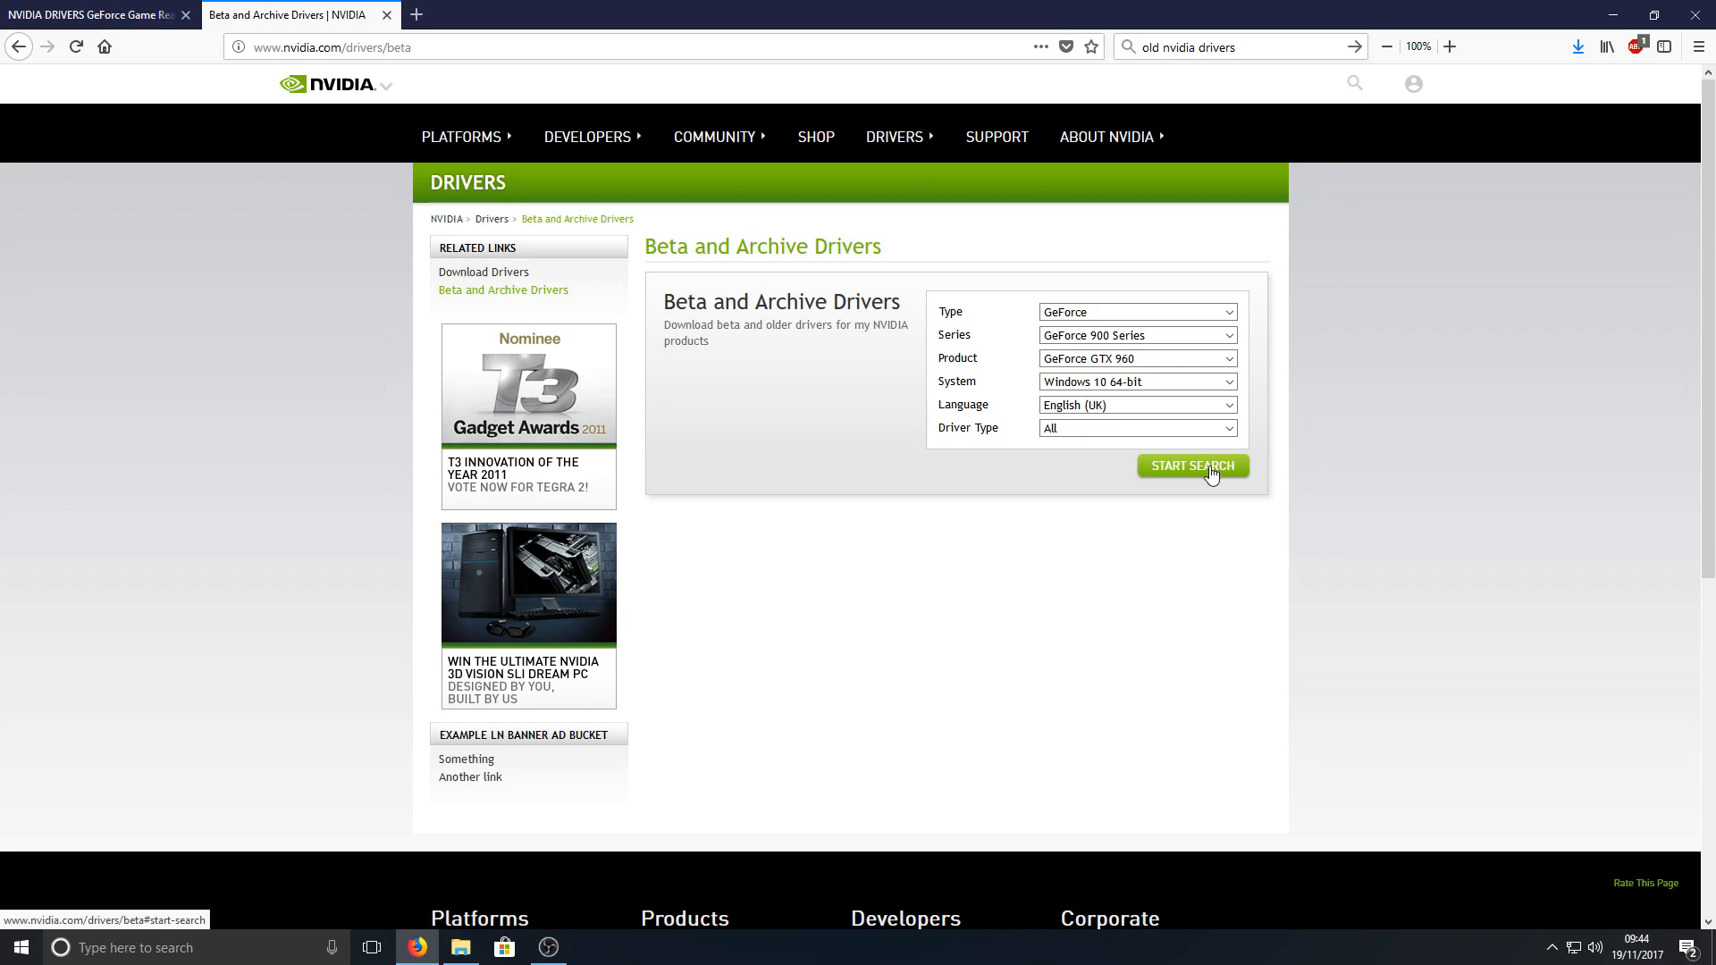
# Search Beta and Archive drivers for the GTX 960 and scroll through the results
pyautogui.click(1191, 465)
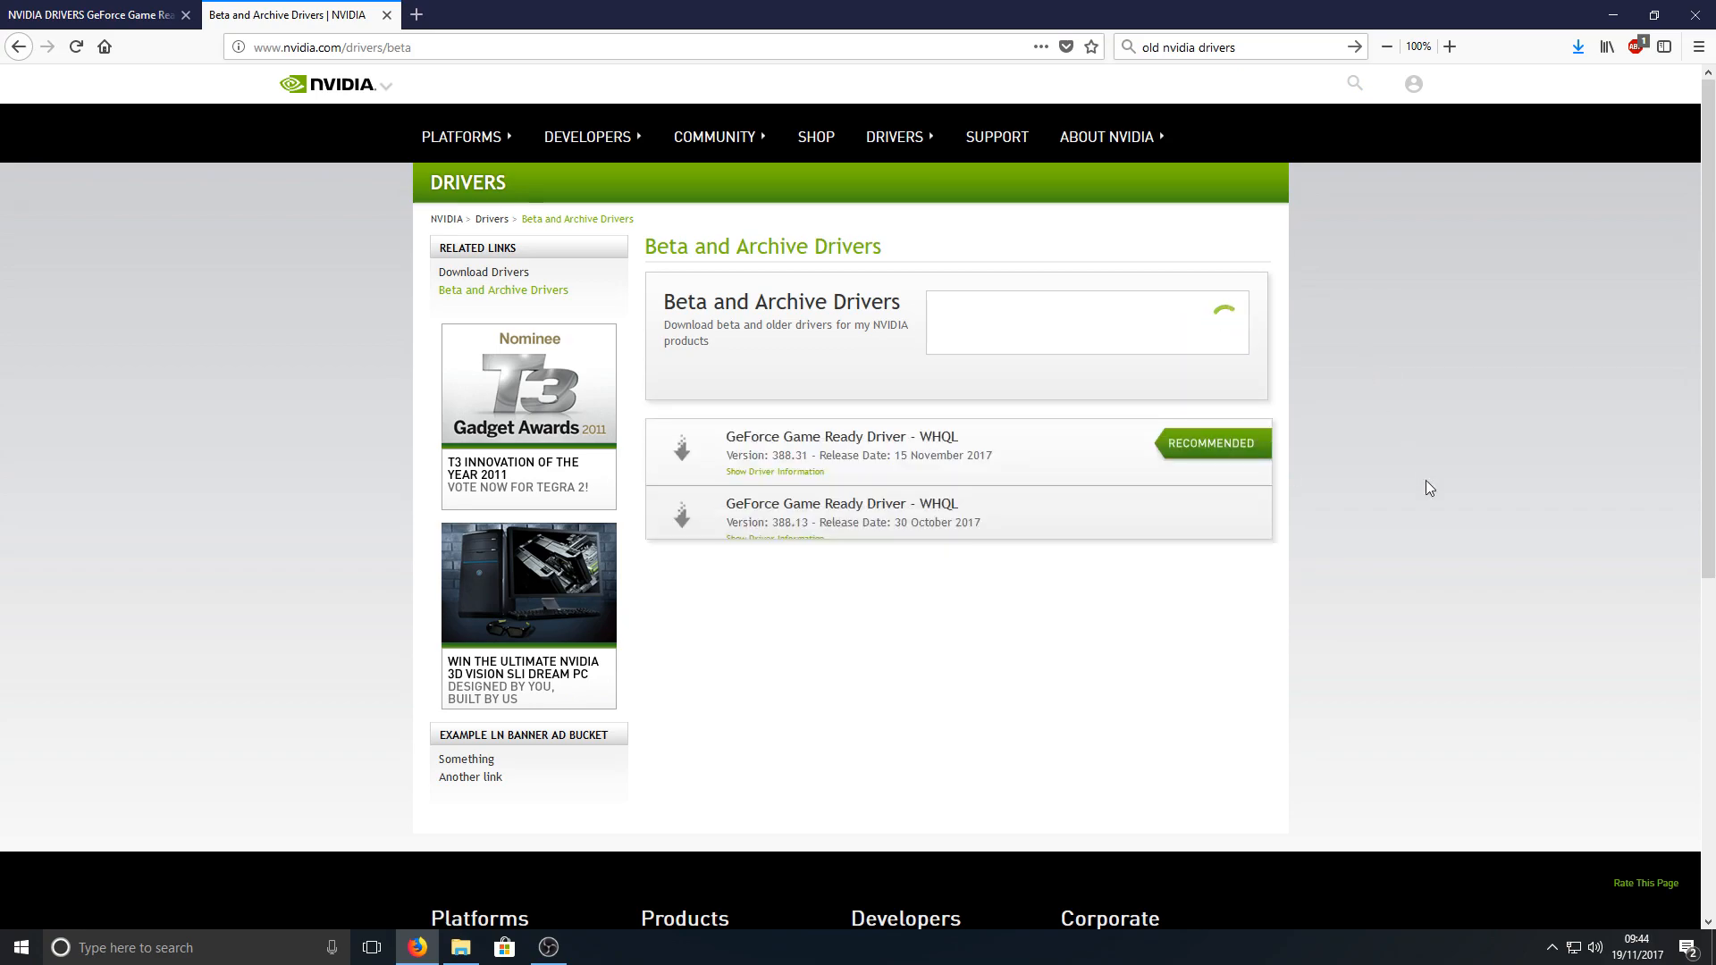
pyautogui.scroll(-3)
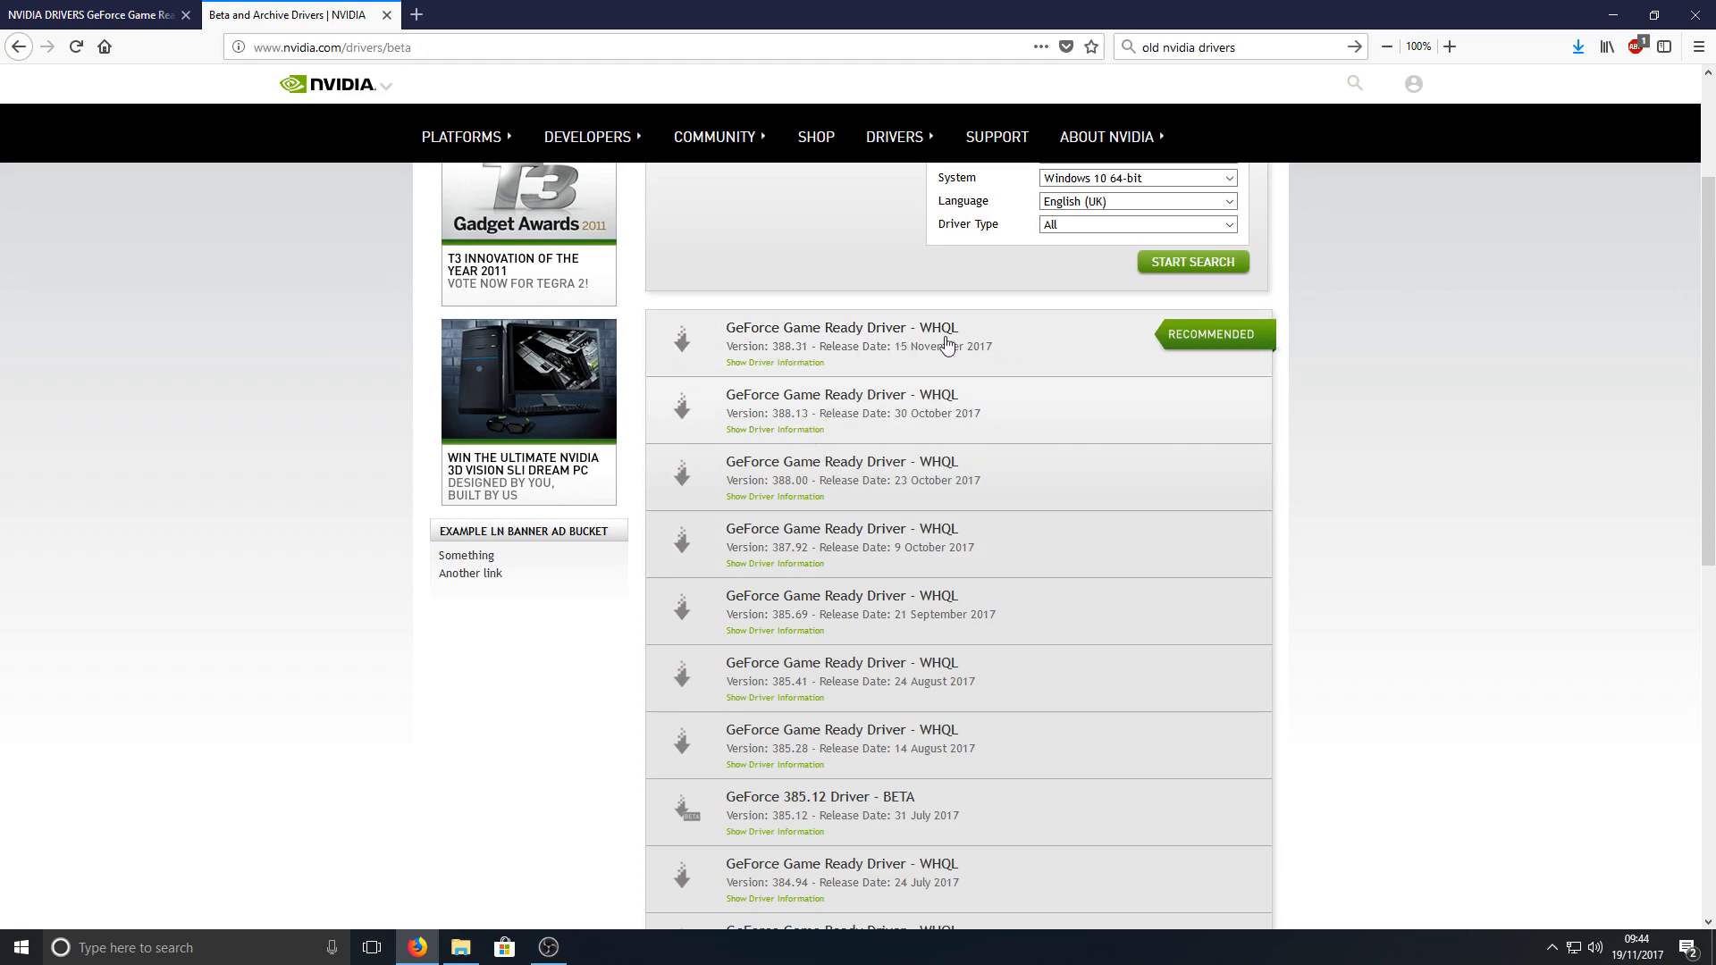
pyautogui.moveTo(1030, 408)
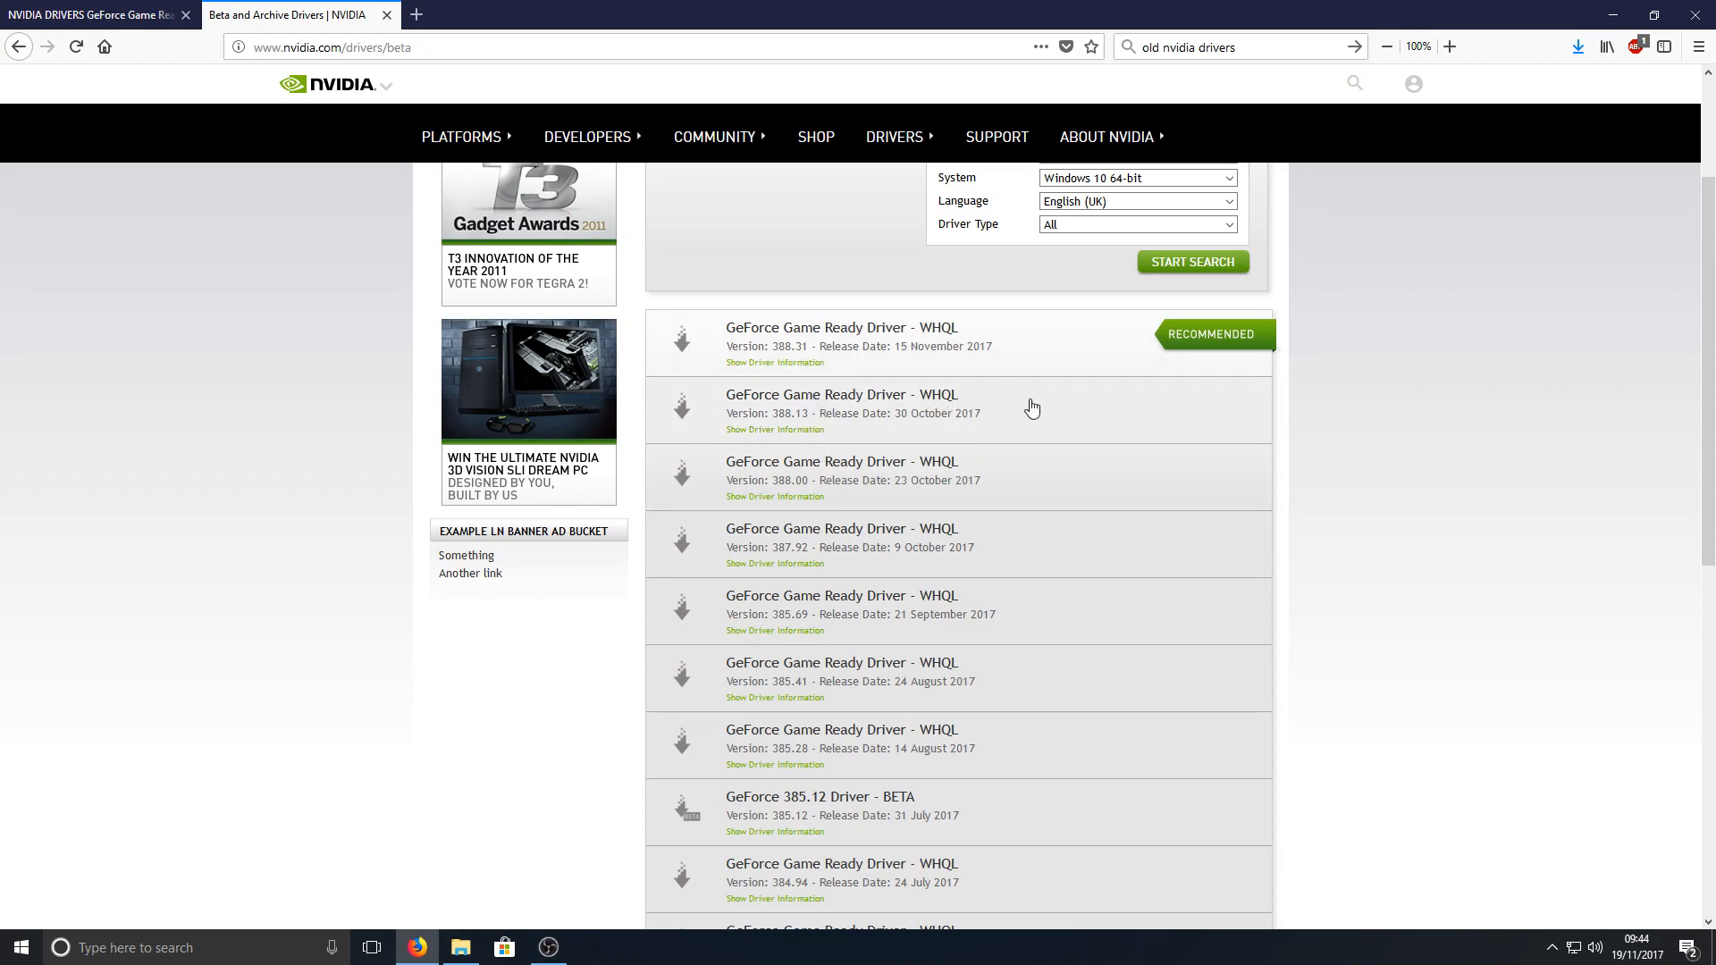
pyautogui.moveTo(1040, 410)
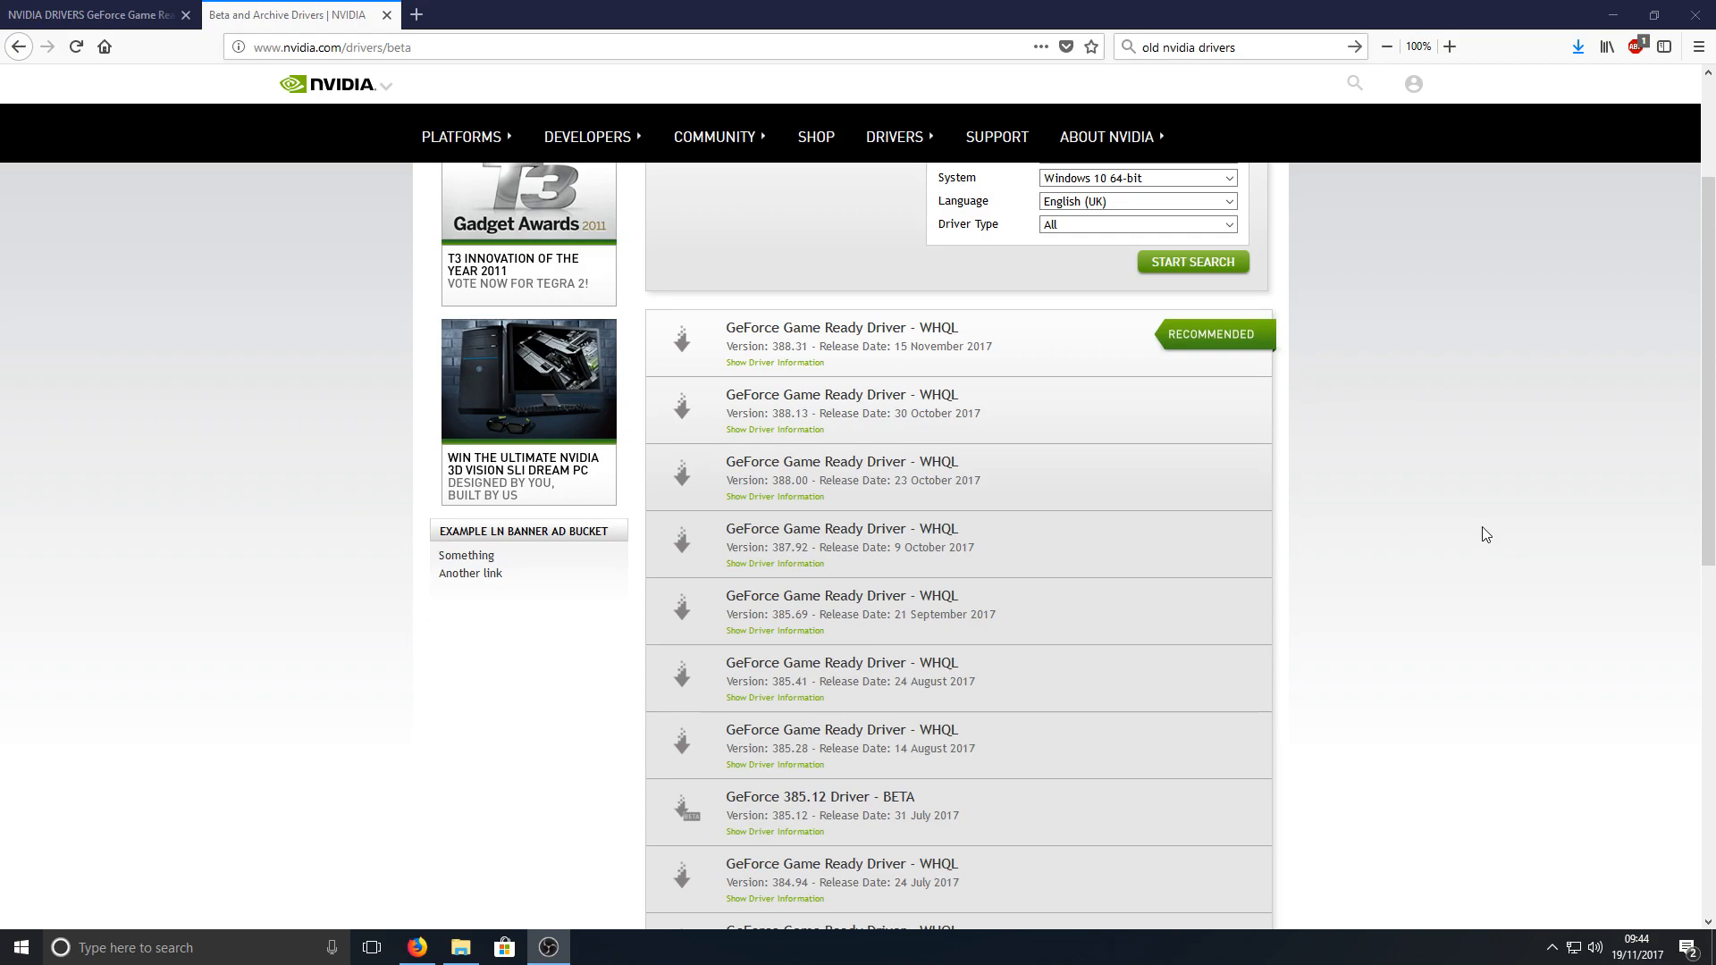
pyautogui.moveTo(1201, 498)
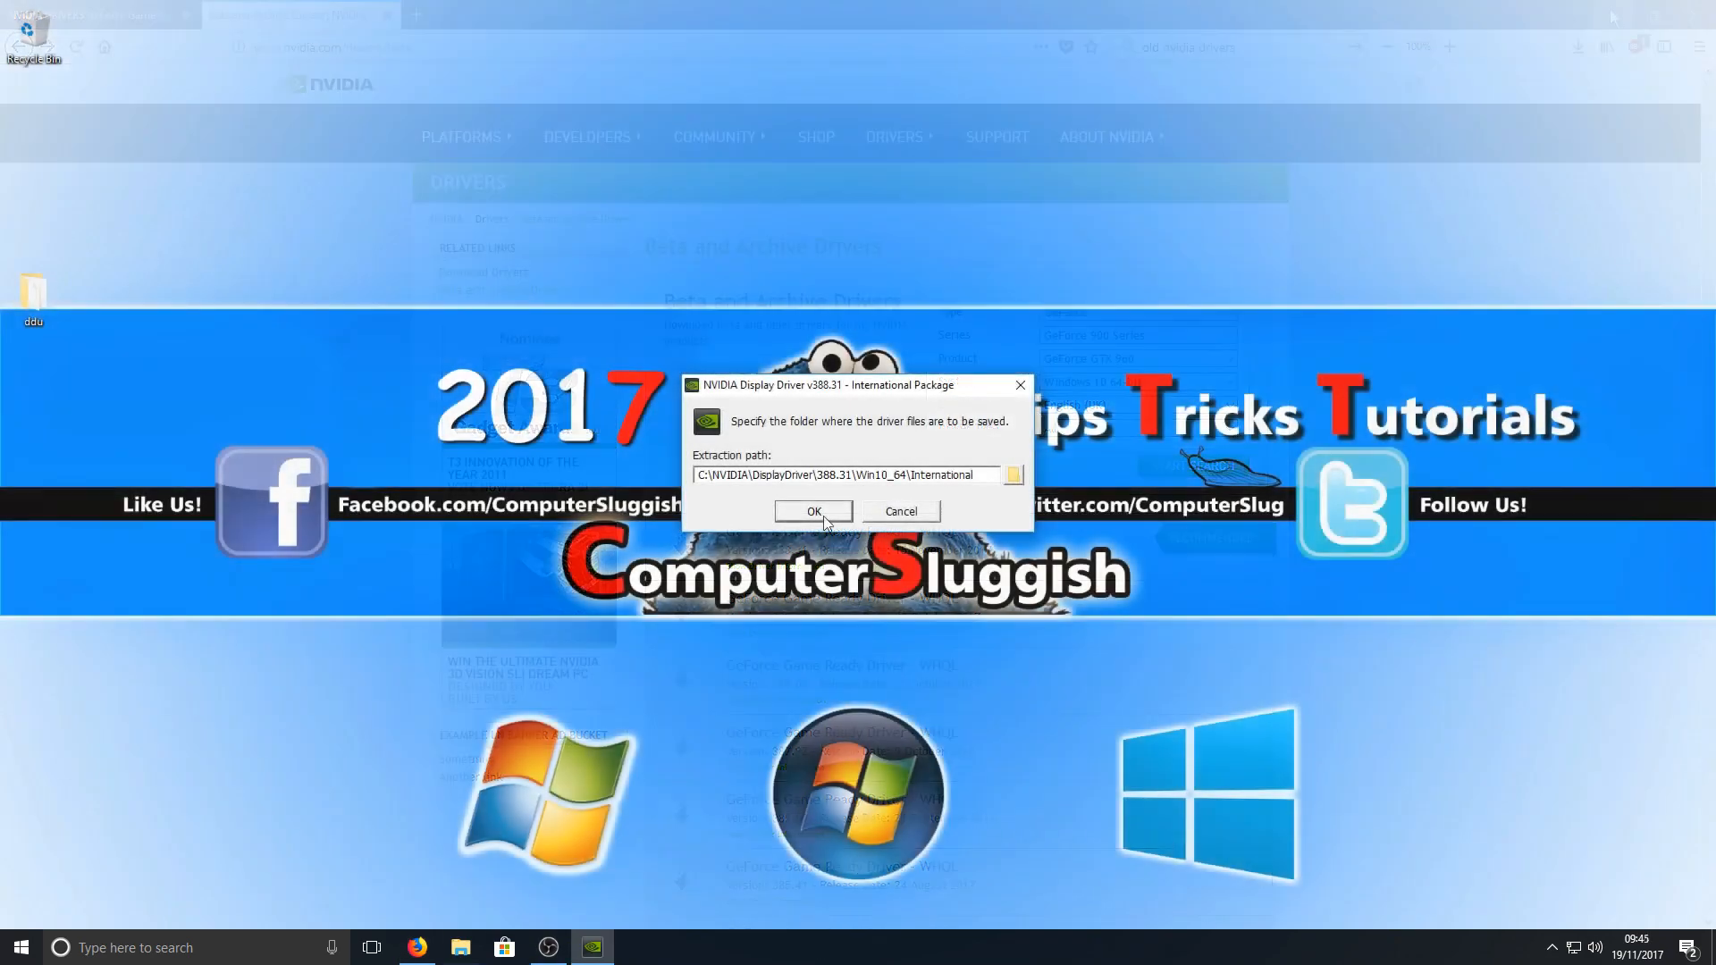
# Extract driver 388.31, accept the licence, and choose Custom (Advanced) installation
pyautogui.click(813, 511)
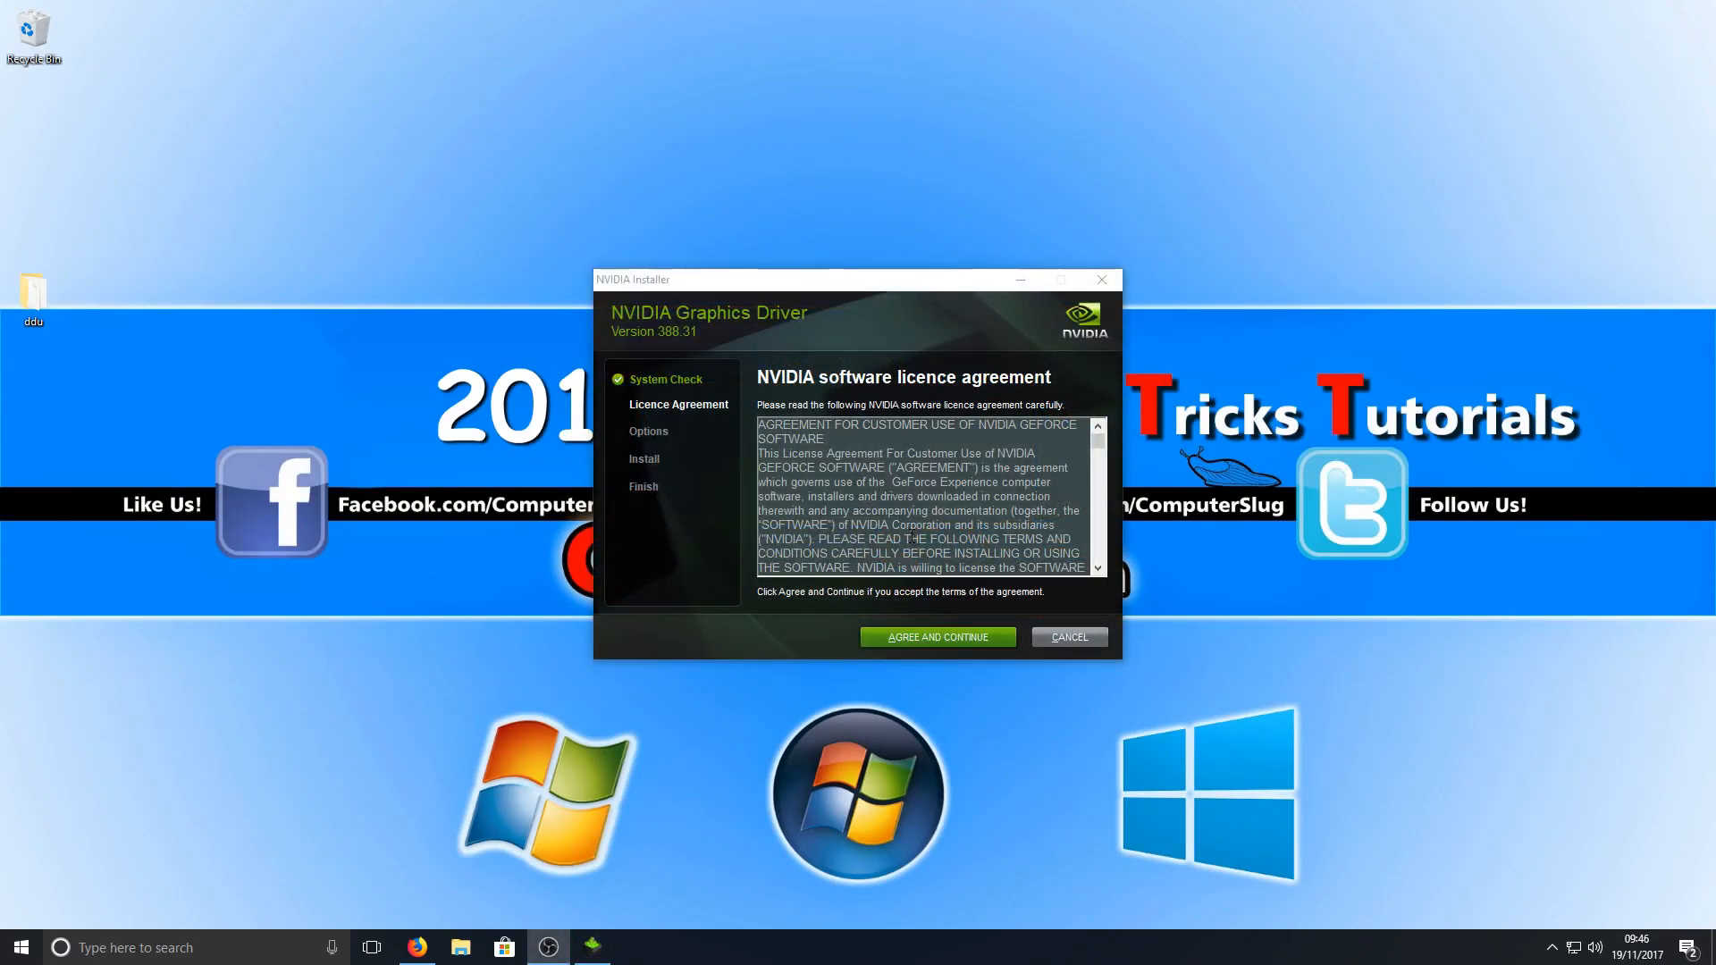
pyautogui.click(936, 637)
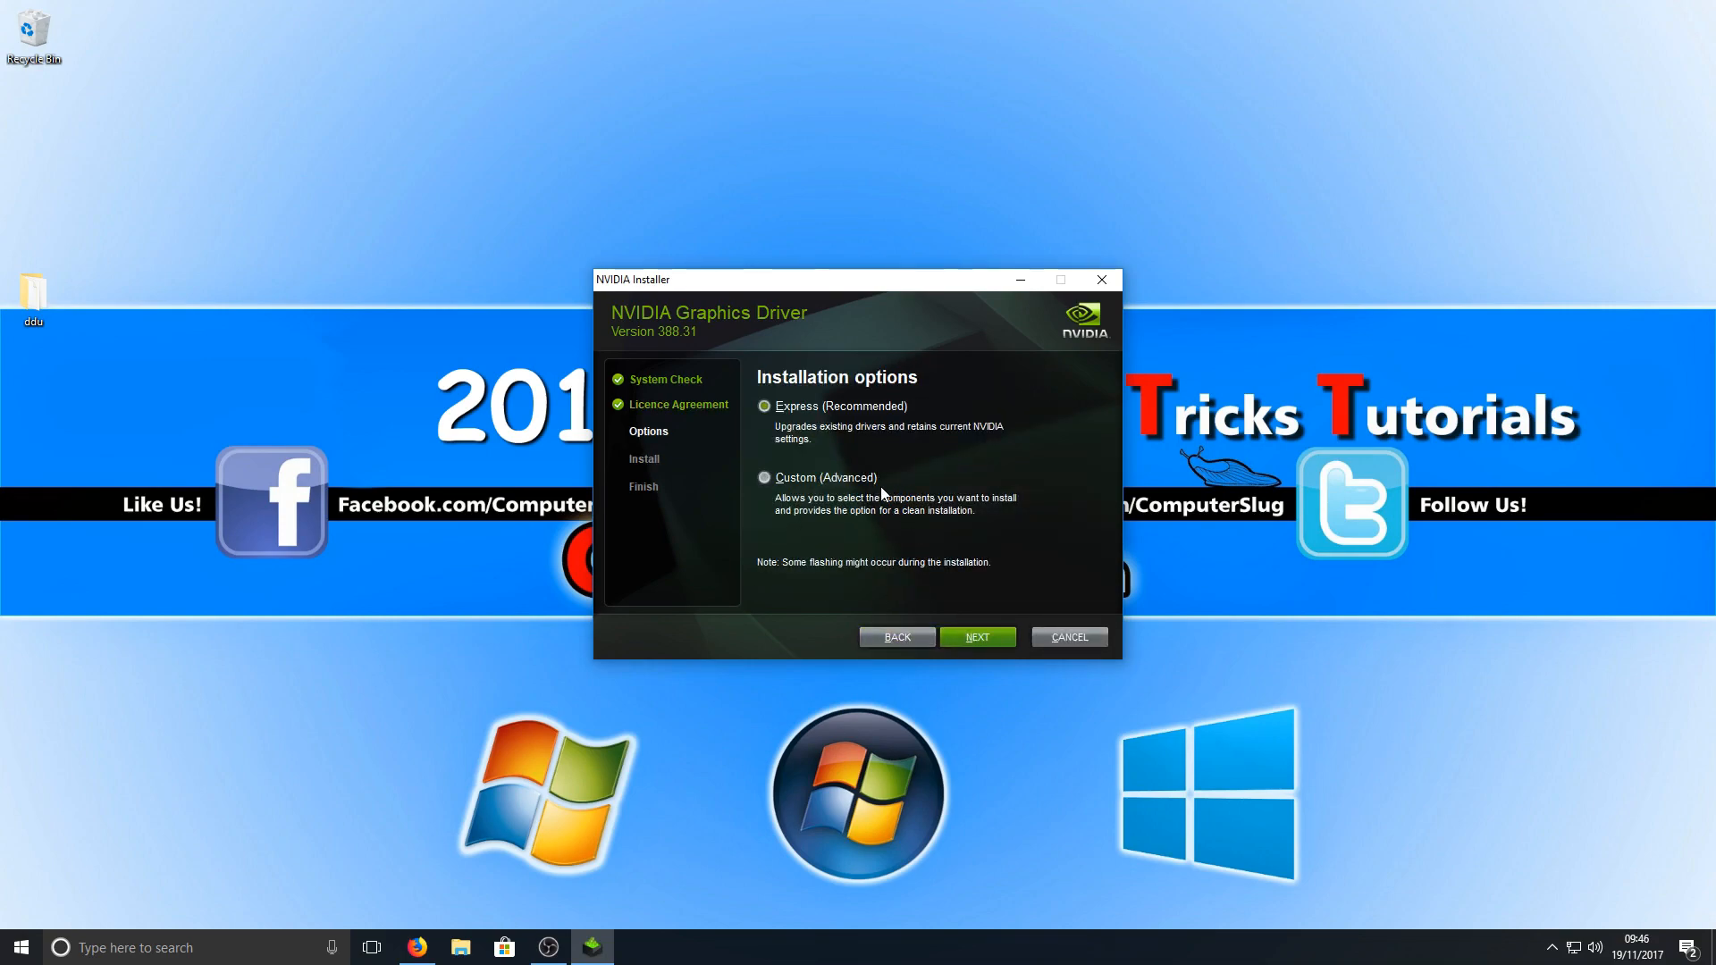
pyautogui.click(763, 477)
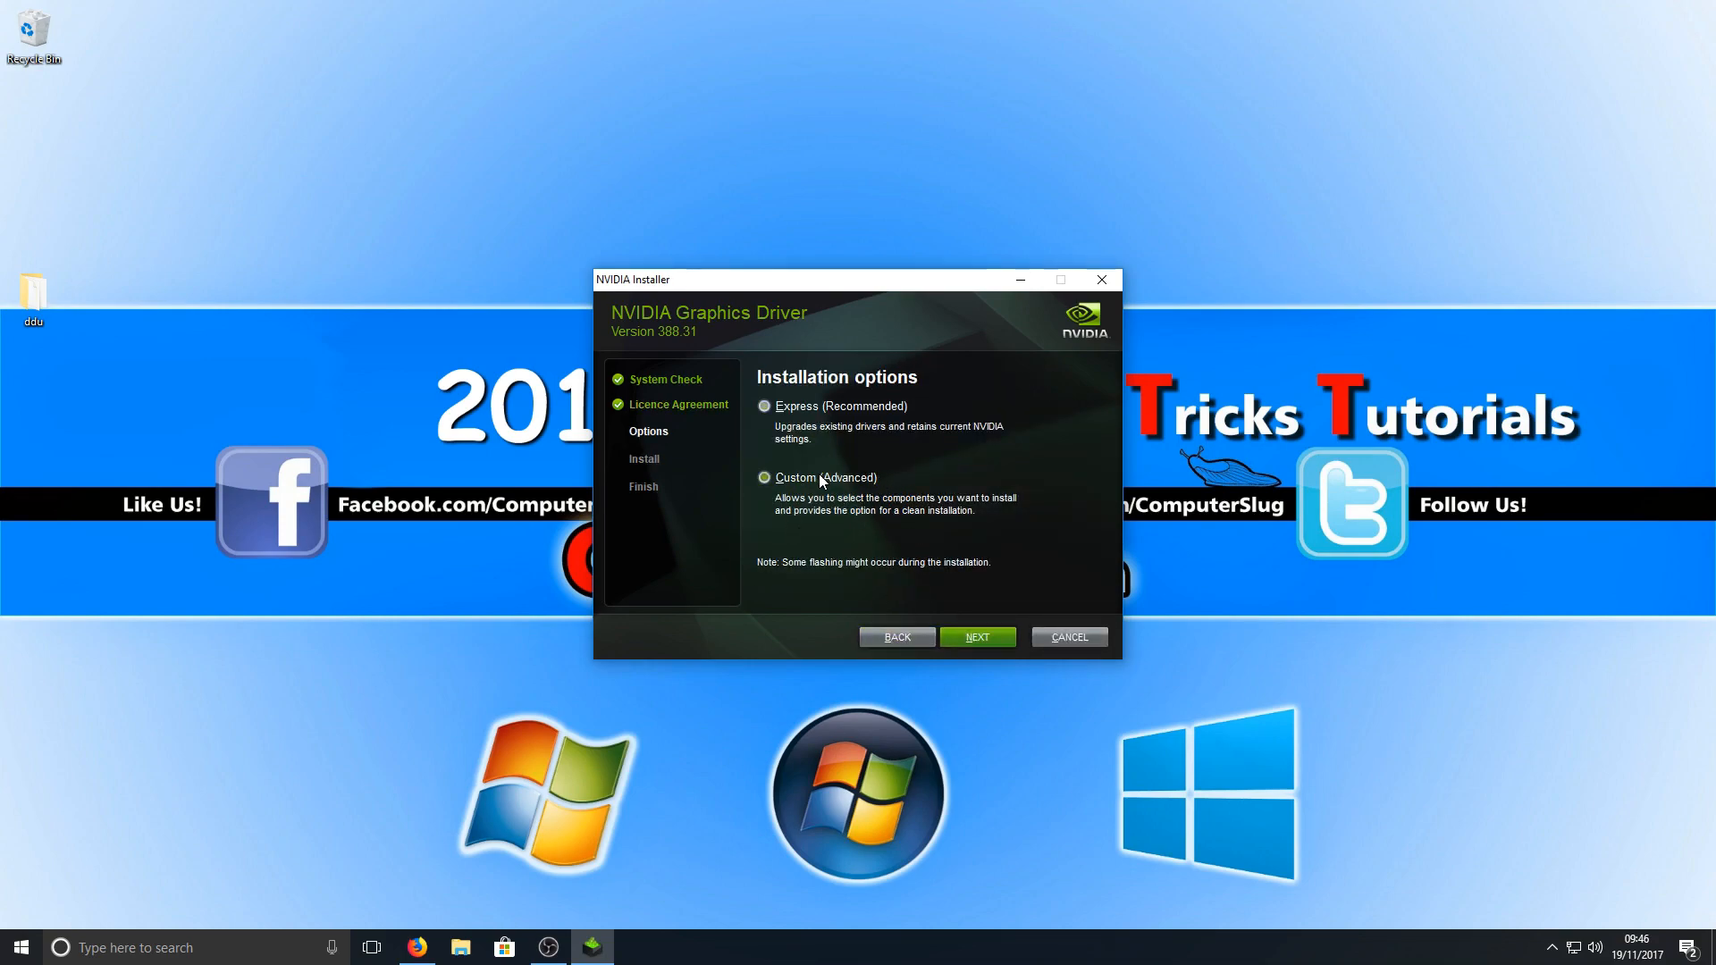
pyautogui.click(764, 478)
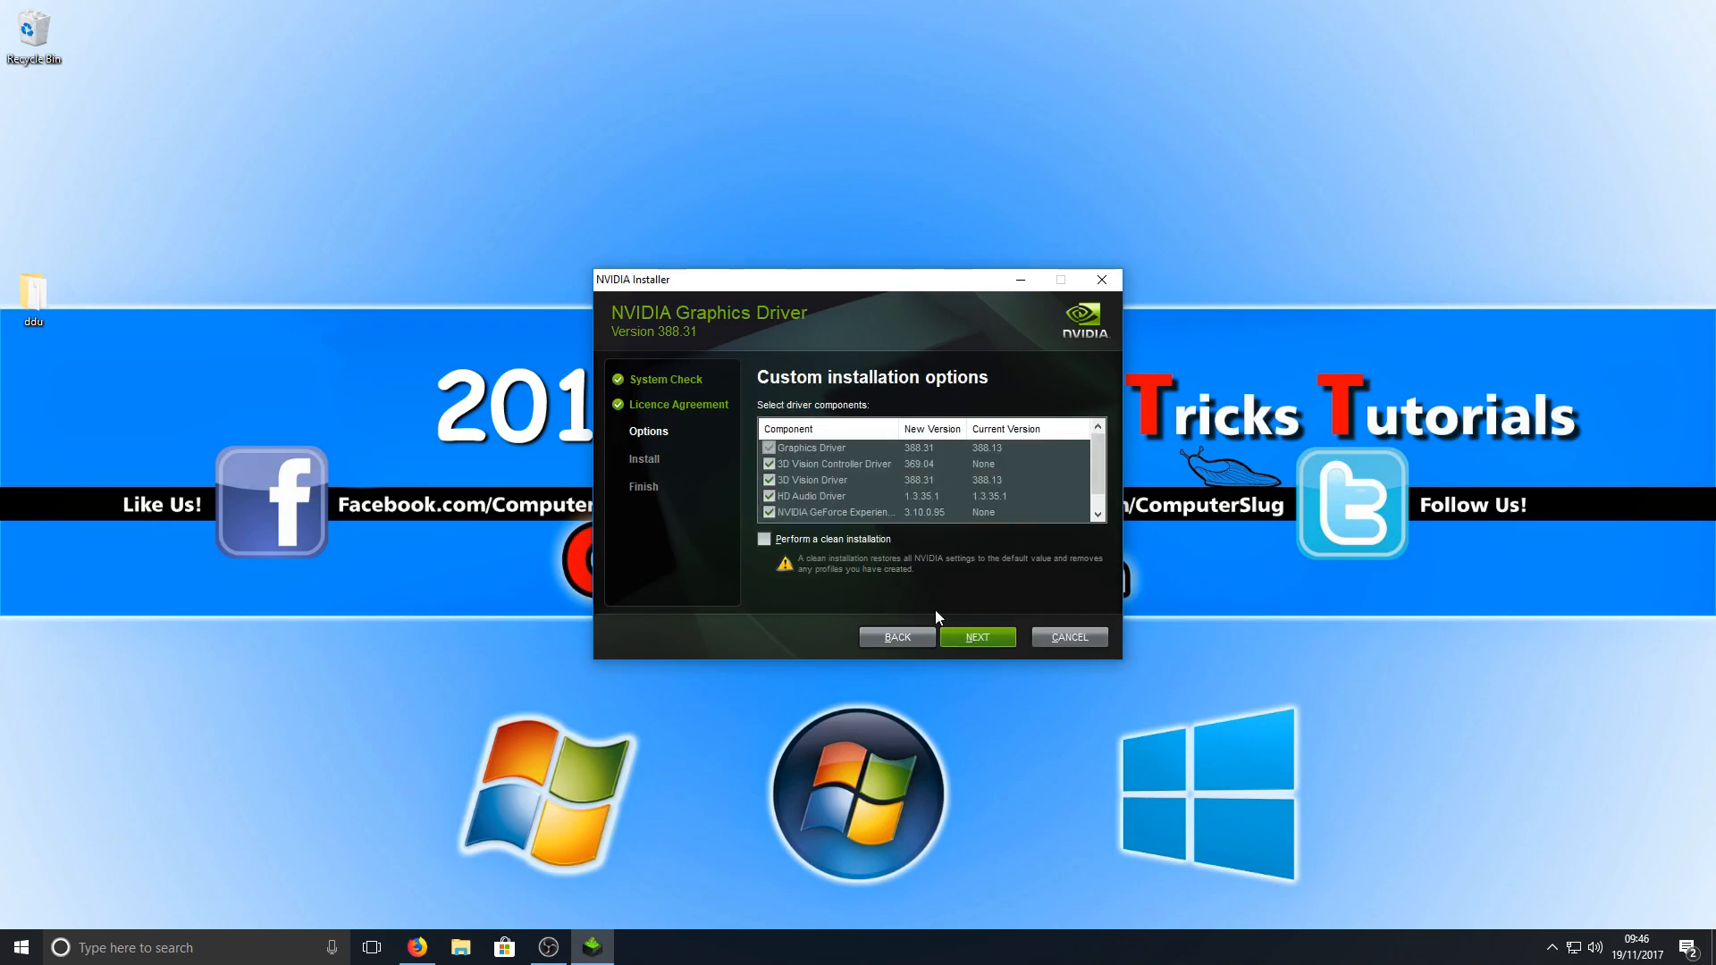
pyautogui.moveTo(907, 502)
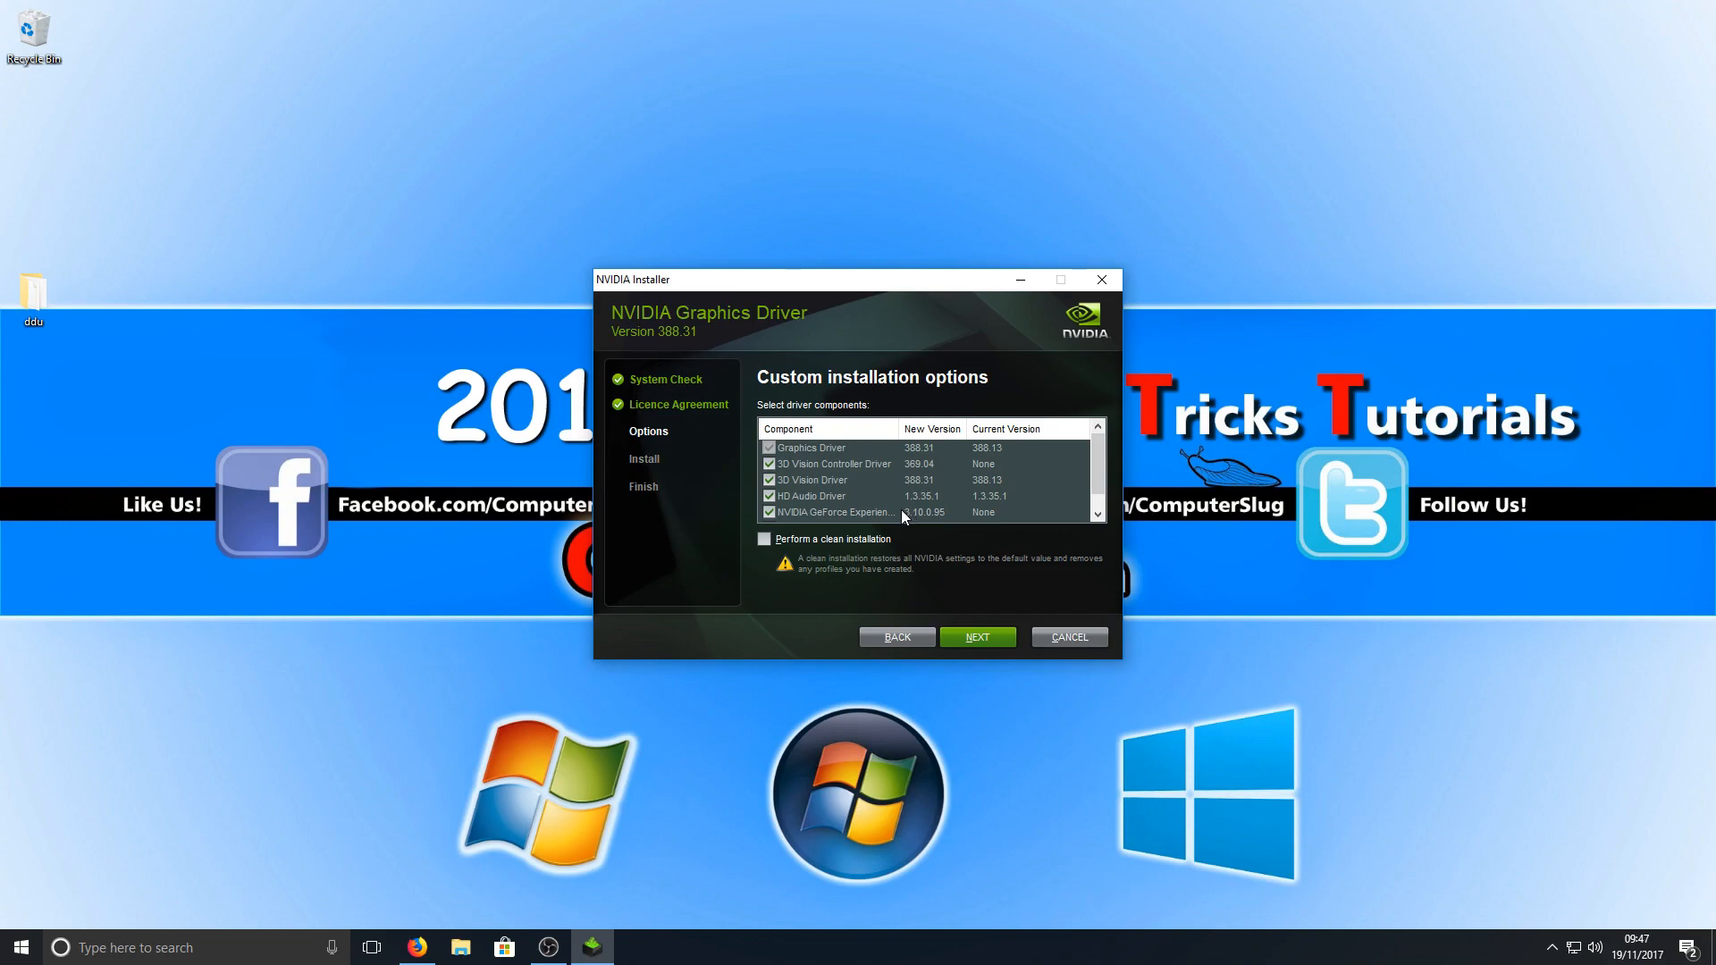
pyautogui.moveTo(915, 532)
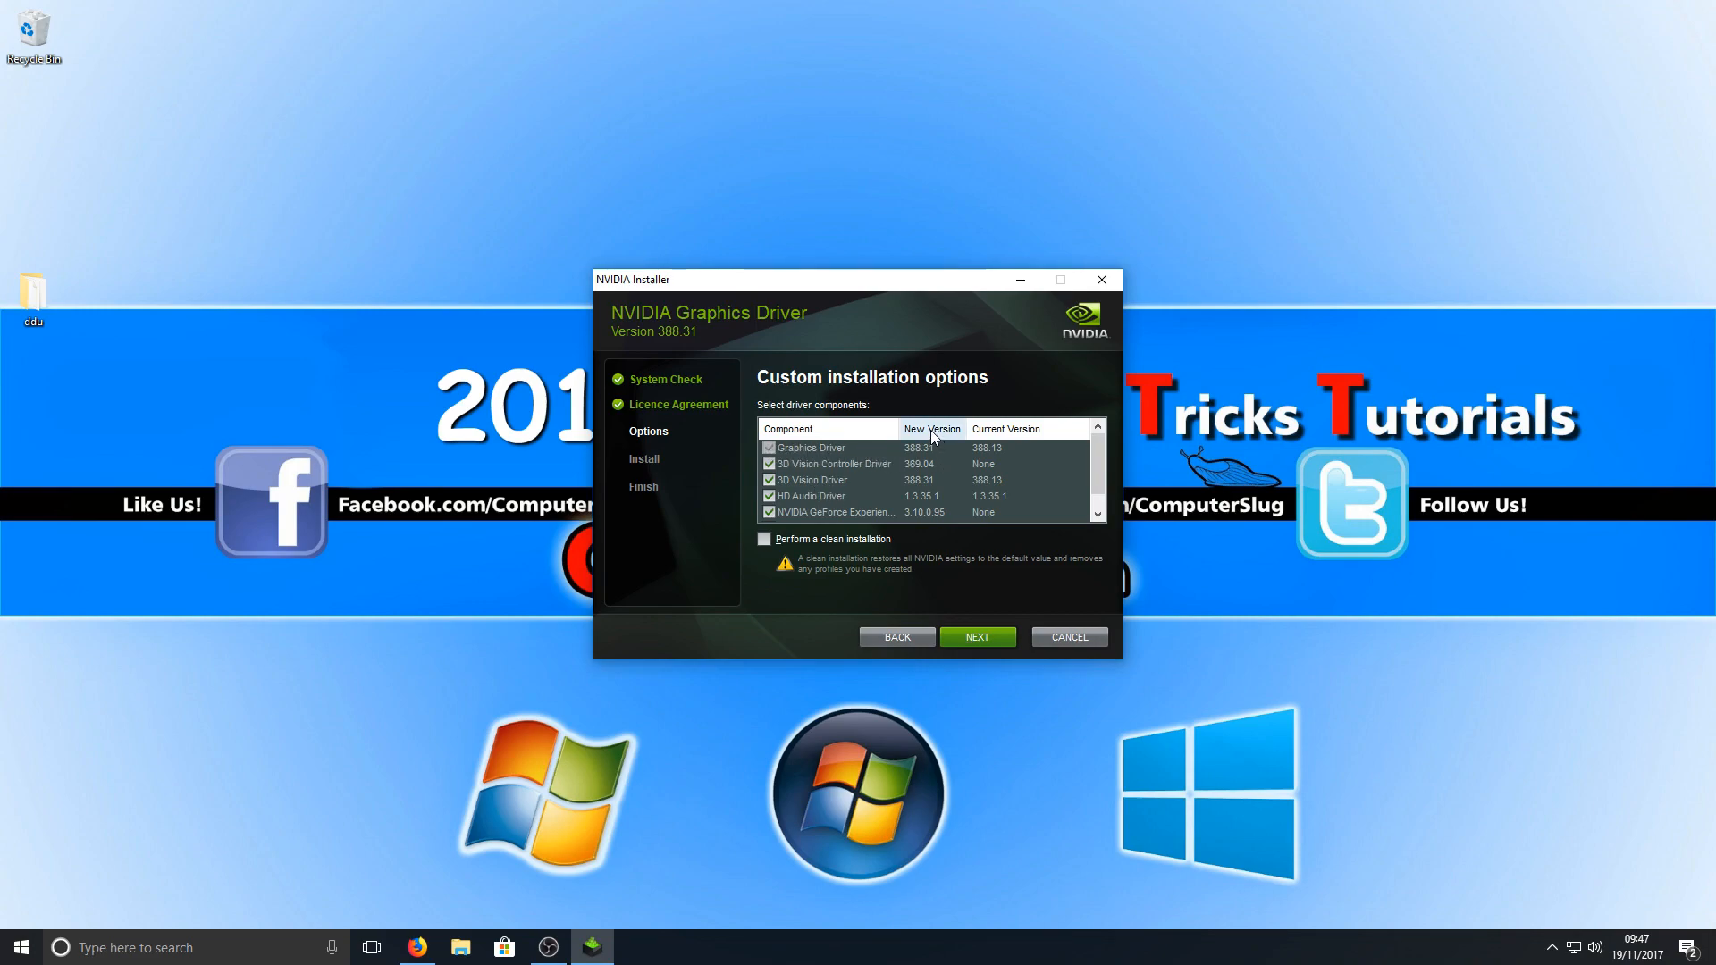
pyautogui.moveTo(1024, 460)
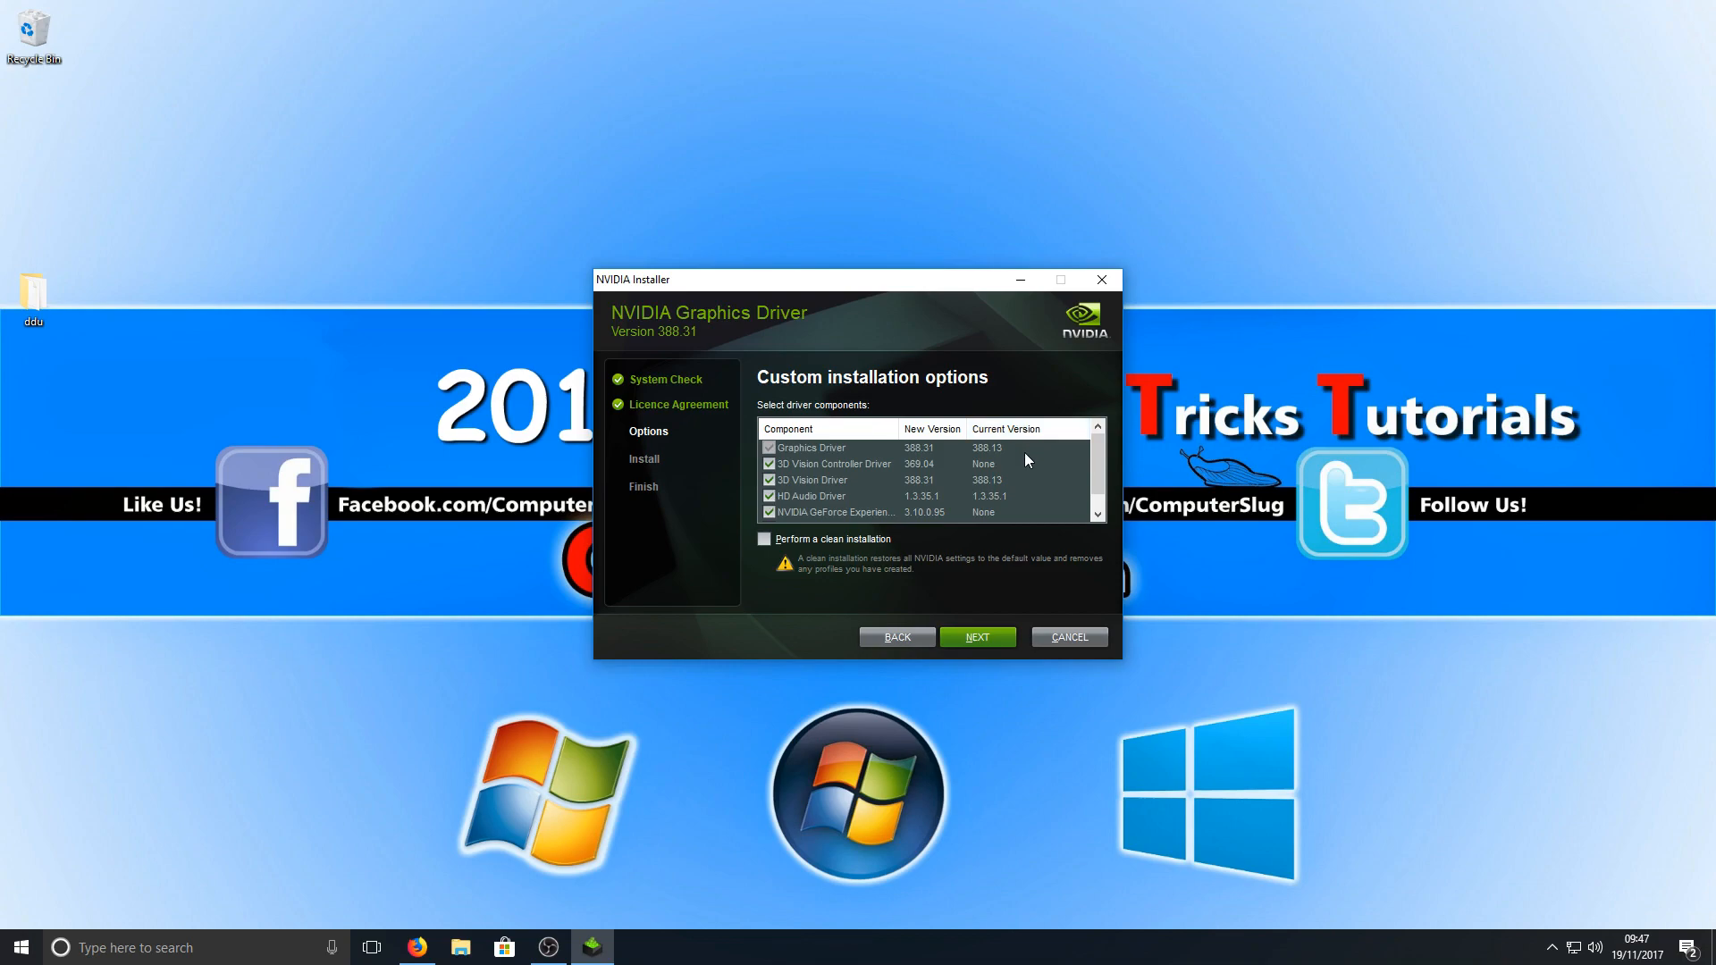
pyautogui.moveTo(1008, 448)
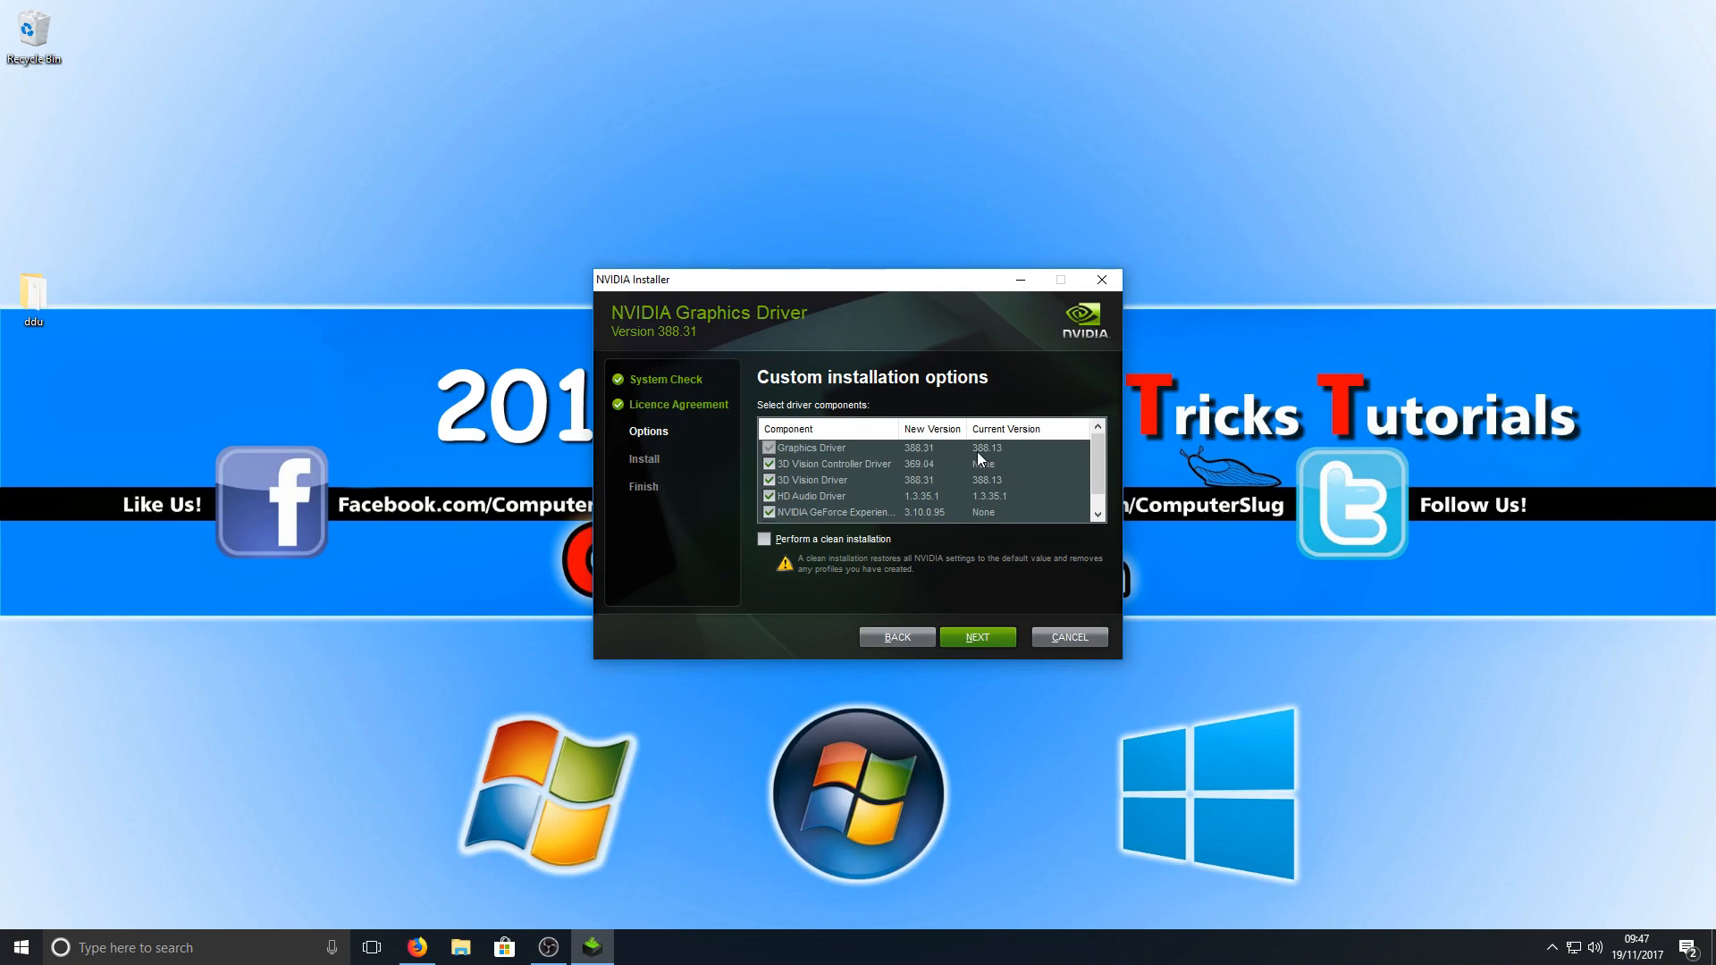
pyautogui.moveTo(1001, 507)
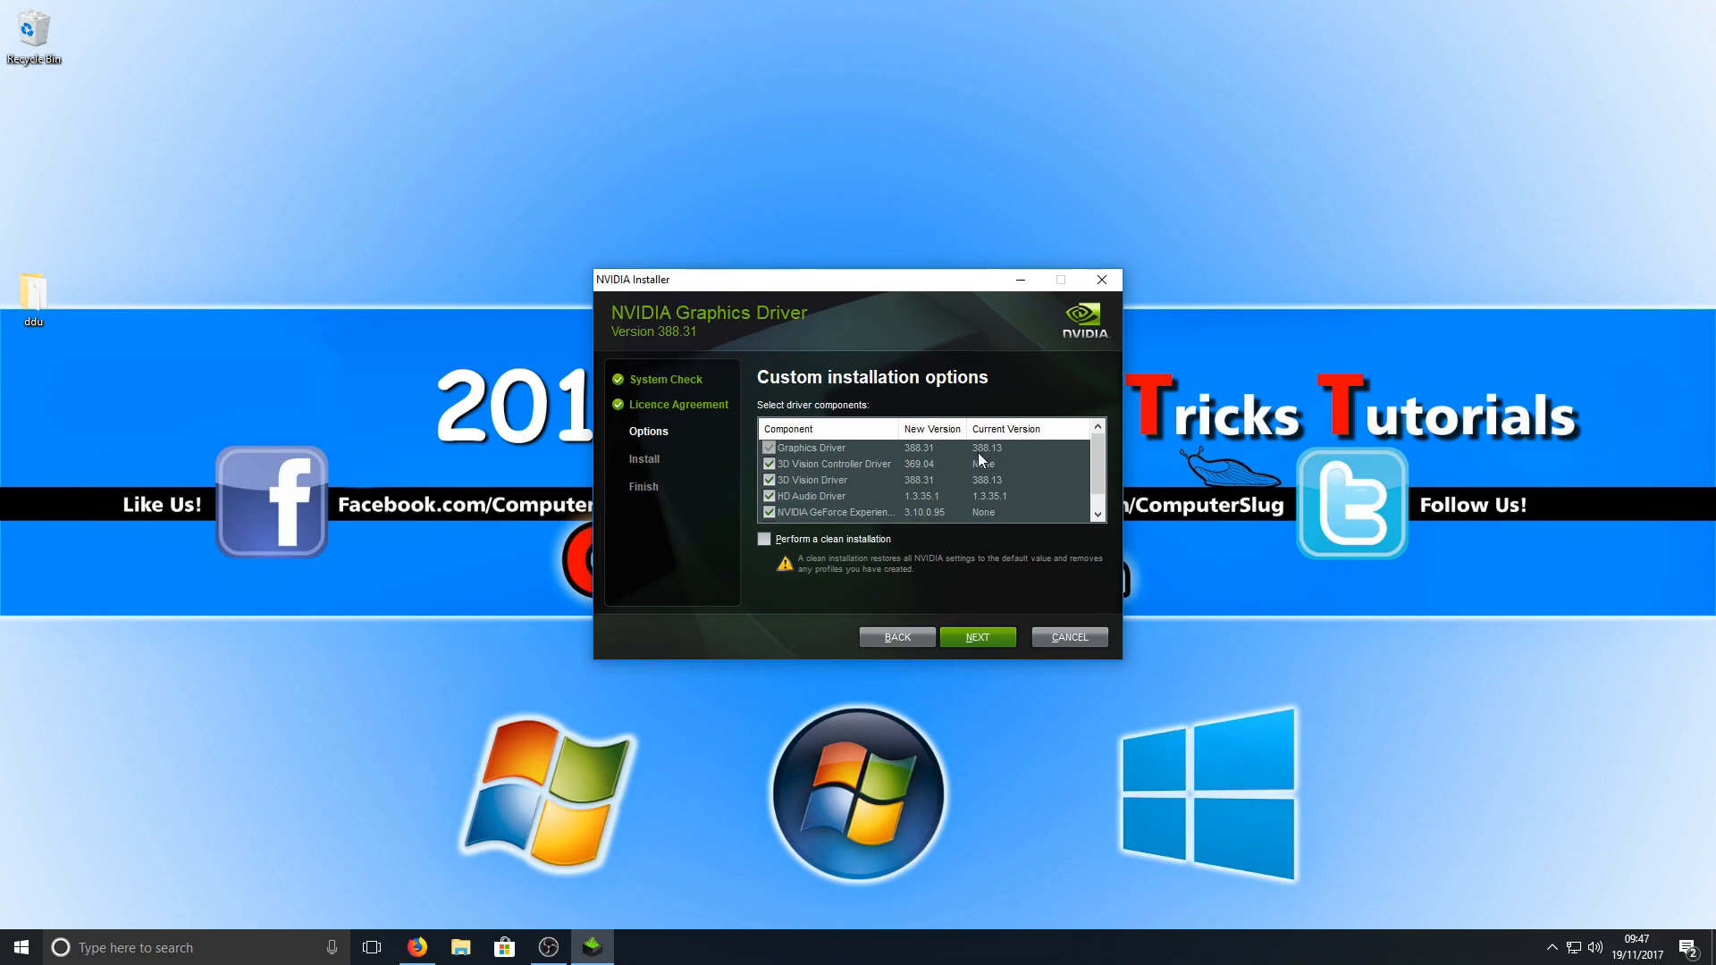
pyautogui.moveTo(986, 458)
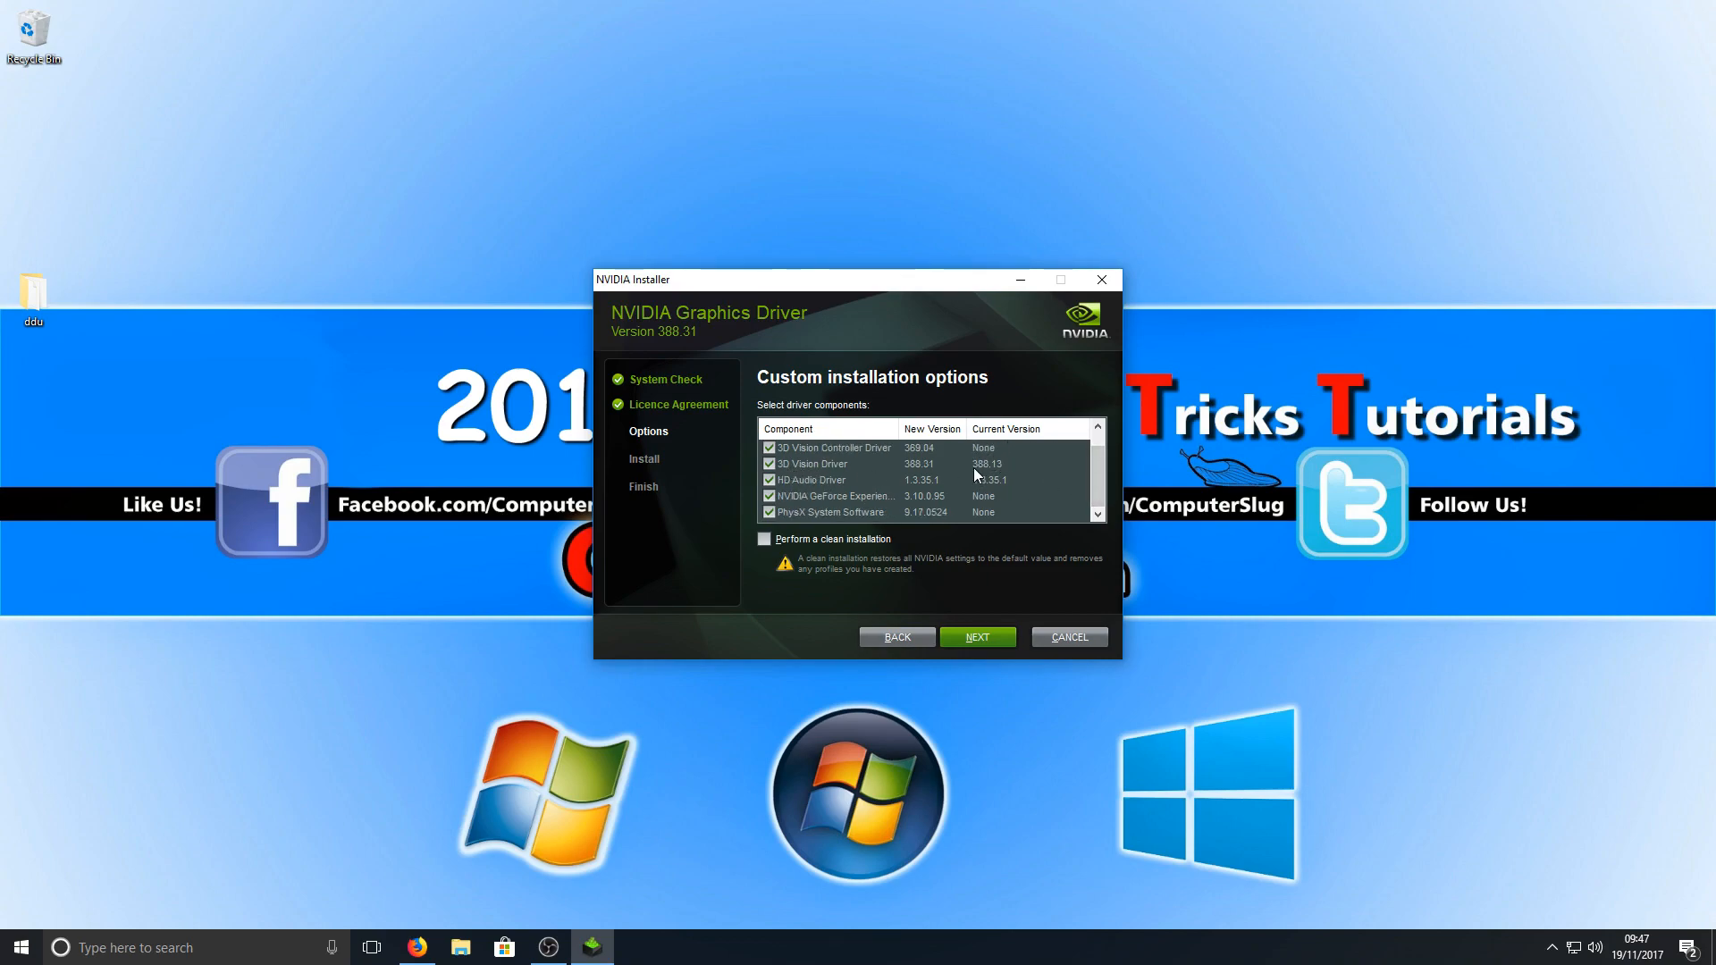
# Untick 3D Vision Controller Driver and GeForce Experience in the component list
pyautogui.click(830, 447)
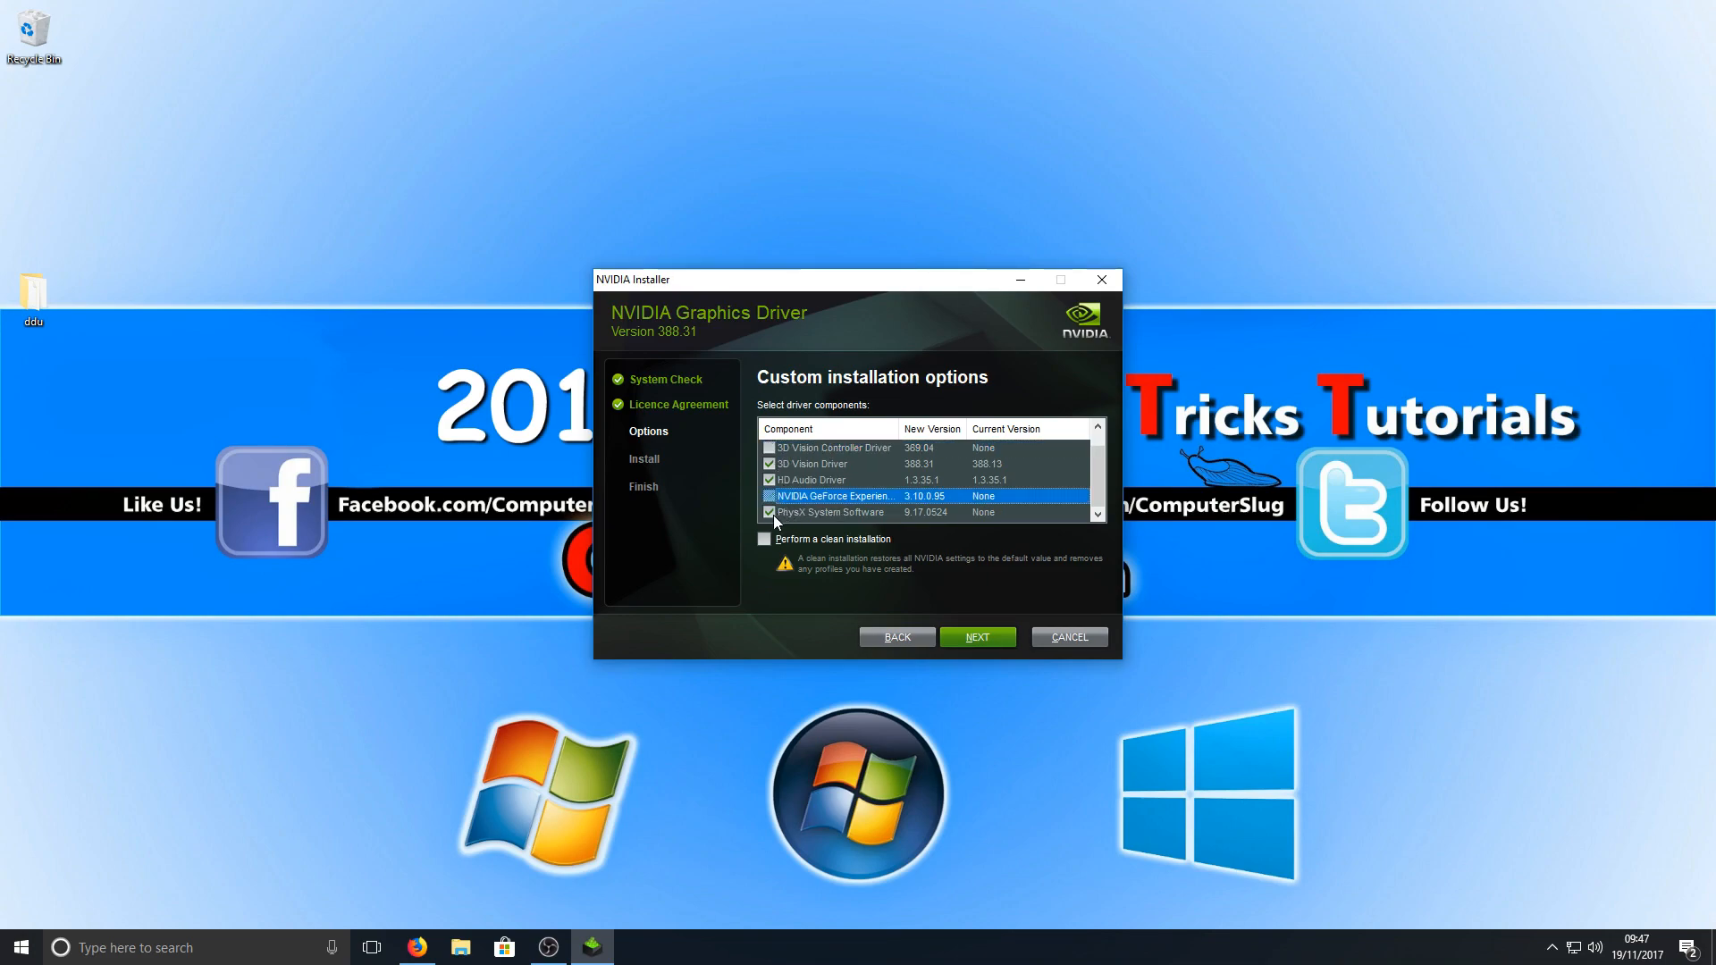
pyautogui.click(830, 512)
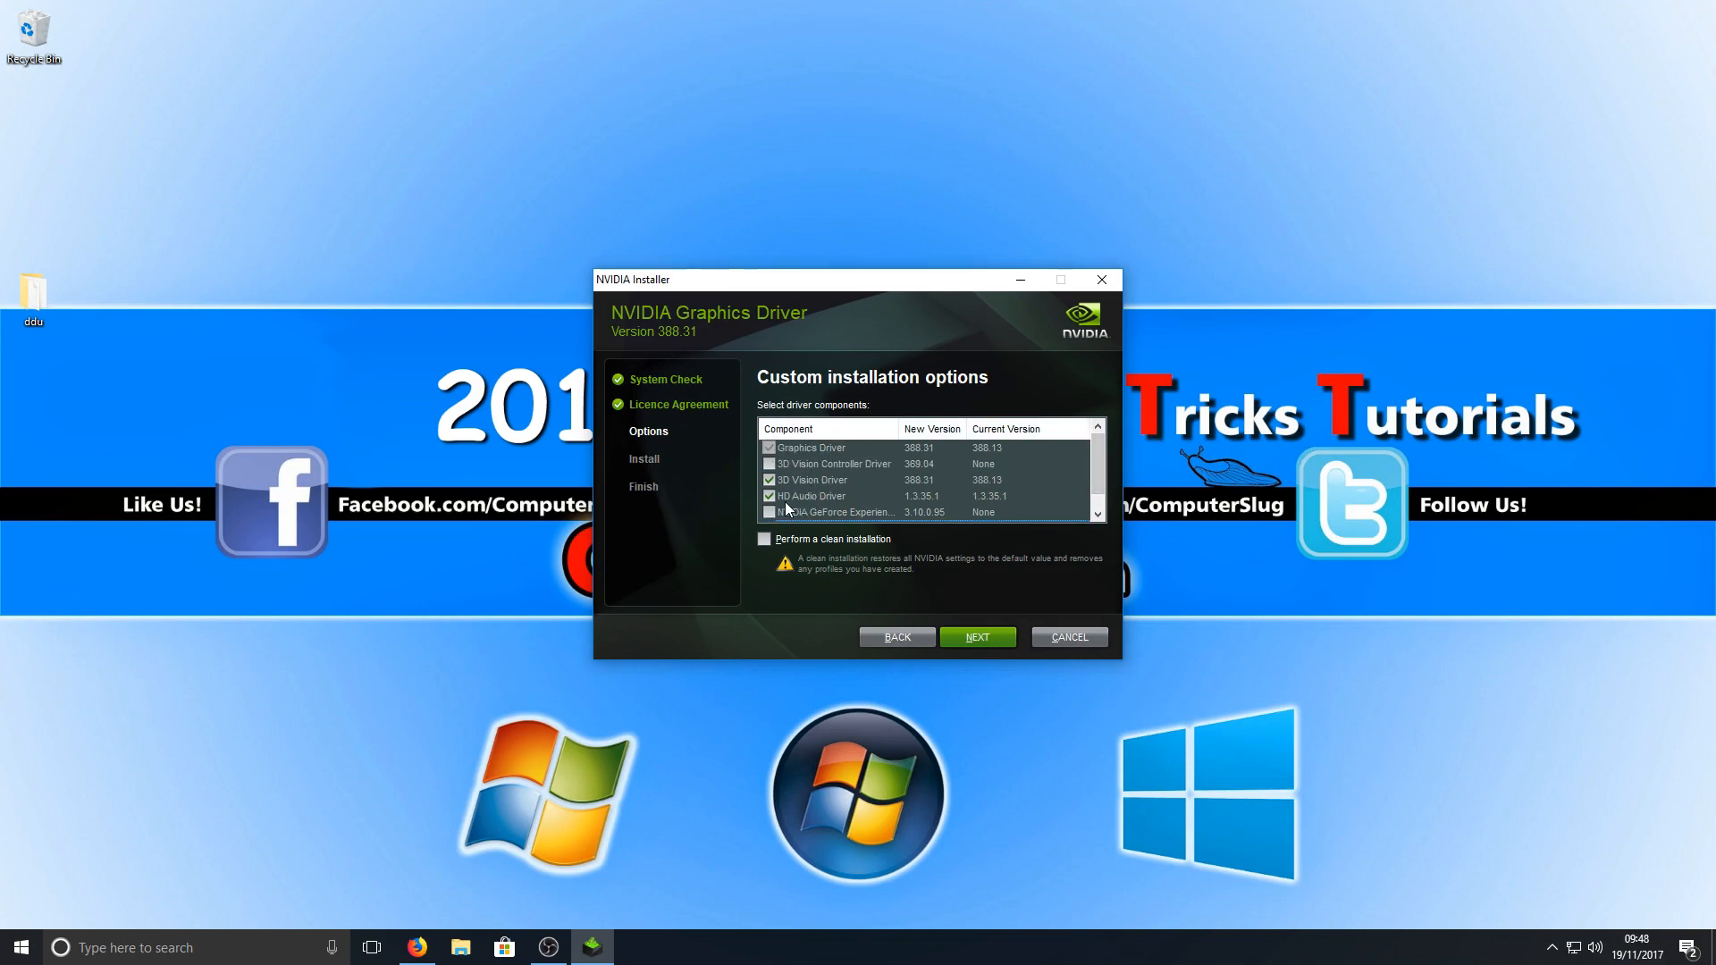
pyautogui.click(810, 479)
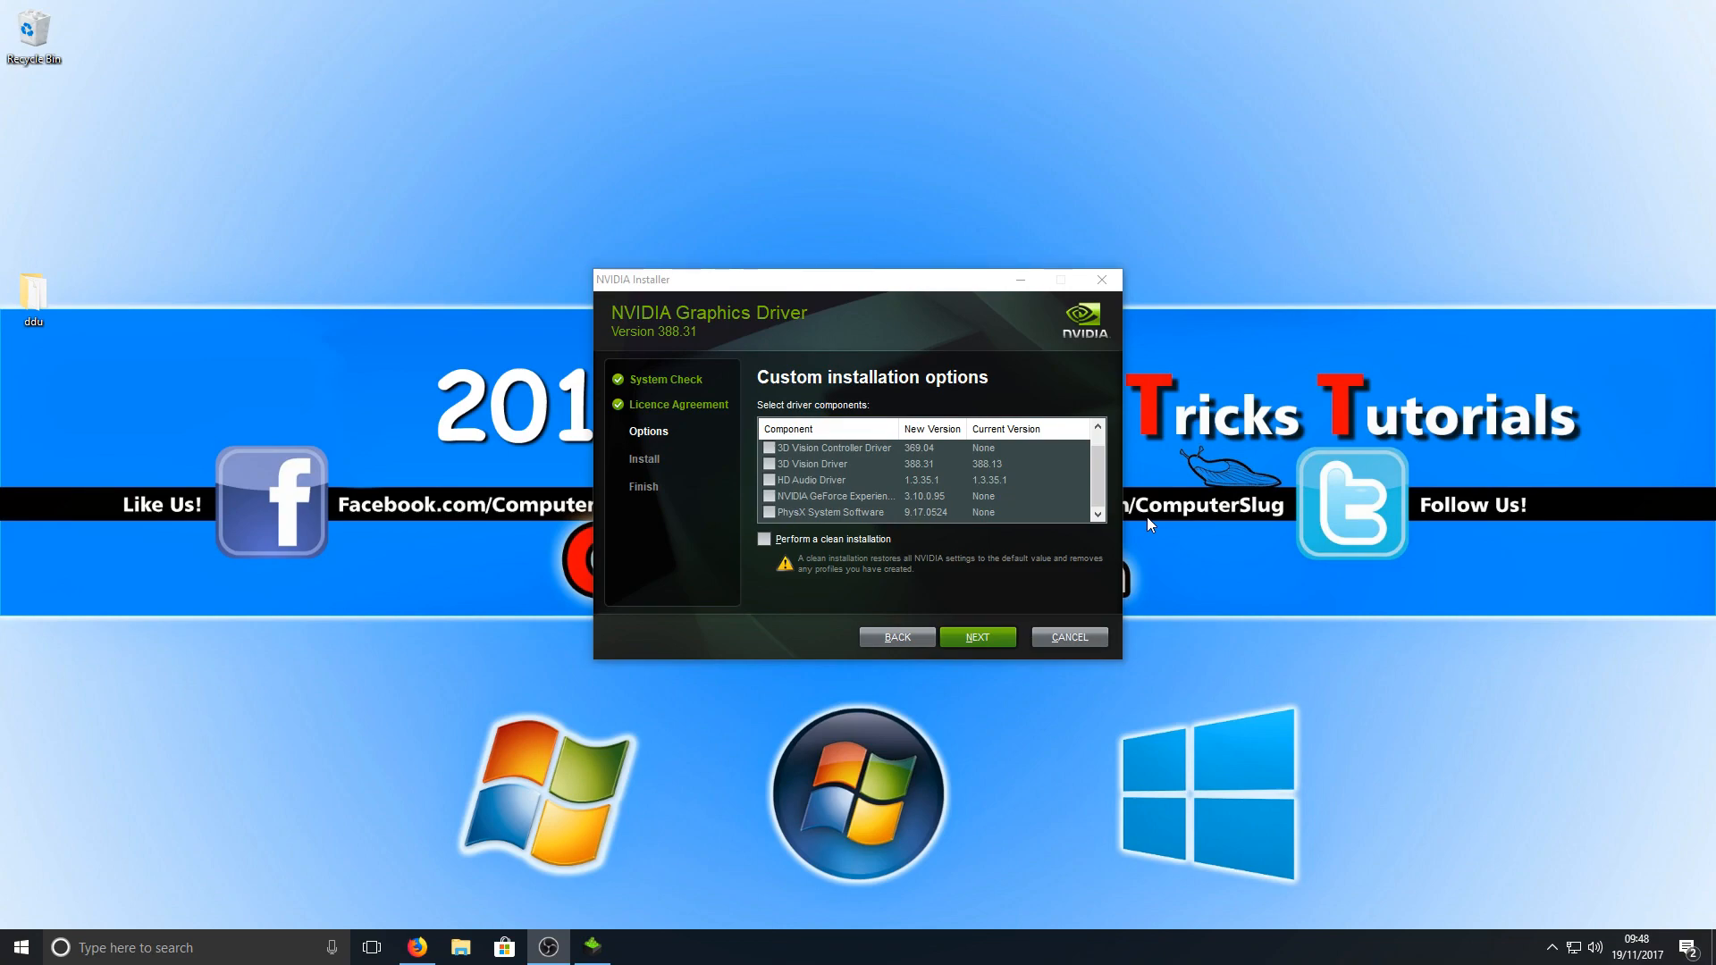
# Run the driver installation to completion and close the finished NVIDIA Installer
pyautogui.click(975, 637)
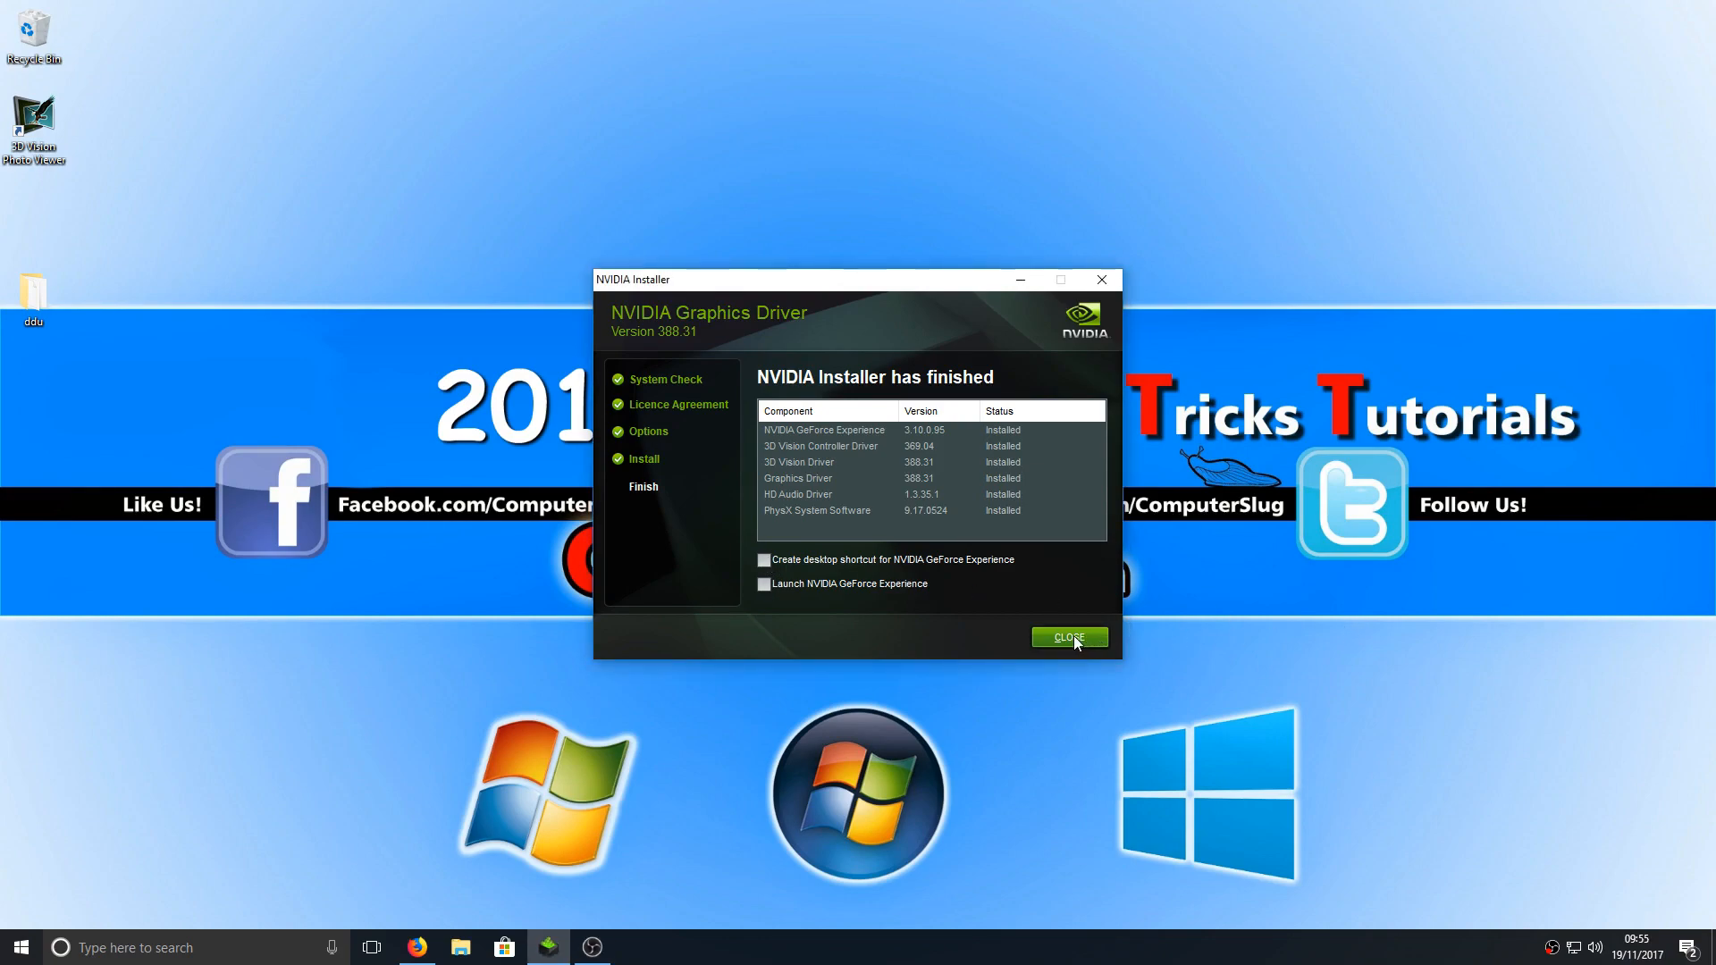
pyautogui.click(1068, 637)
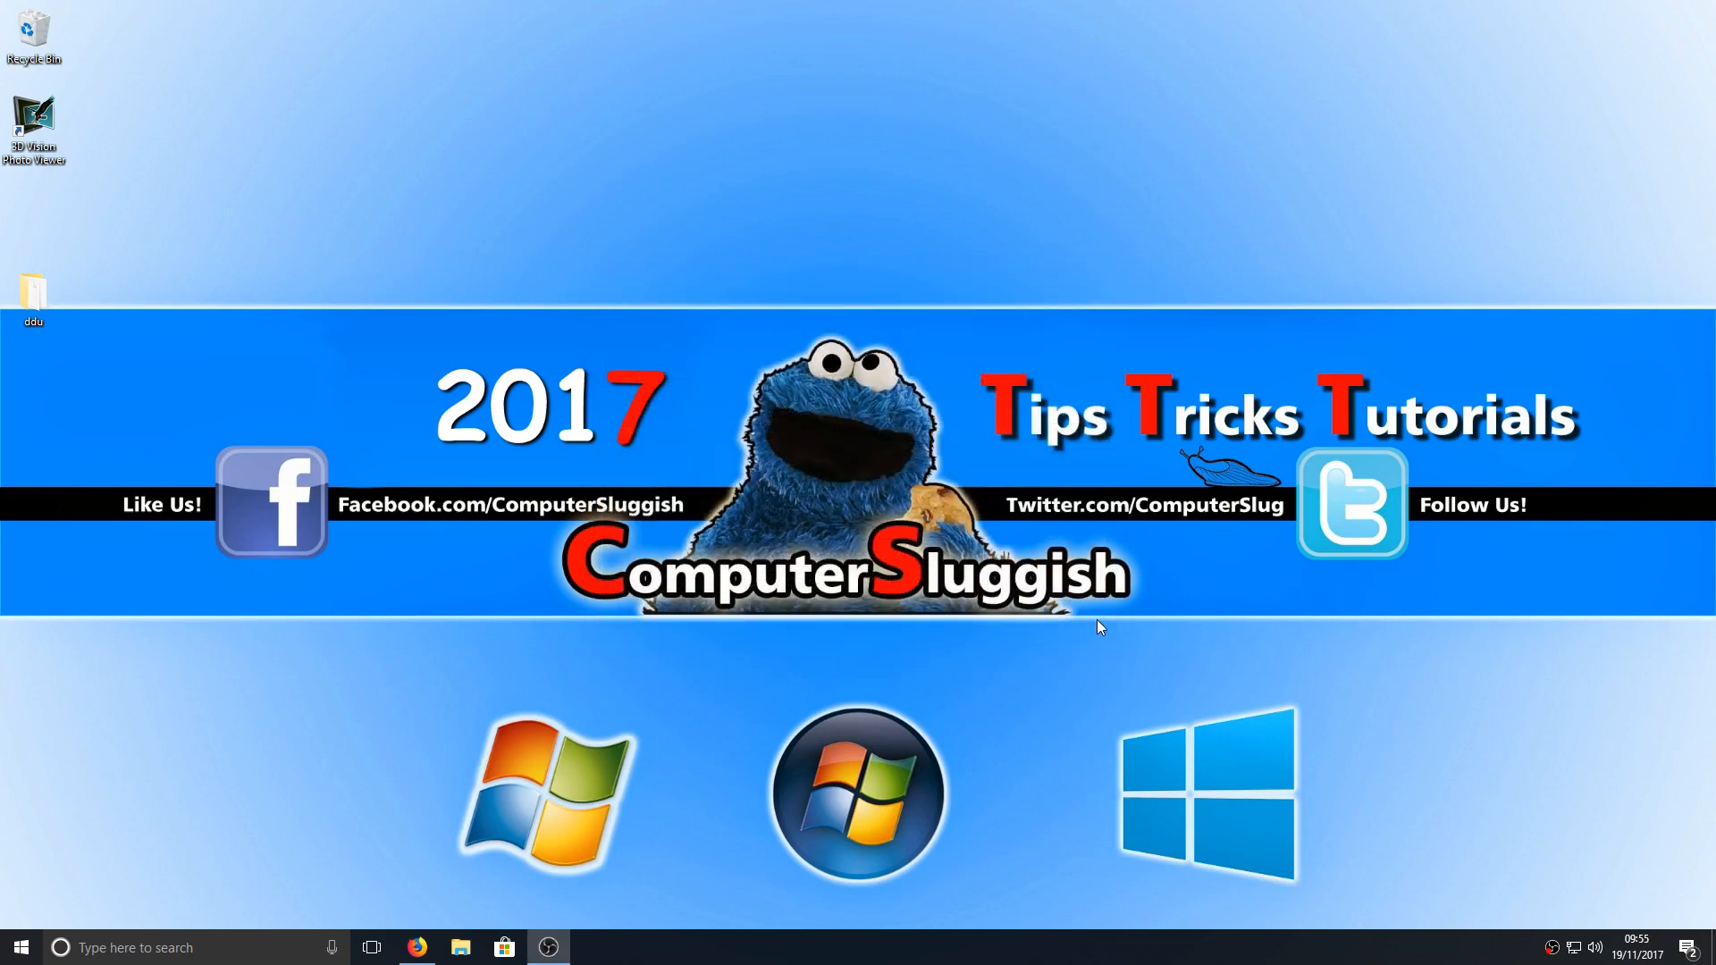